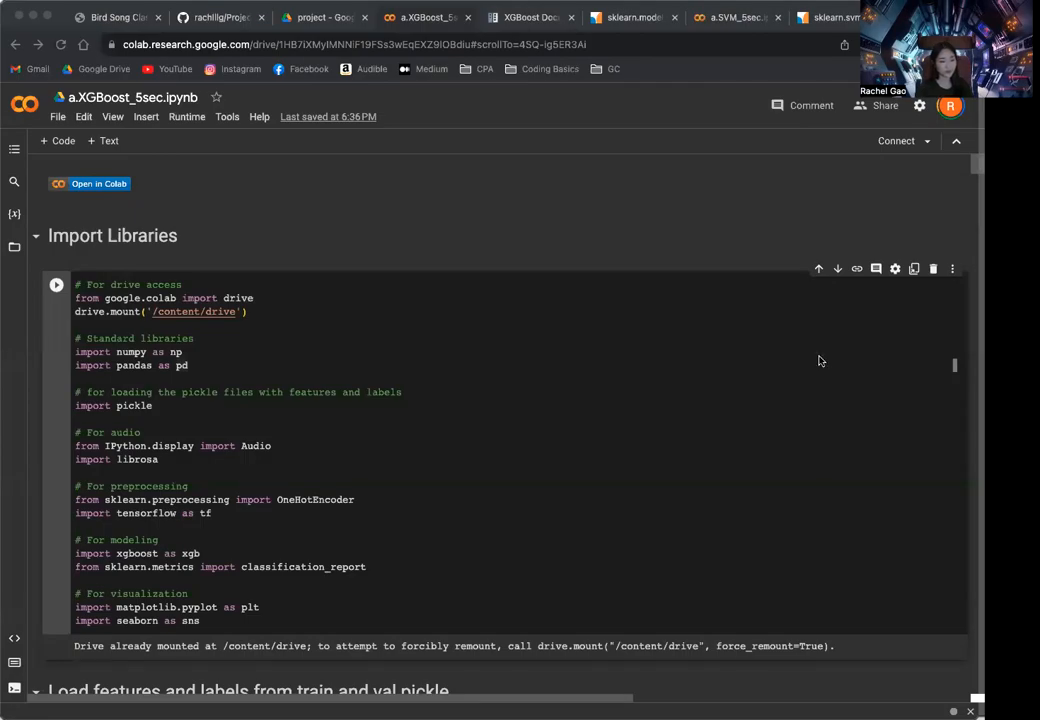
pyautogui.moveTo(760, 308)
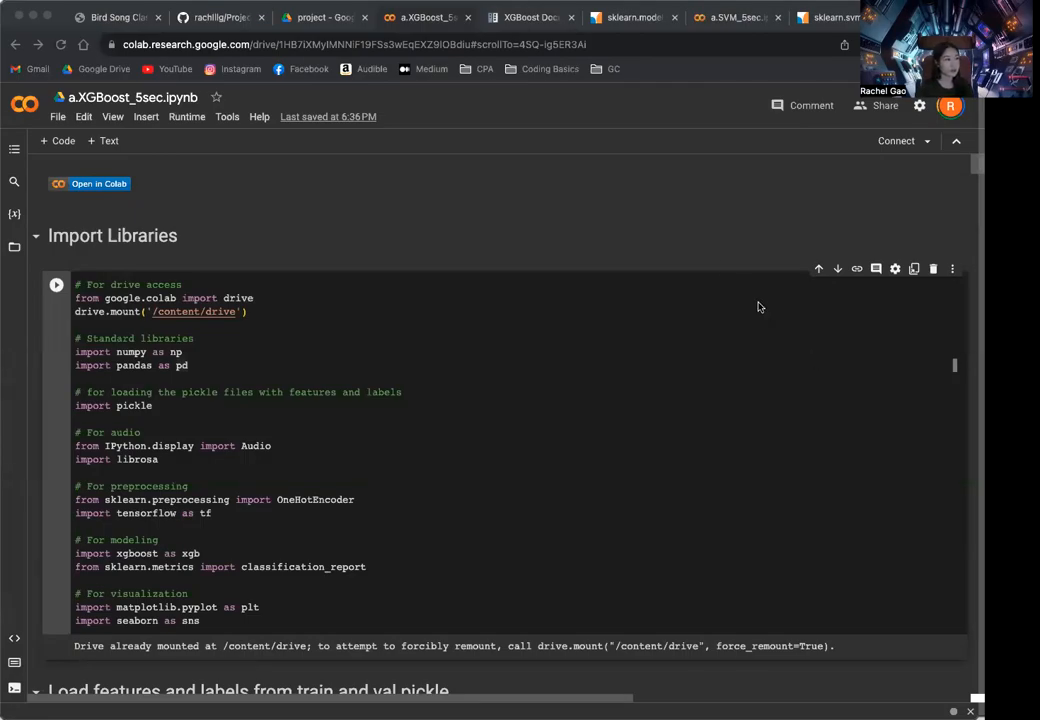
# Scroll to the project write-up's B2 Ensemble – XGBoost section with its results table.
pyautogui.scroll(-3)
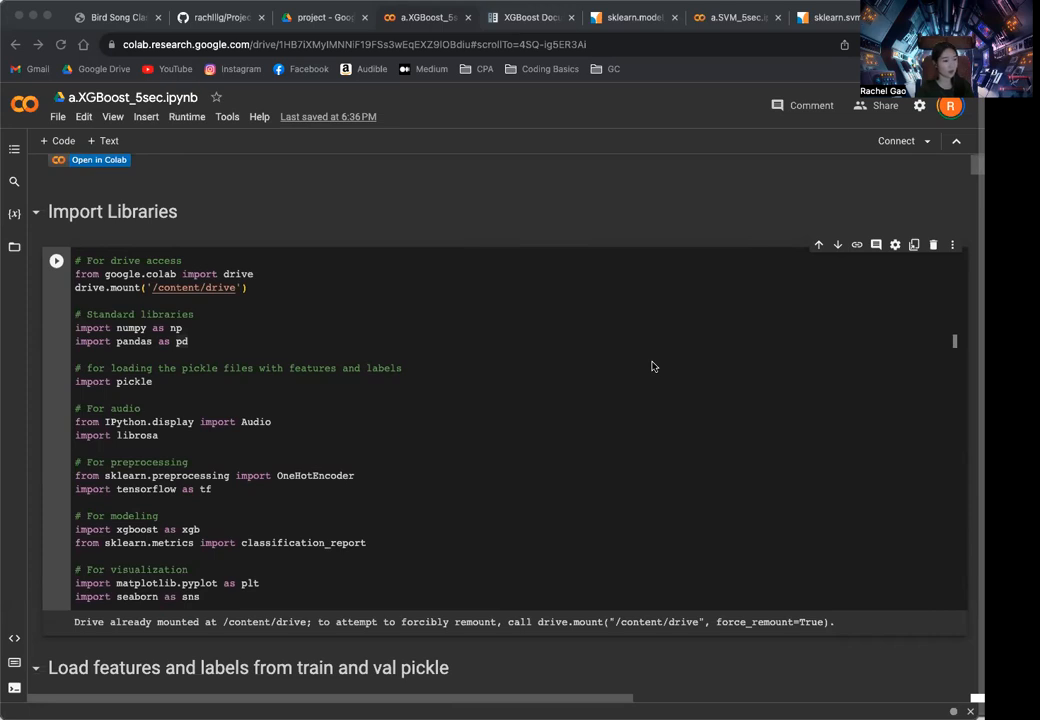
pyautogui.moveTo(578, 400)
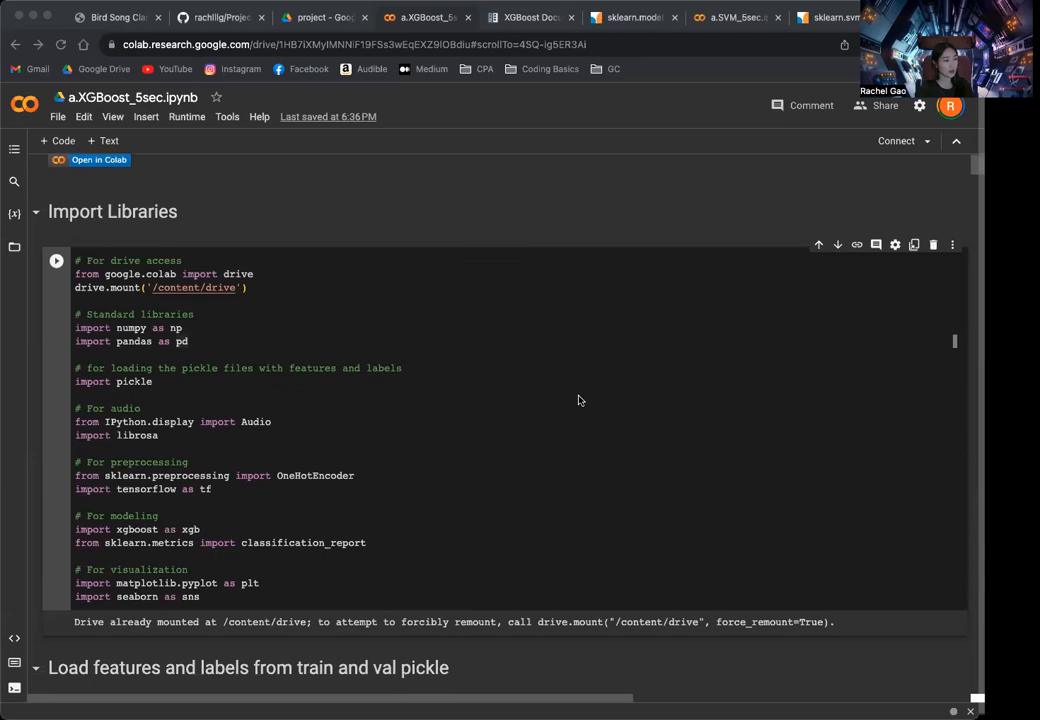
pyautogui.scroll(-3)
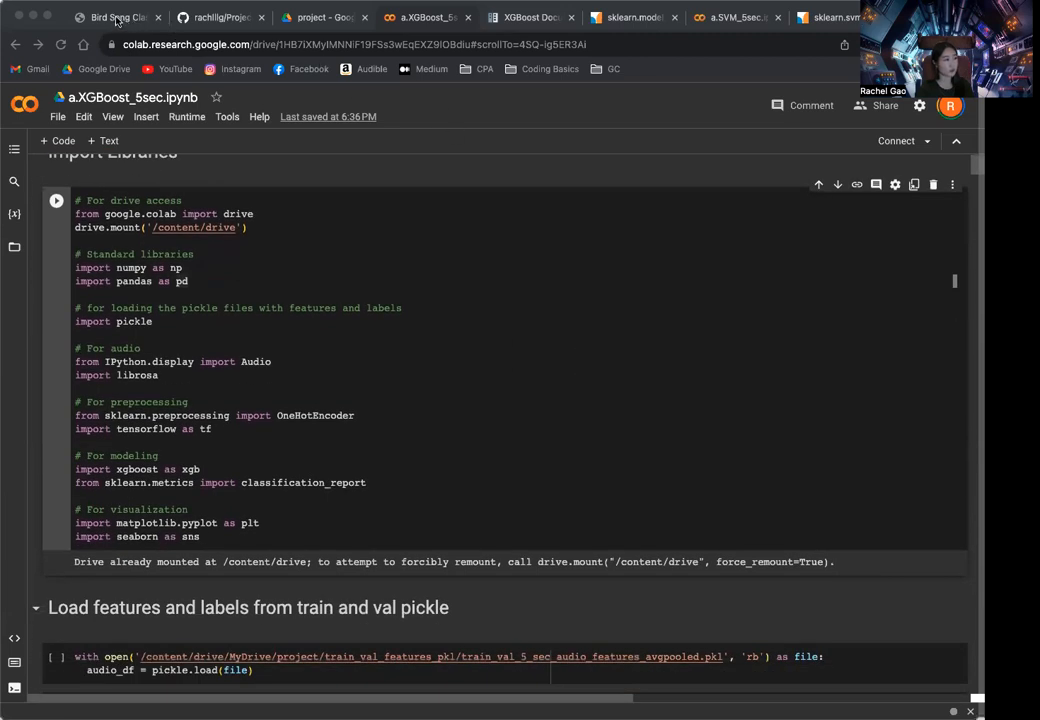
pyautogui.click(112, 16)
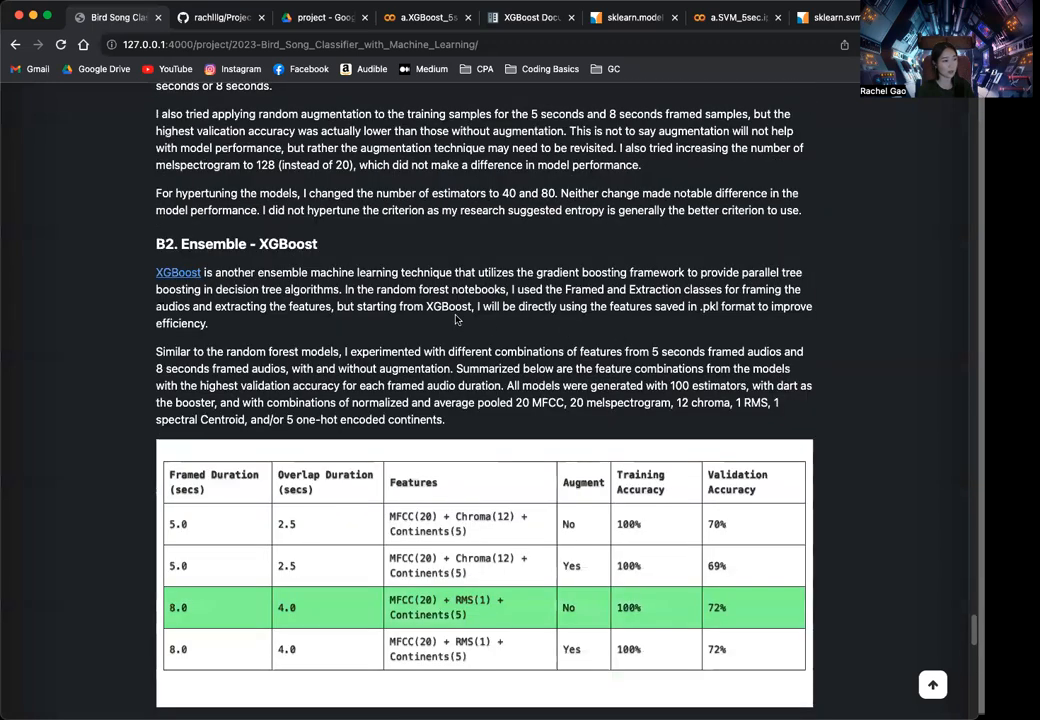
pyautogui.scroll(-3)
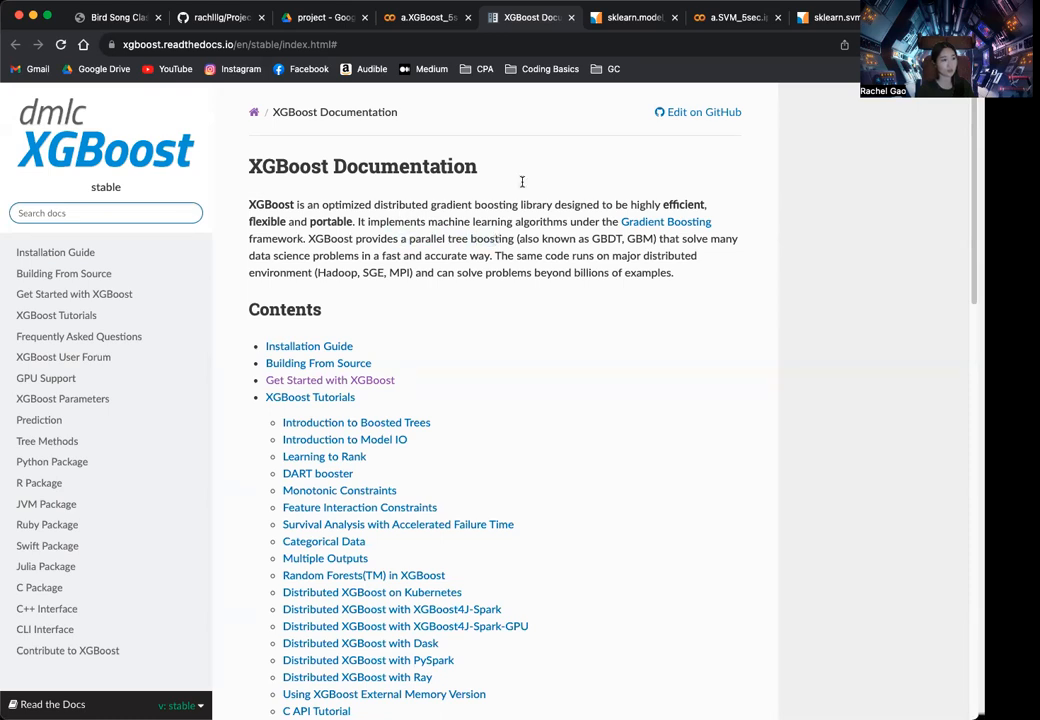
# Return to the a.XGBoost_5sec notebook showing the loaded train-feature dictionary (MFCC, chroma, RMS).
pyautogui.click(424, 16)
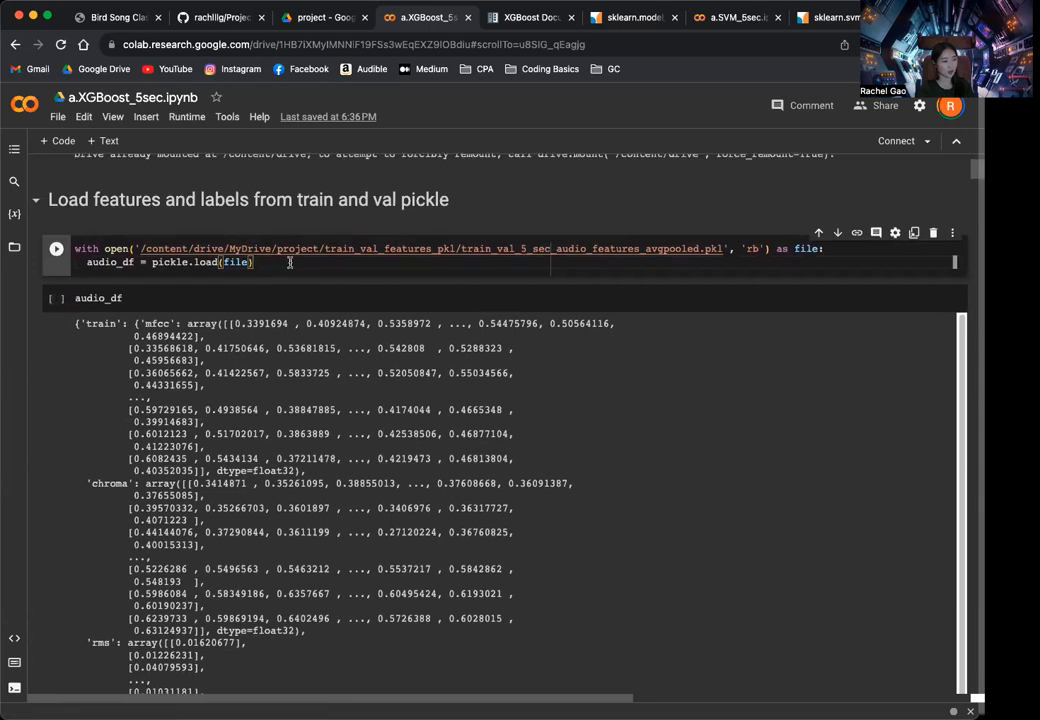
# Review the write-up's Extract Features & Labels section (MFCC, chroma, RMS), then return to the notebook.
pyautogui.click(116, 16)
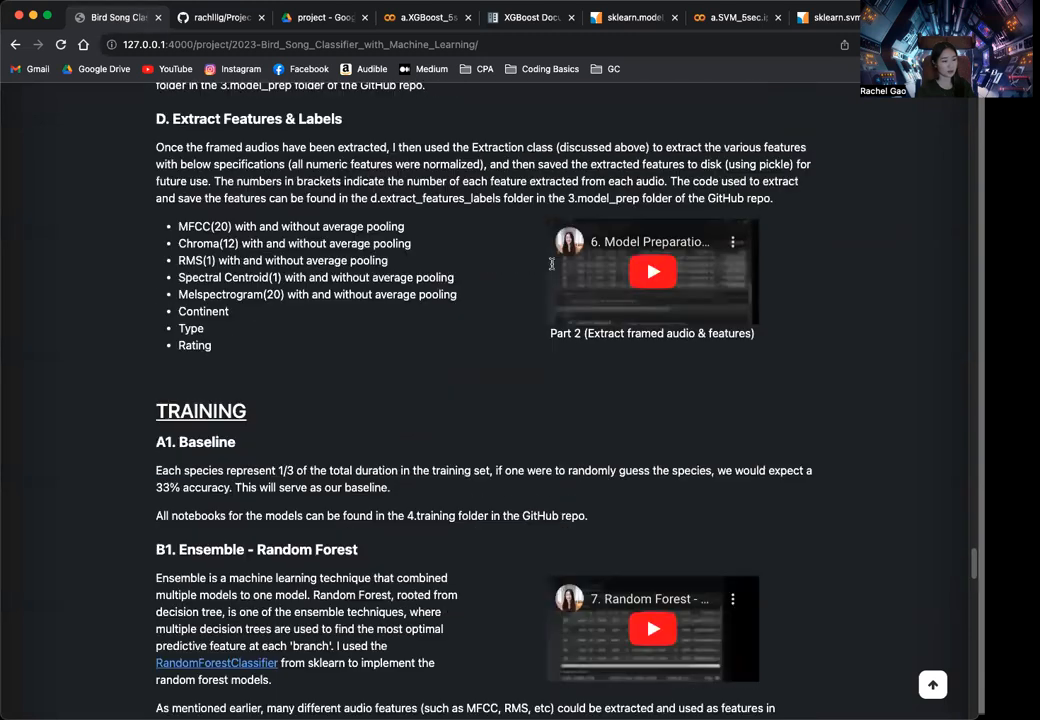
pyautogui.scroll(-3)
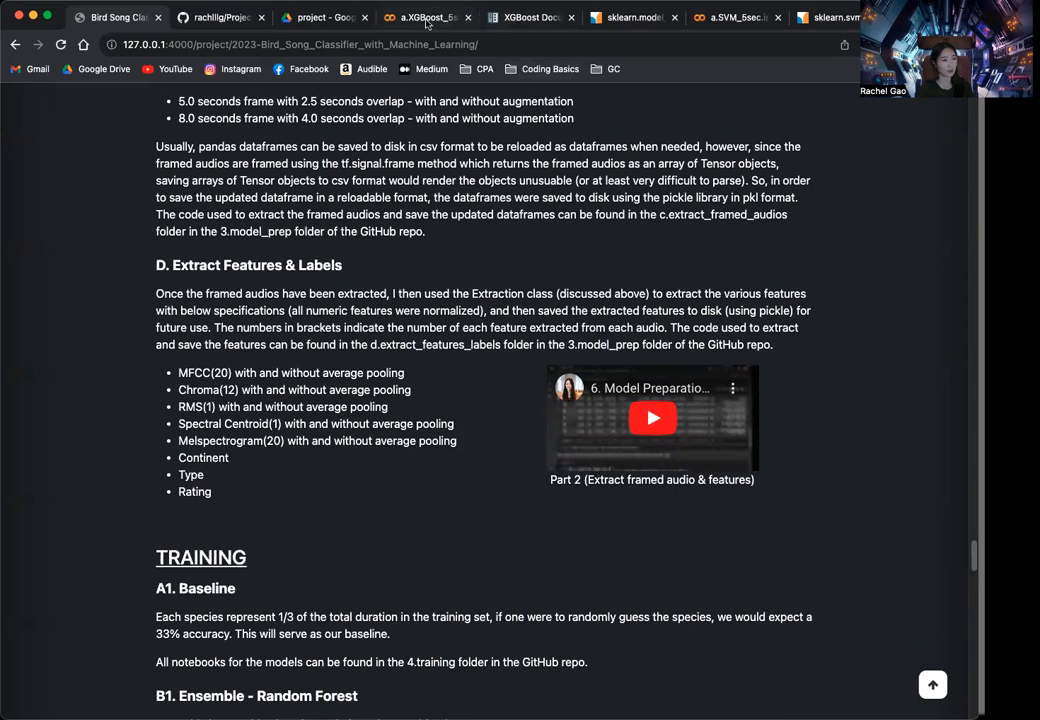
pyautogui.click(424, 16)
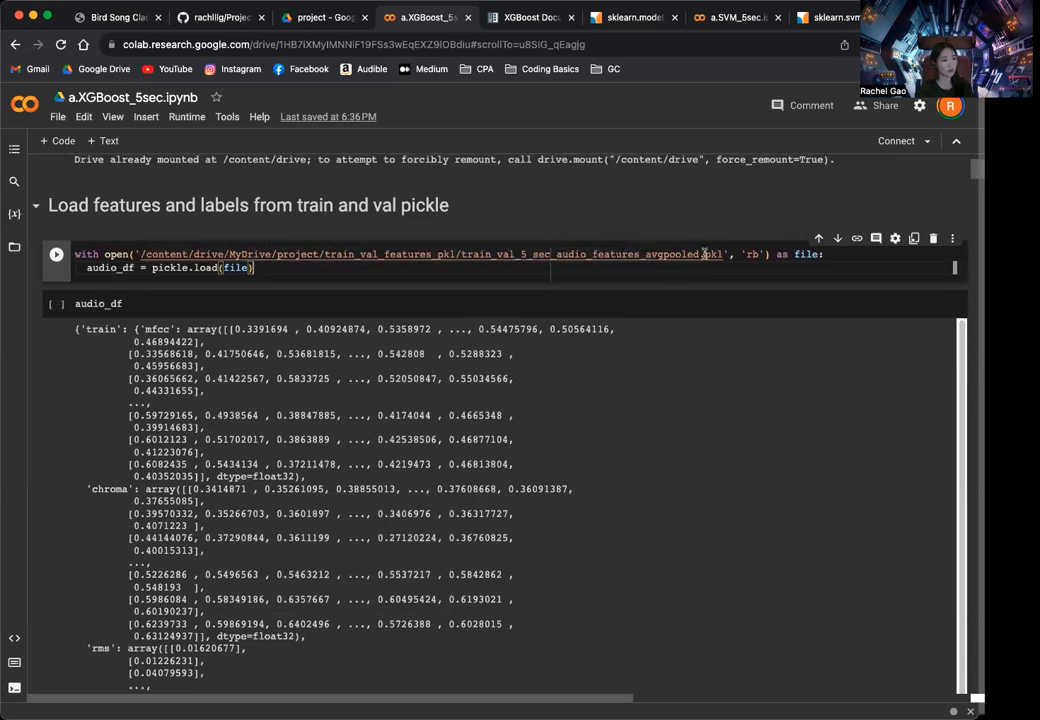
pyautogui.scroll(-3)
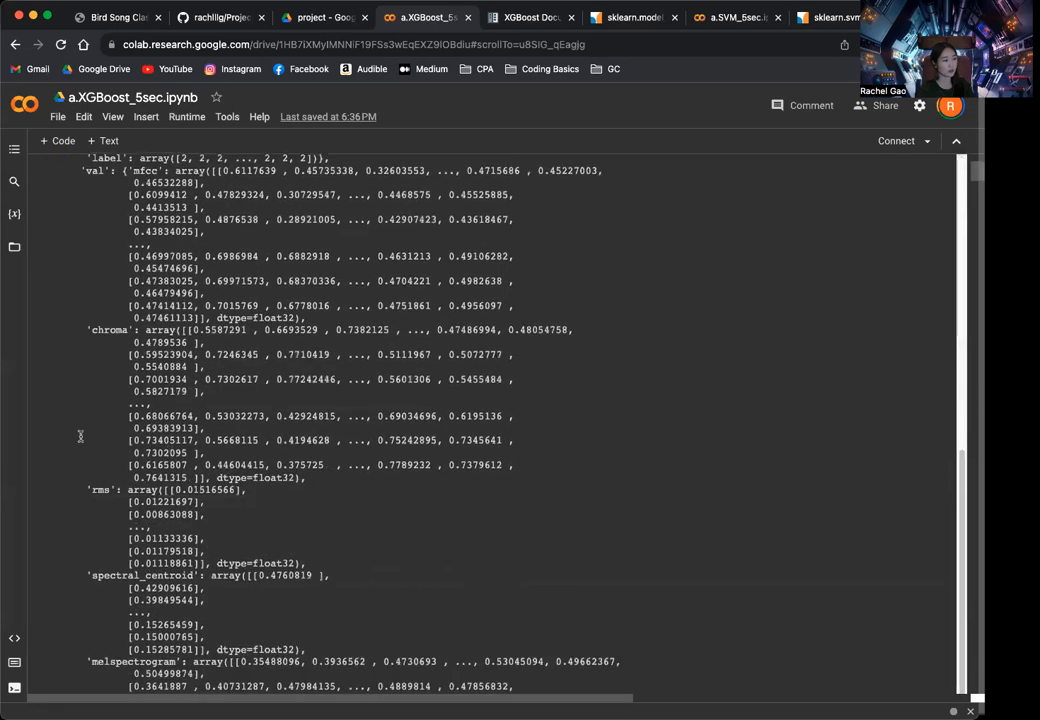
pyautogui.scroll(-3)
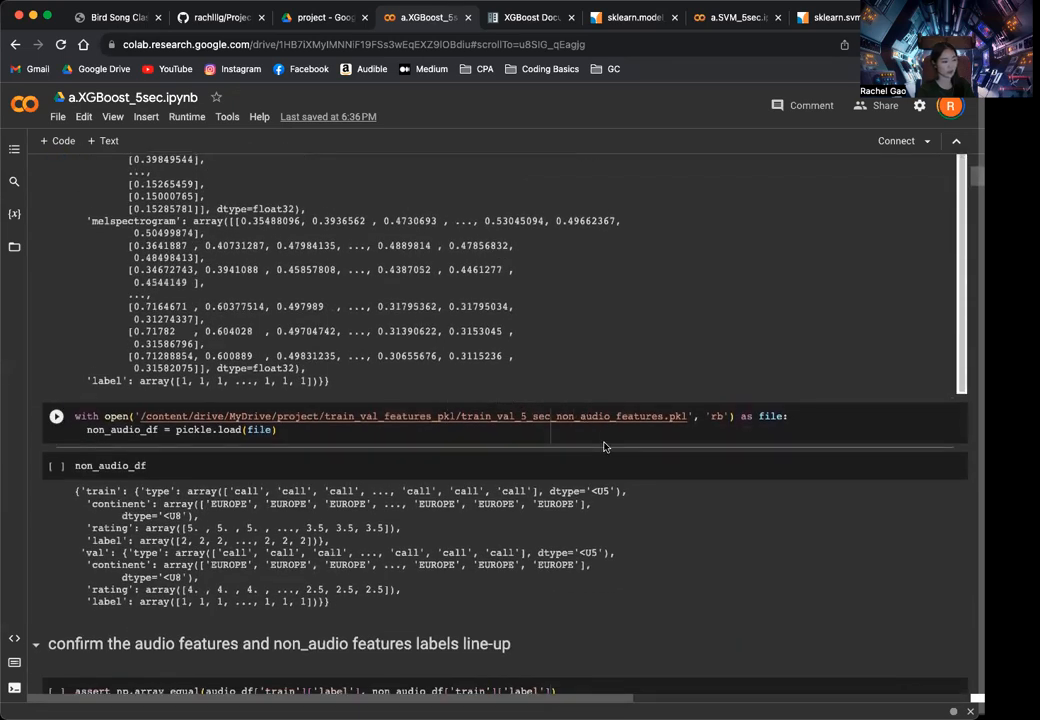
pyautogui.scroll(-3)
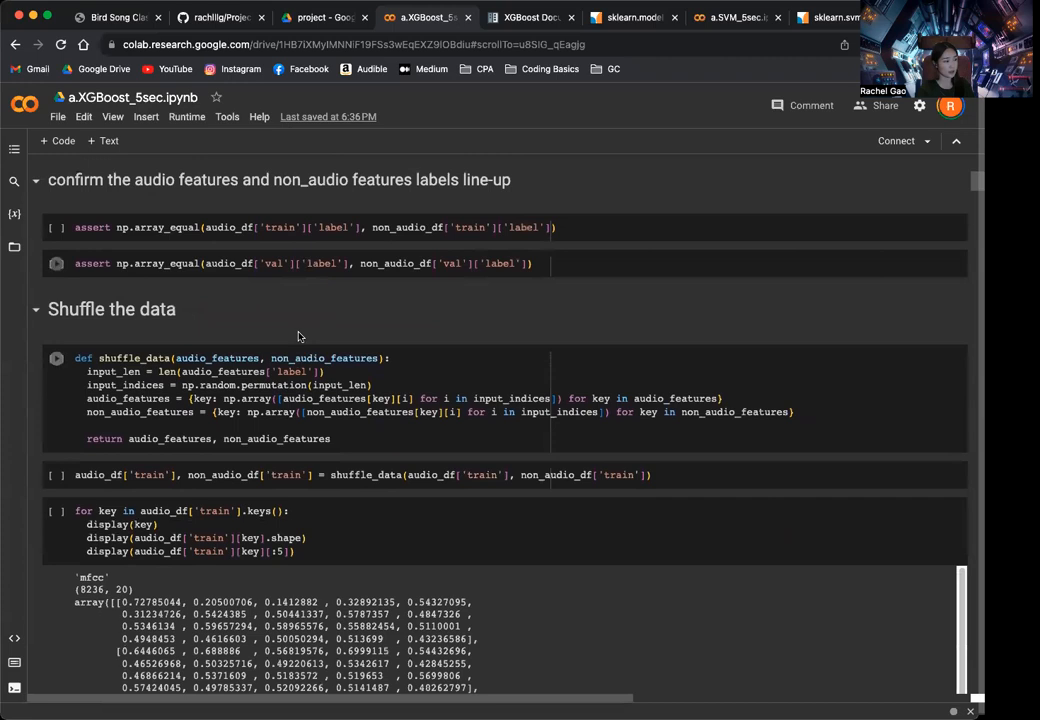
pyautogui.scroll(-3)
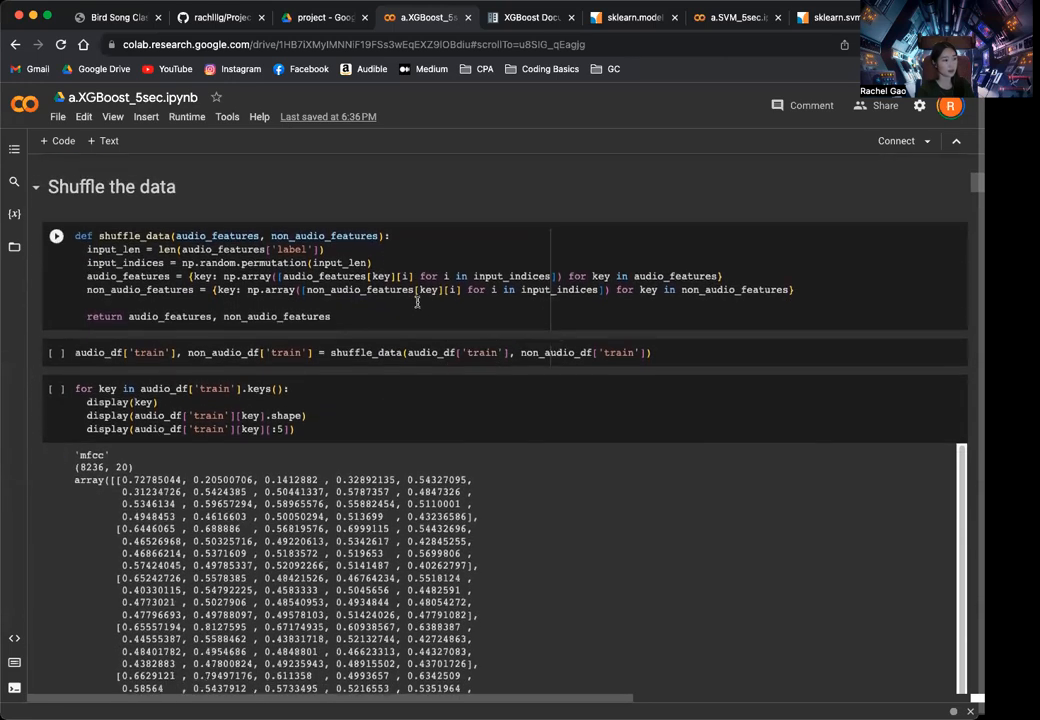
pyautogui.scroll(-3)
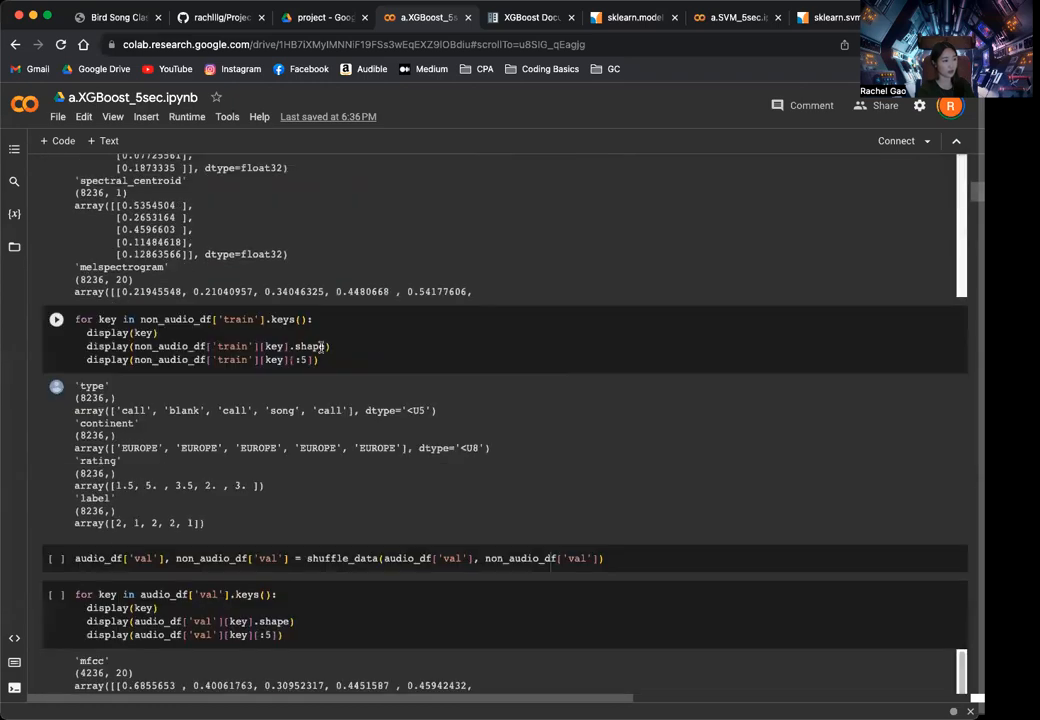
pyautogui.scroll(-3)
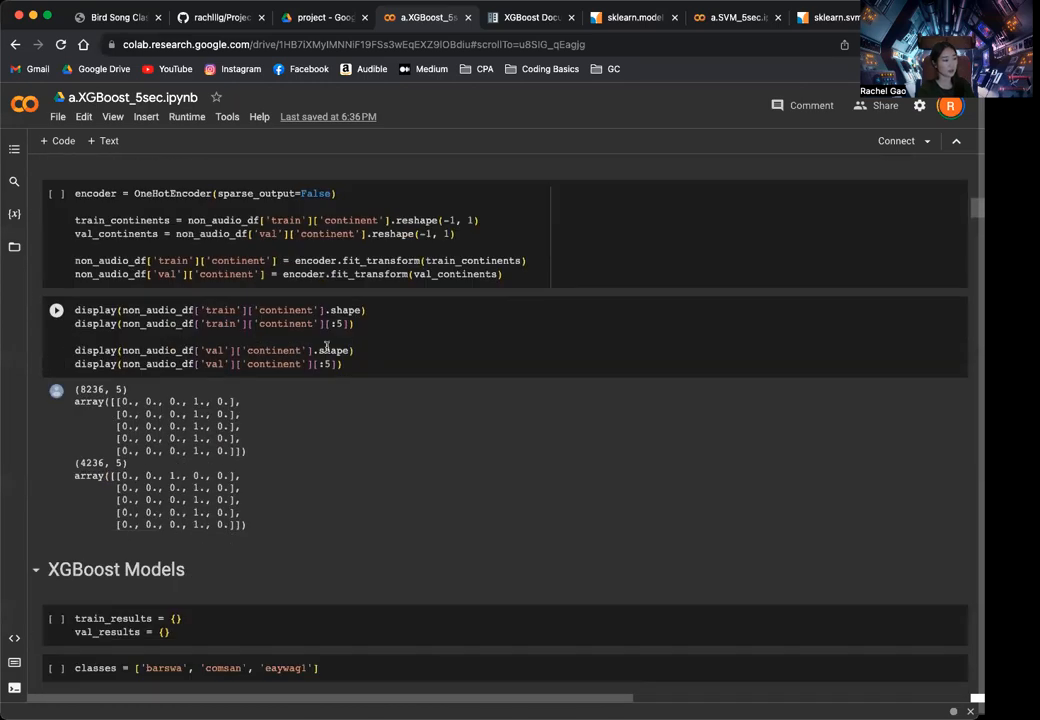
pyautogui.scroll(-3)
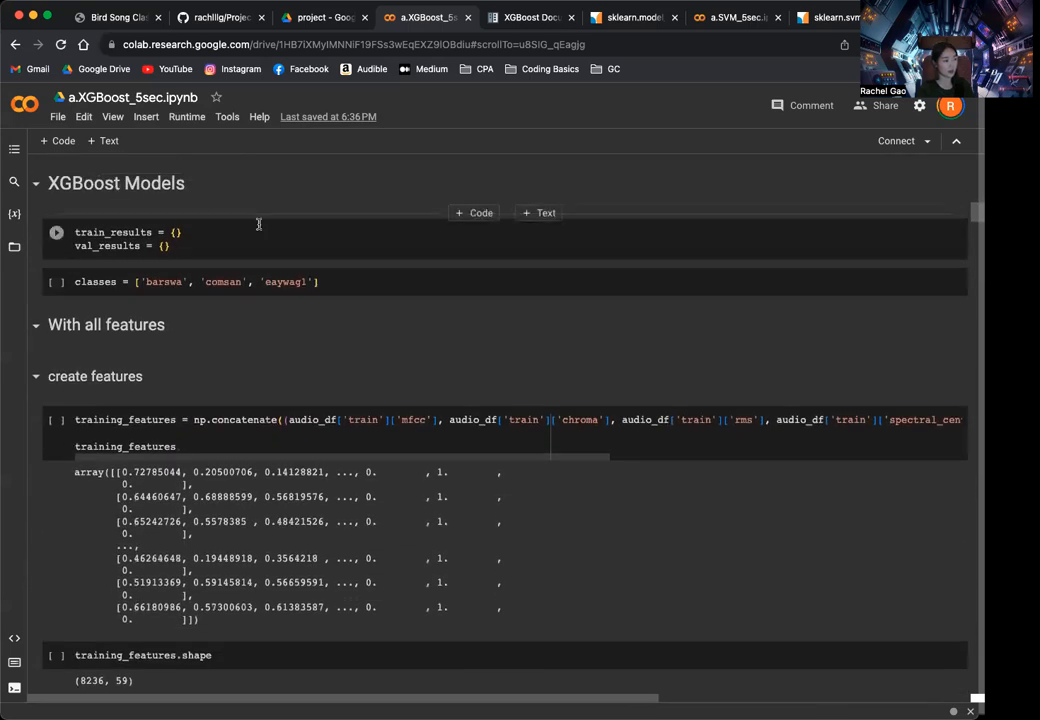
pyautogui.scroll(-3)
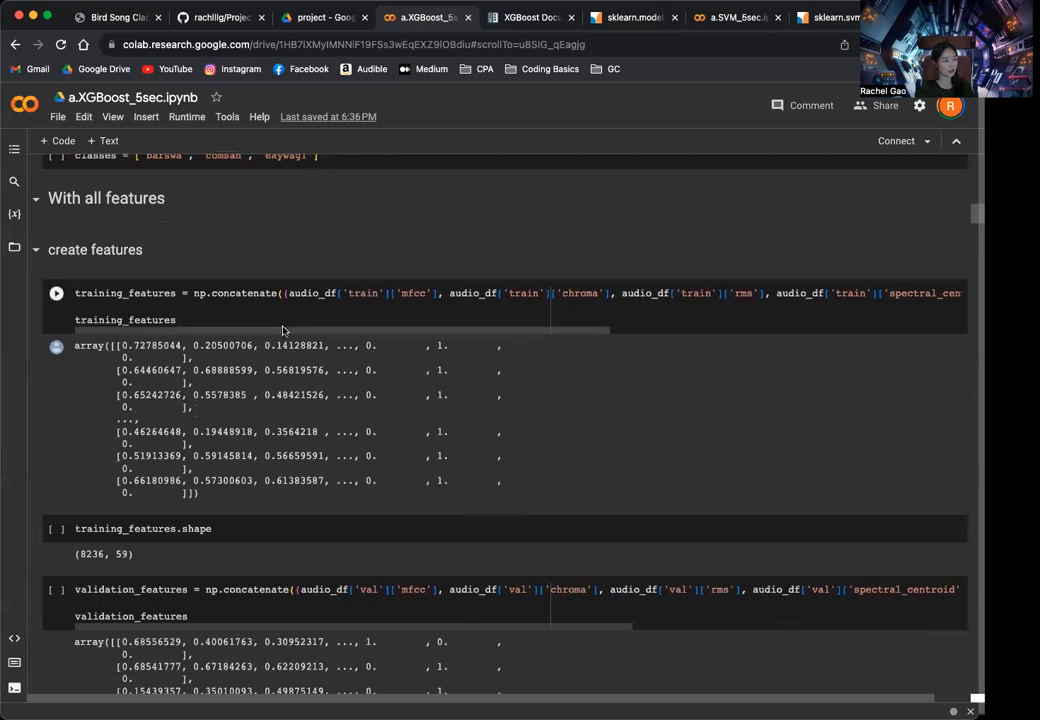
pyautogui.moveTo(556, 336)
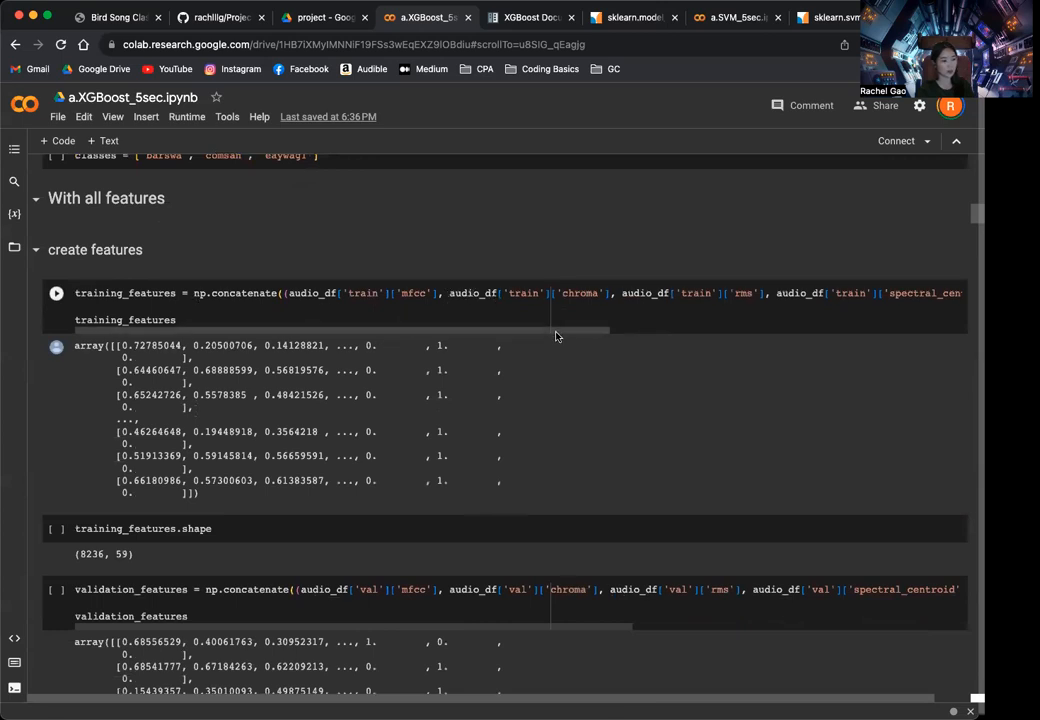
pyautogui.scroll(-3)
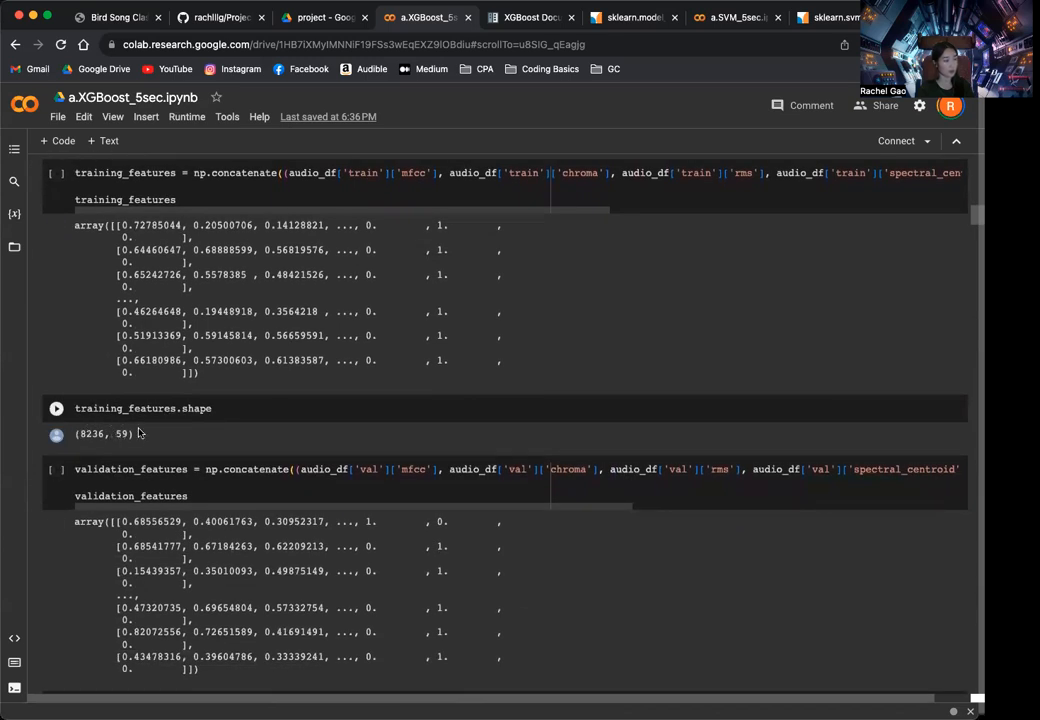
pyautogui.scroll(-3)
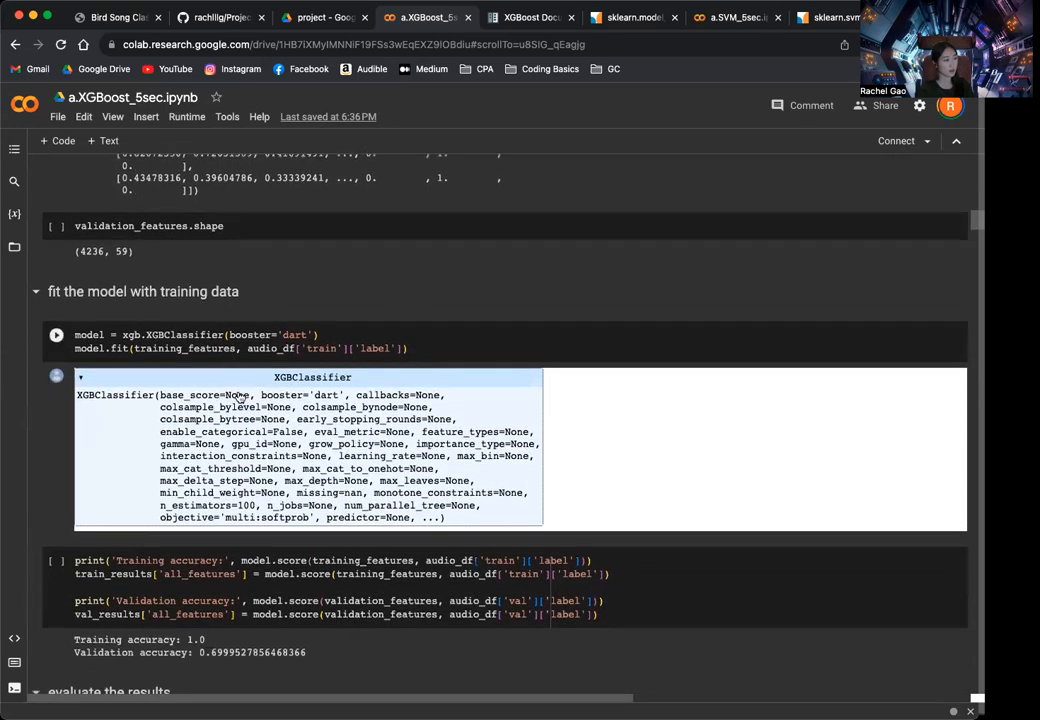
pyautogui.scroll(-3)
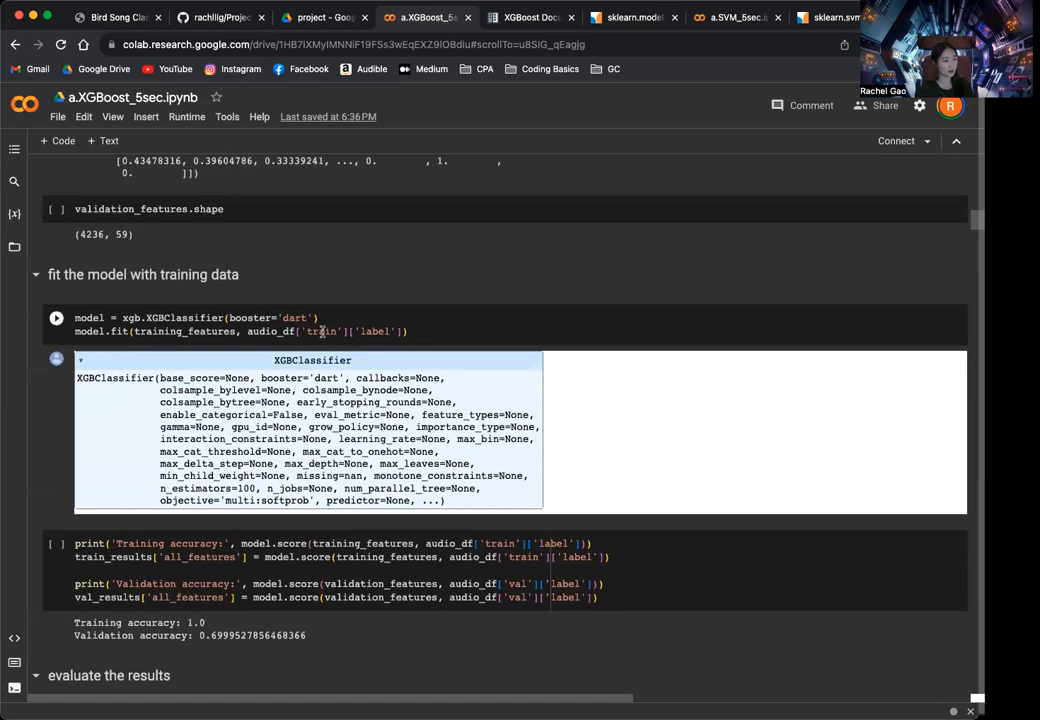
pyautogui.scroll(-3)
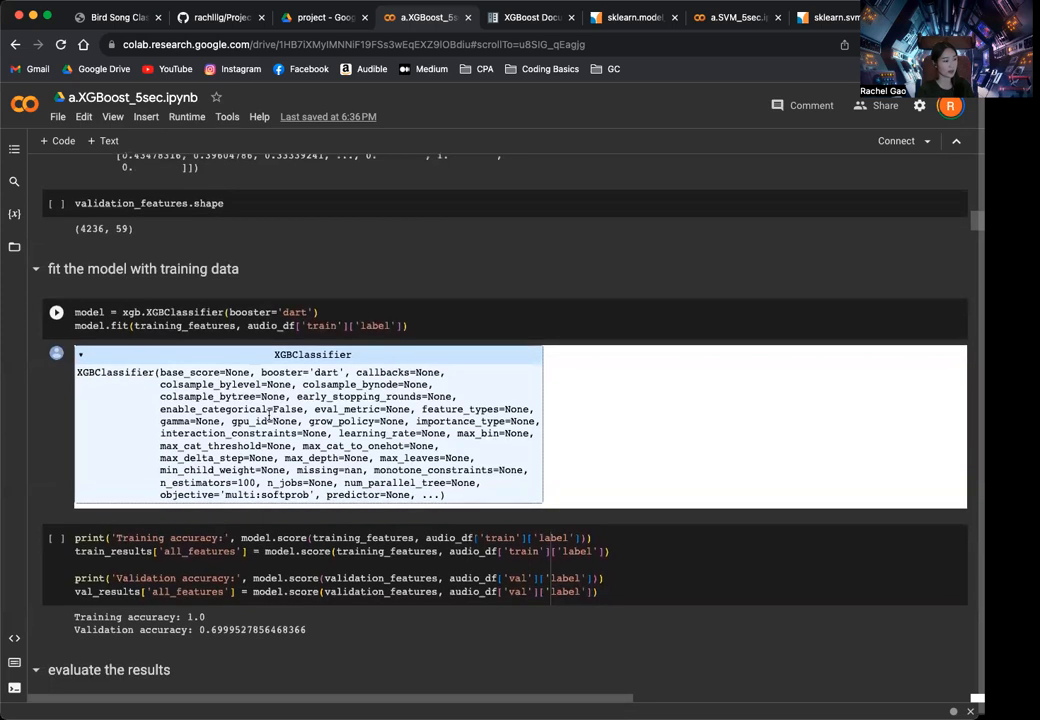
pyautogui.scroll(-3)
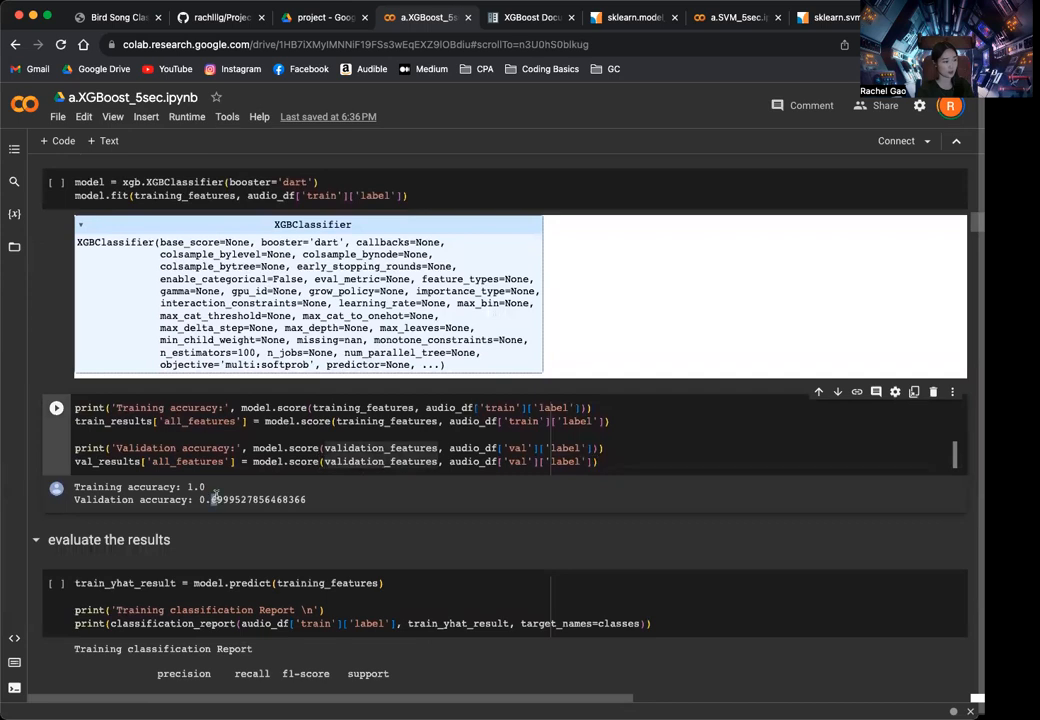
# Scroll down through the notebook's training and validation reports and confusion matrices.
pyautogui.scroll(-3)
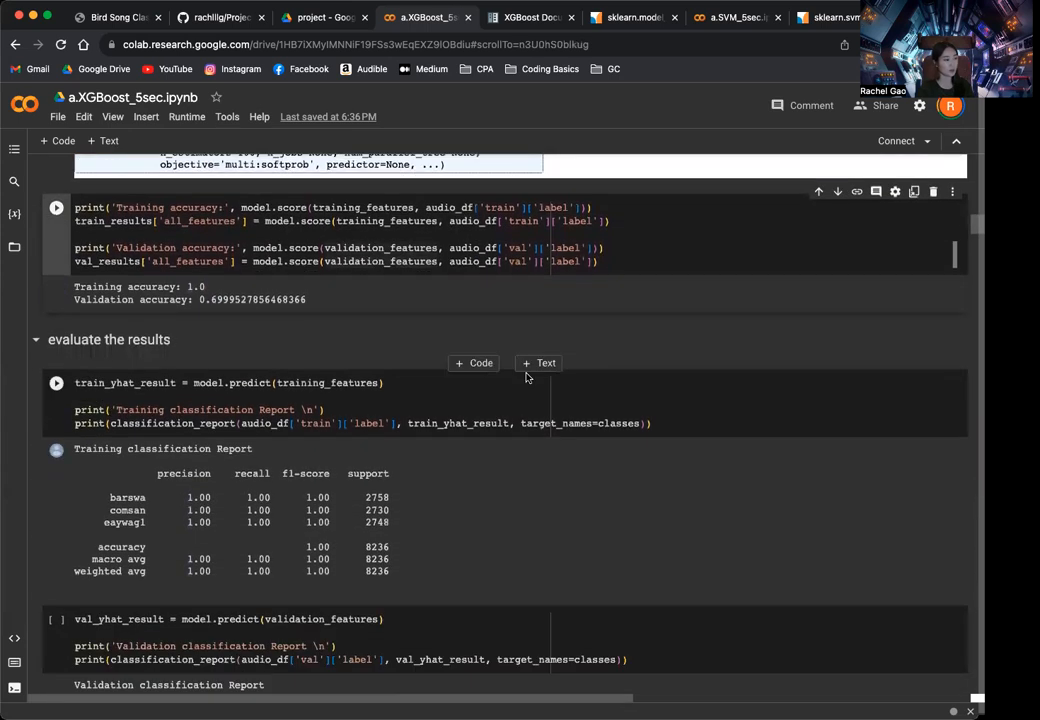
pyautogui.scroll(-3)
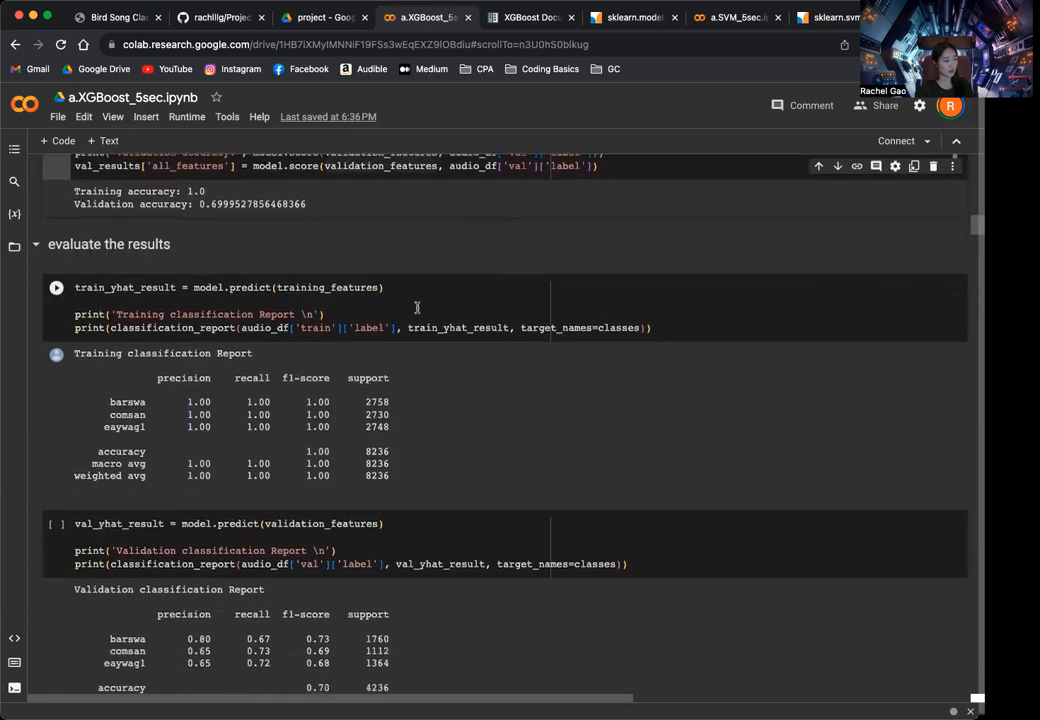
pyautogui.scroll(-3)
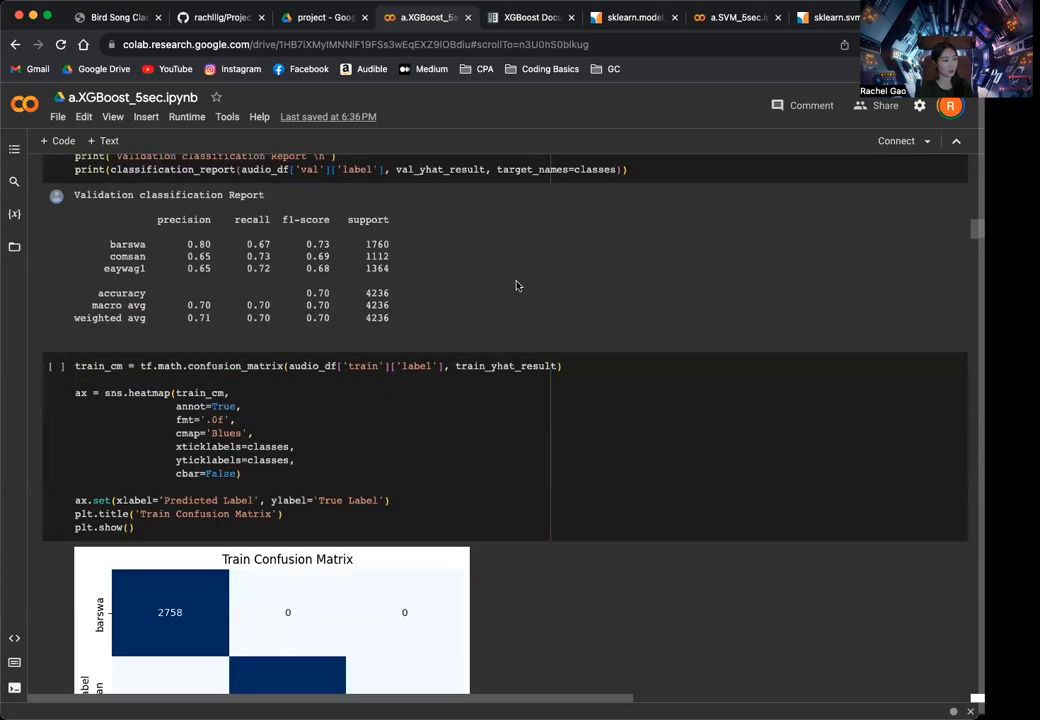
pyautogui.scroll(-3)
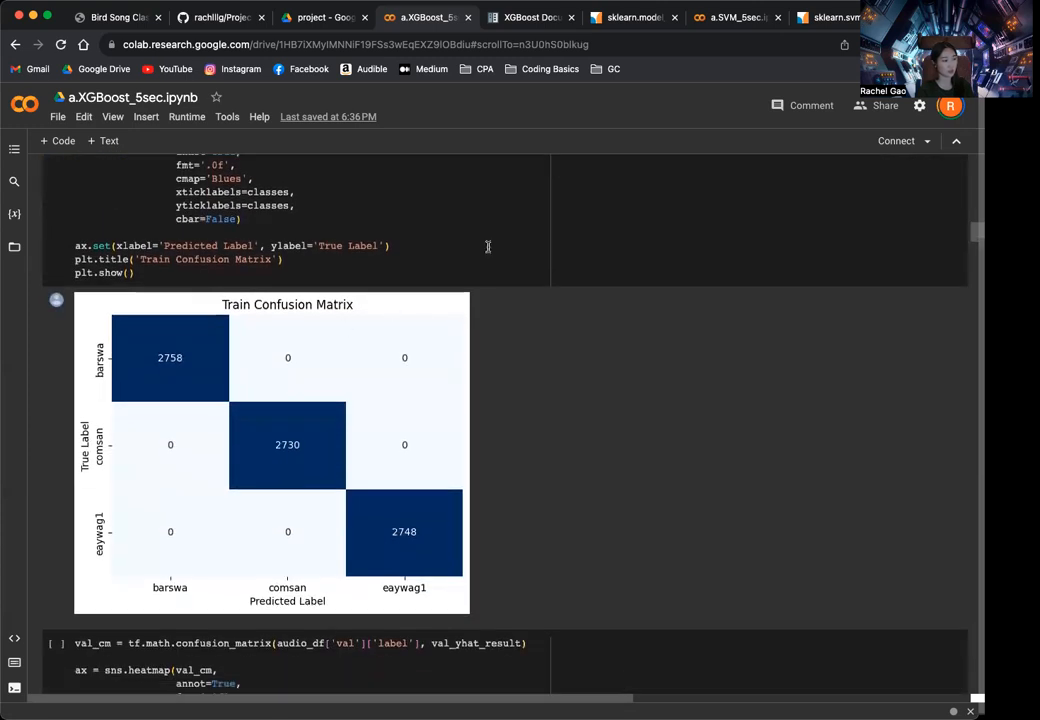
pyautogui.scroll(-3)
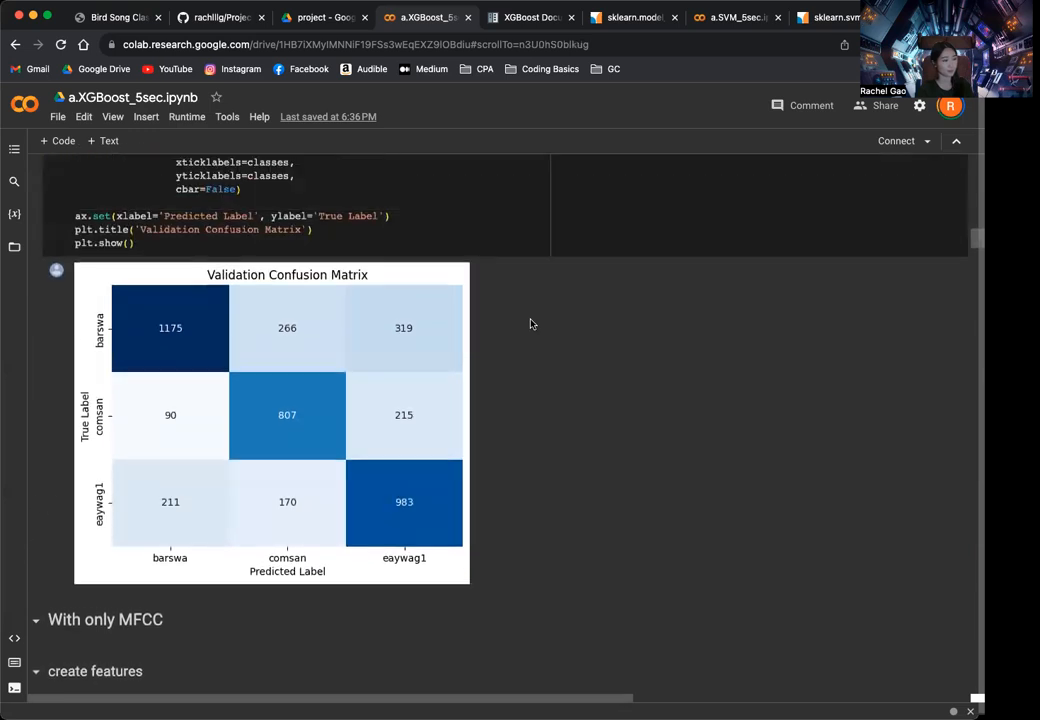
# Use the Table of contents to jump to the 'With melspectrogram & chroma & continents' section.
pyautogui.click(14, 148)
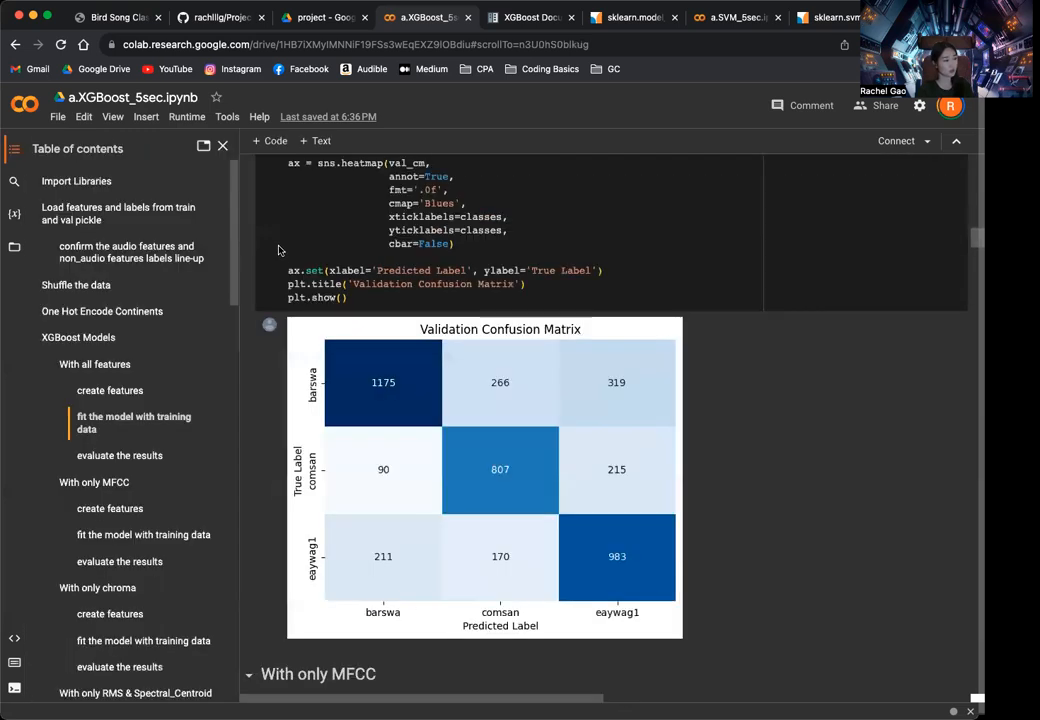
pyautogui.scroll(-3)
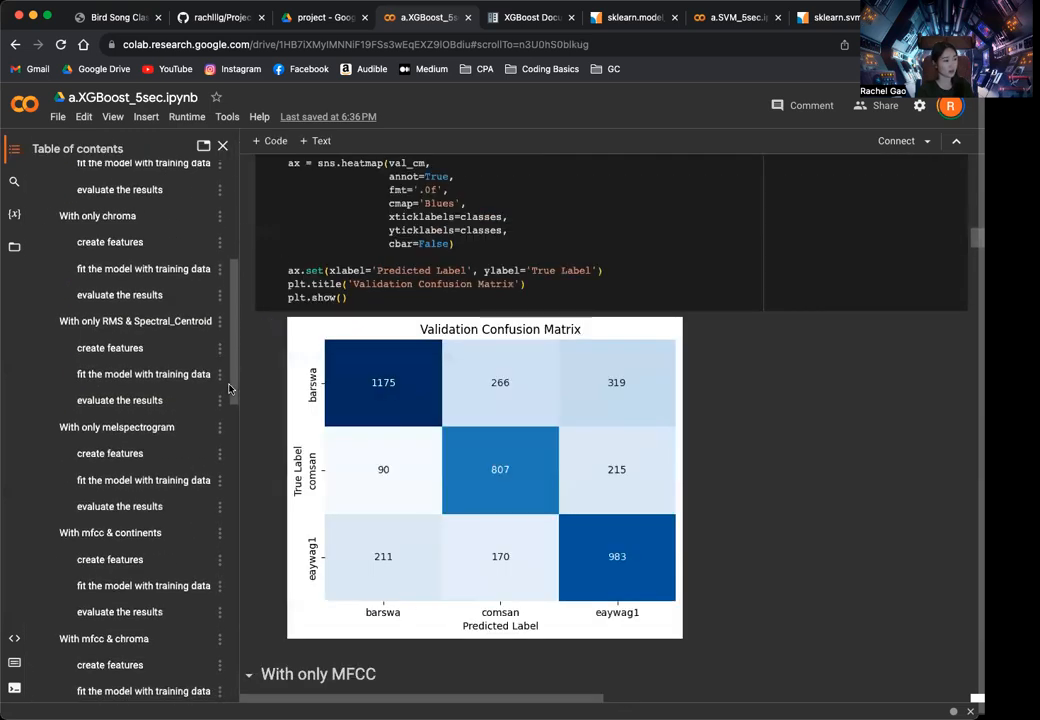
pyautogui.scroll(-3)
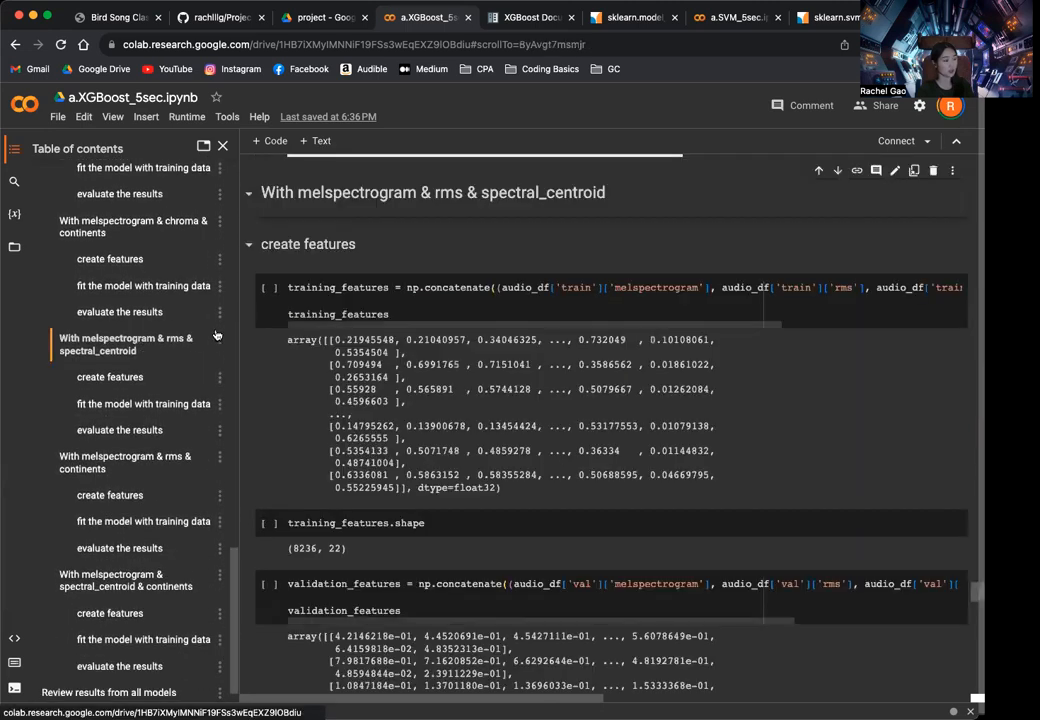
pyautogui.click(132, 226)
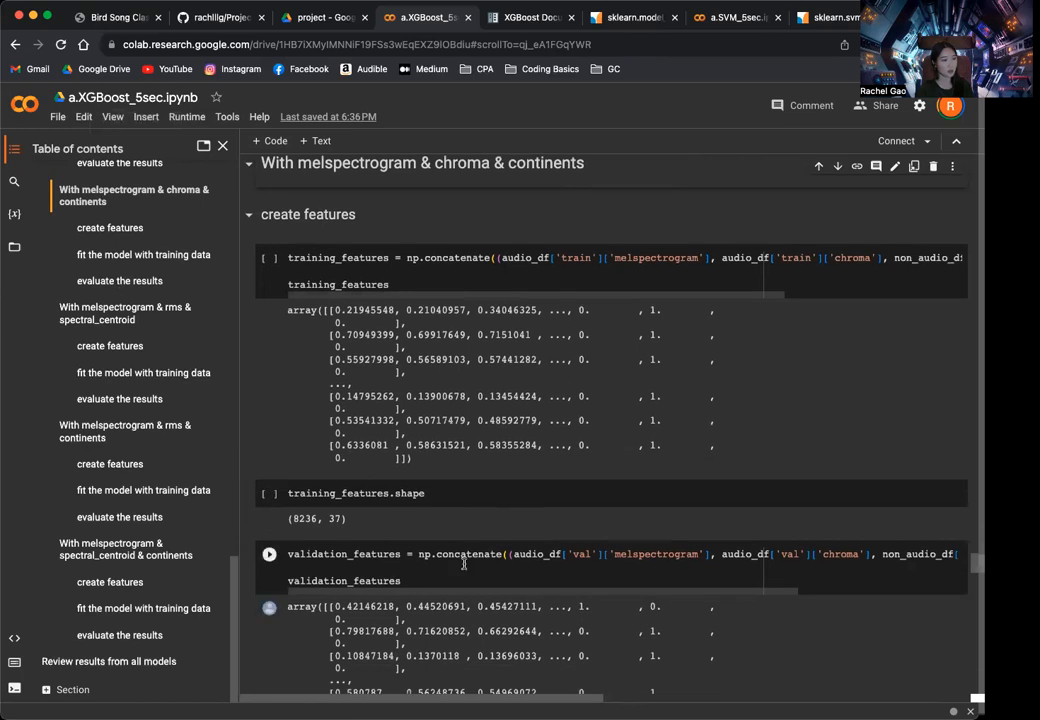
# Scroll past the confusion matrix to the all-models table sorted by validation accuracy (top 0.70).
pyautogui.scroll(-3)
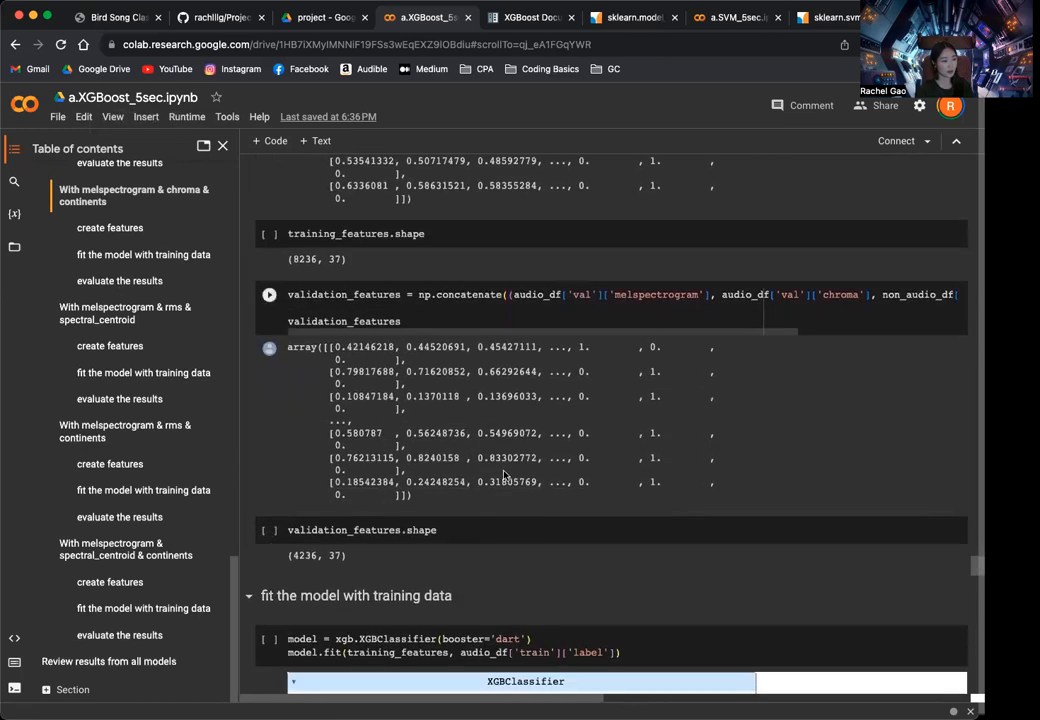
pyautogui.scroll(-3)
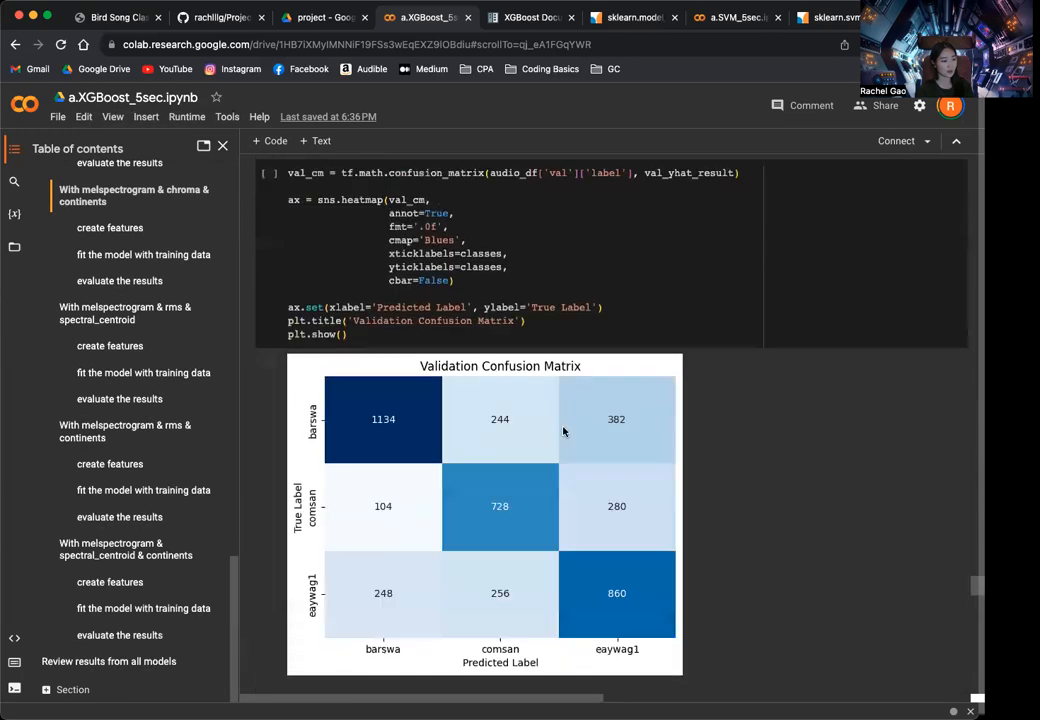
pyautogui.scroll(-3)
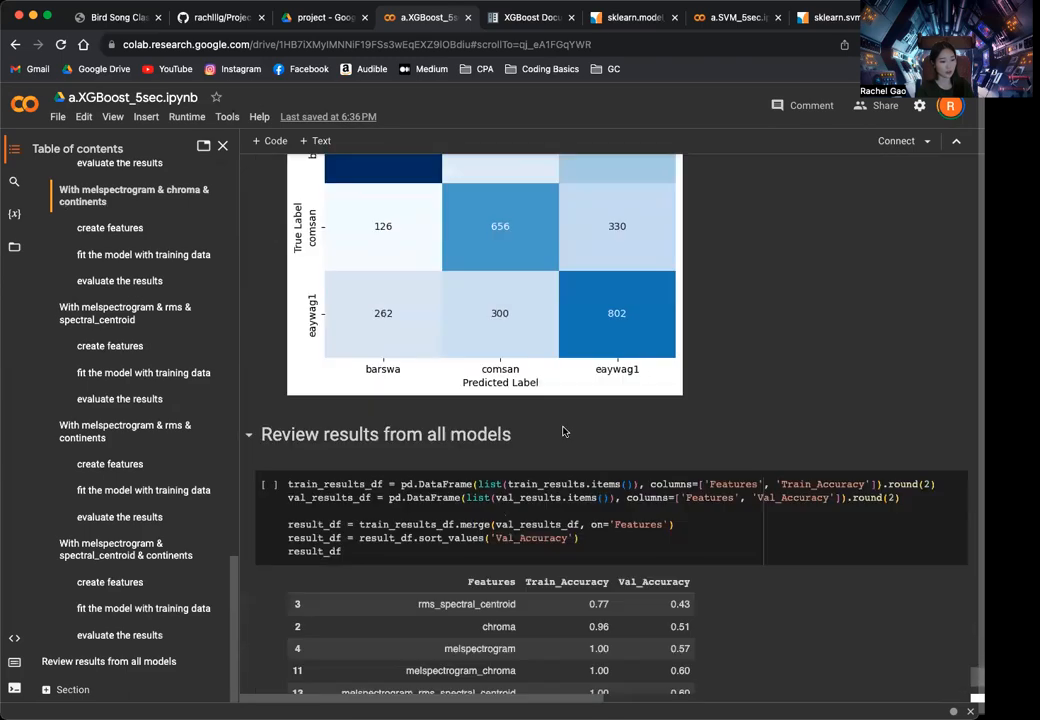
pyautogui.scroll(-3)
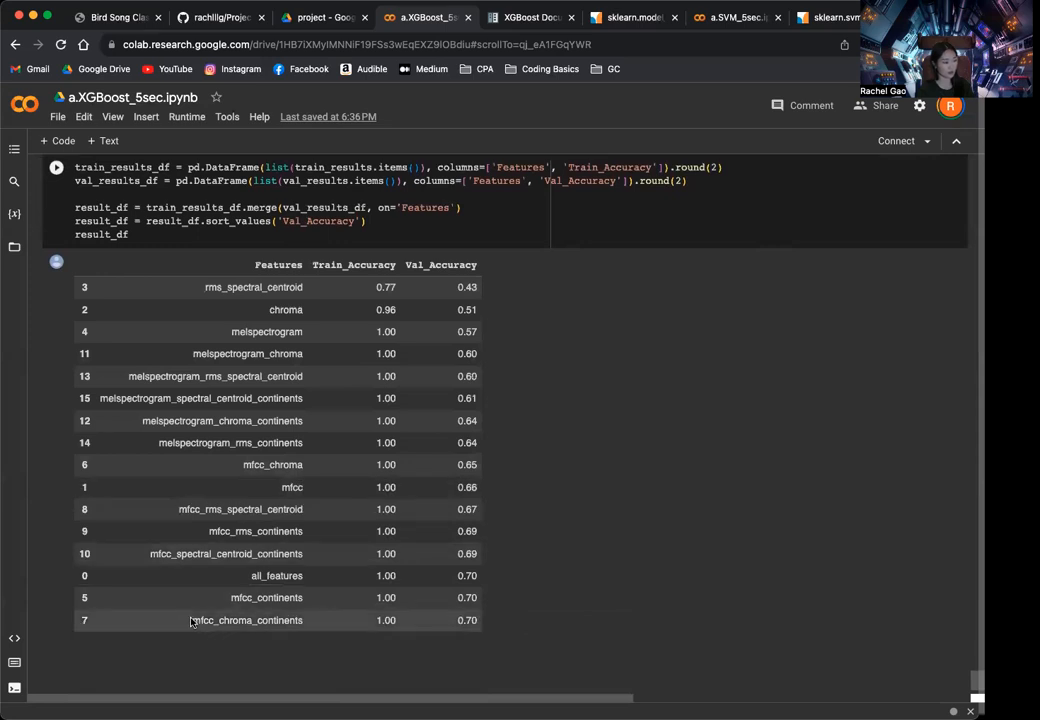
pyautogui.moveTo(260, 632)
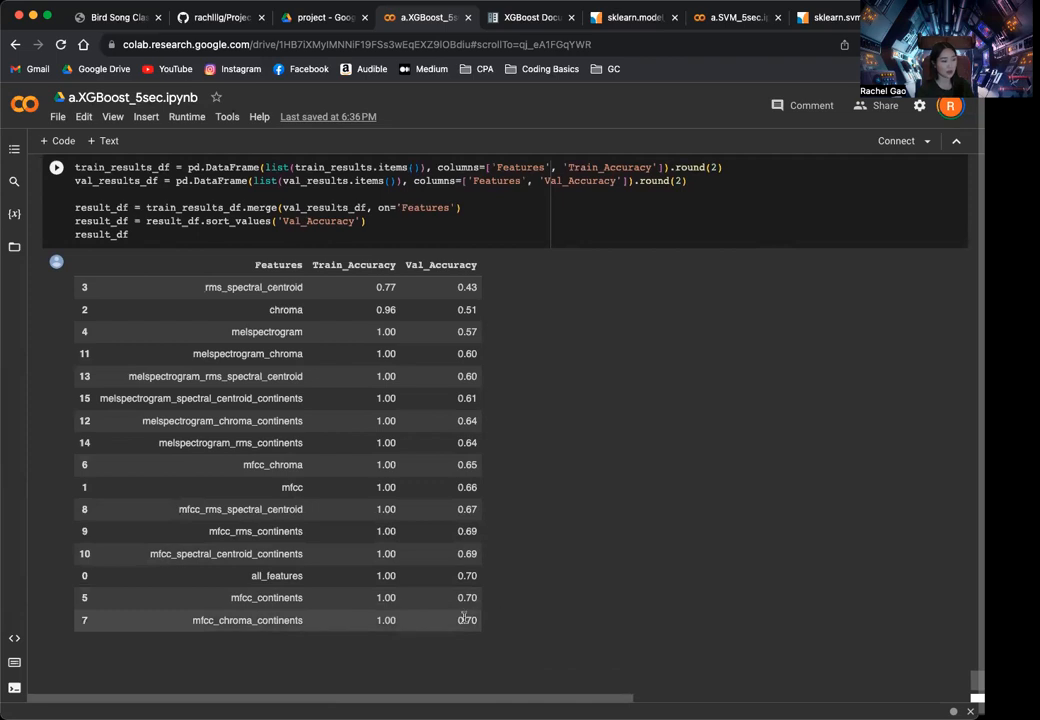
pyautogui.scroll(-3)
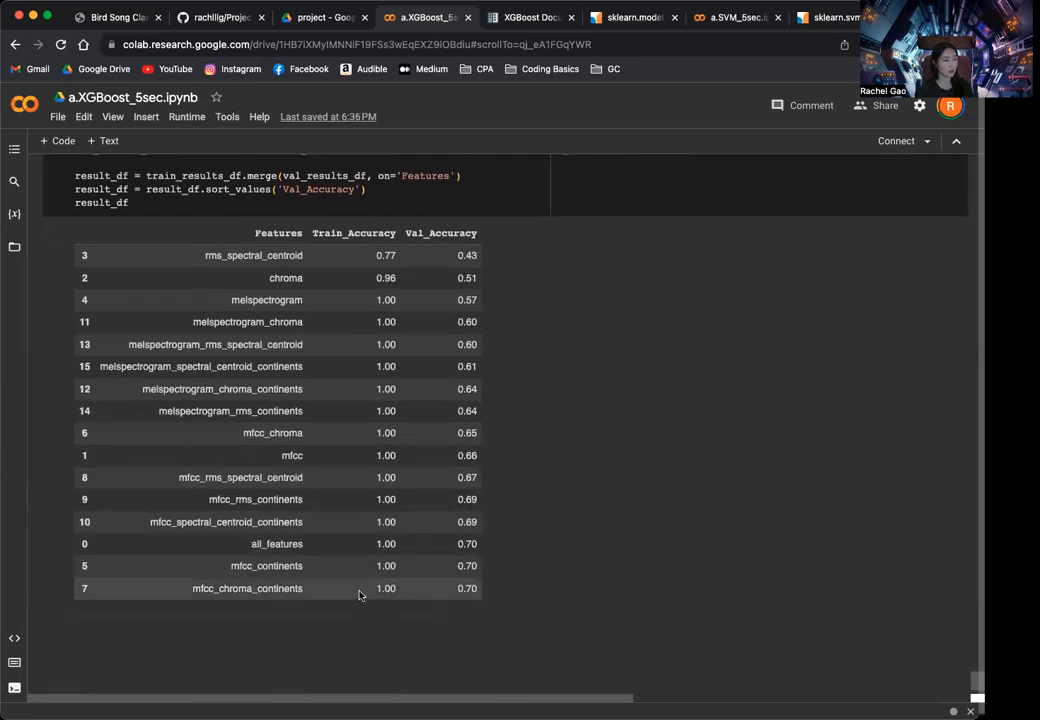
pyautogui.moveTo(308, 596)
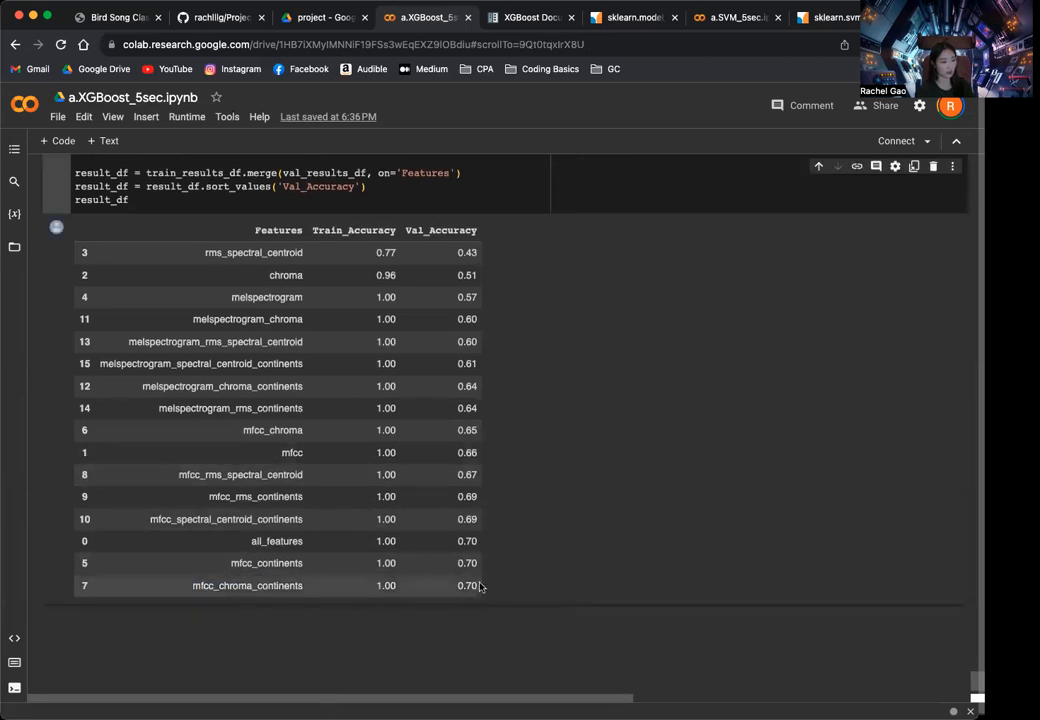
pyautogui.moveTo(596, 532)
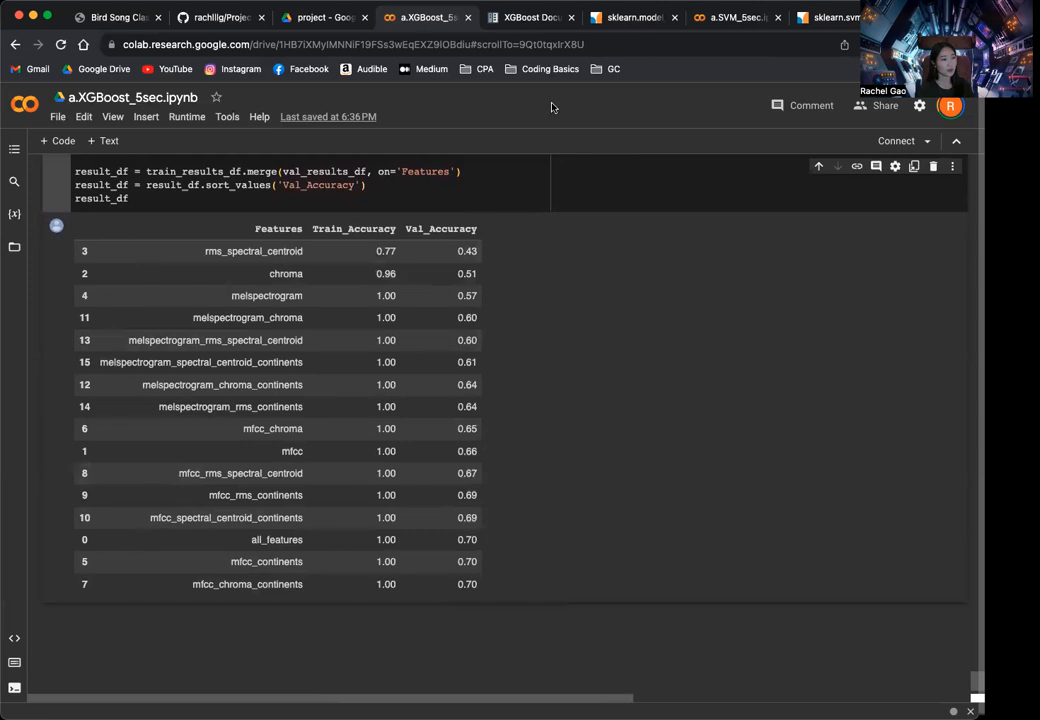
# Jump to the melspectrogram & spectral_centroid & continents section and highlight n_estimators in the fitted dart XGBClassifier.
pyautogui.click(528, 16)
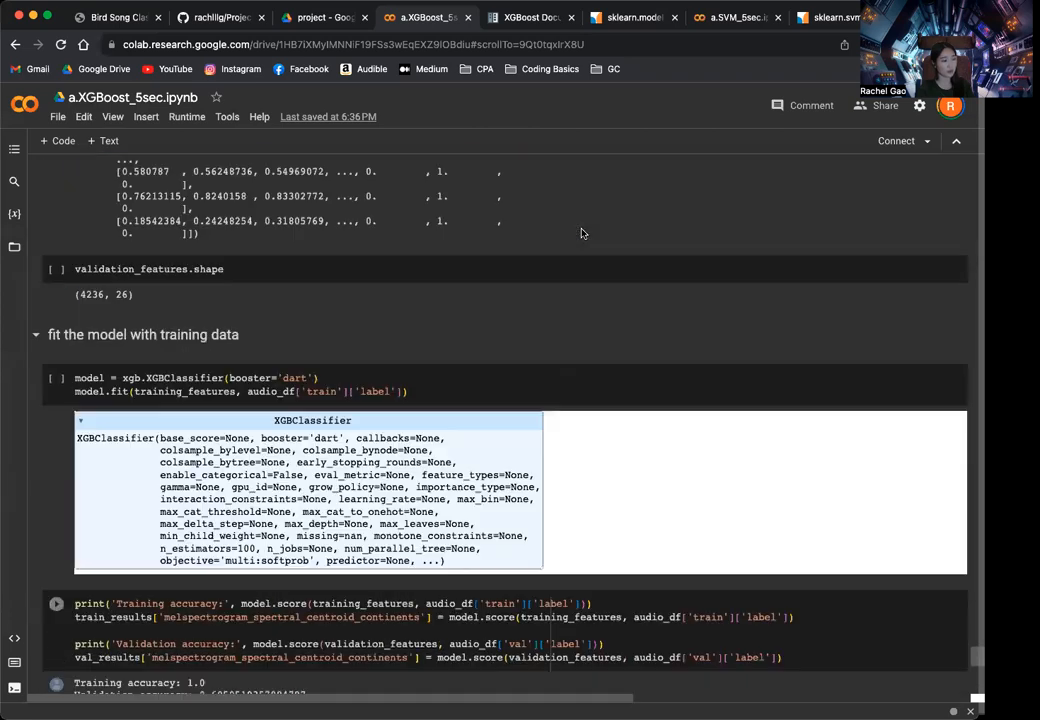
pyautogui.scroll(-3)
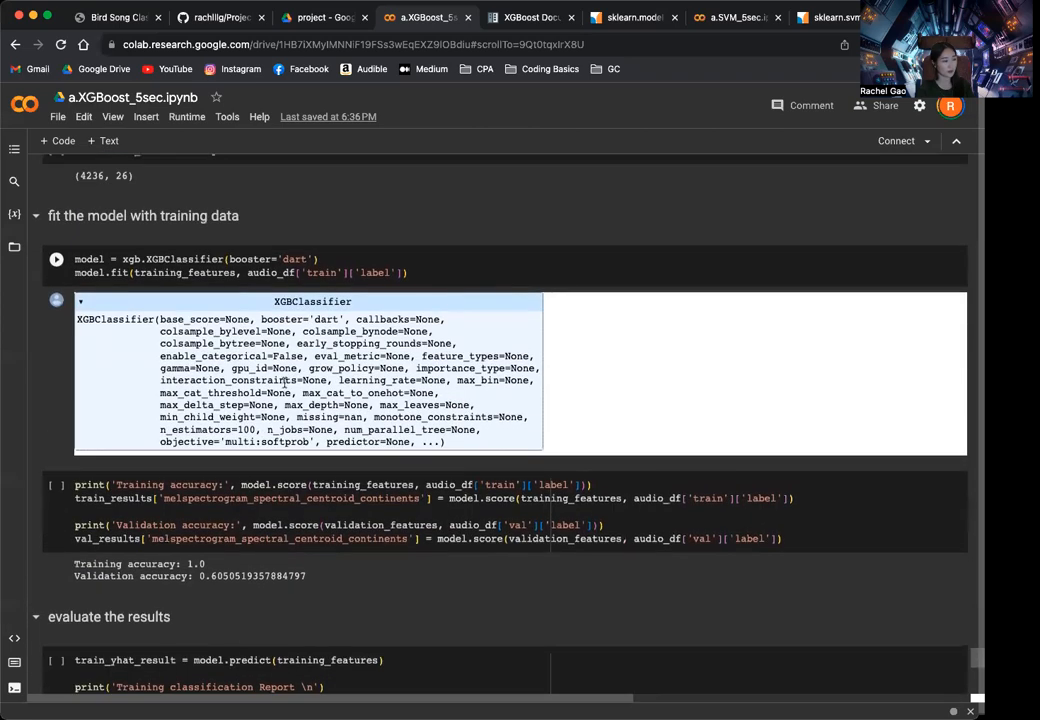
pyautogui.moveTo(312, 318)
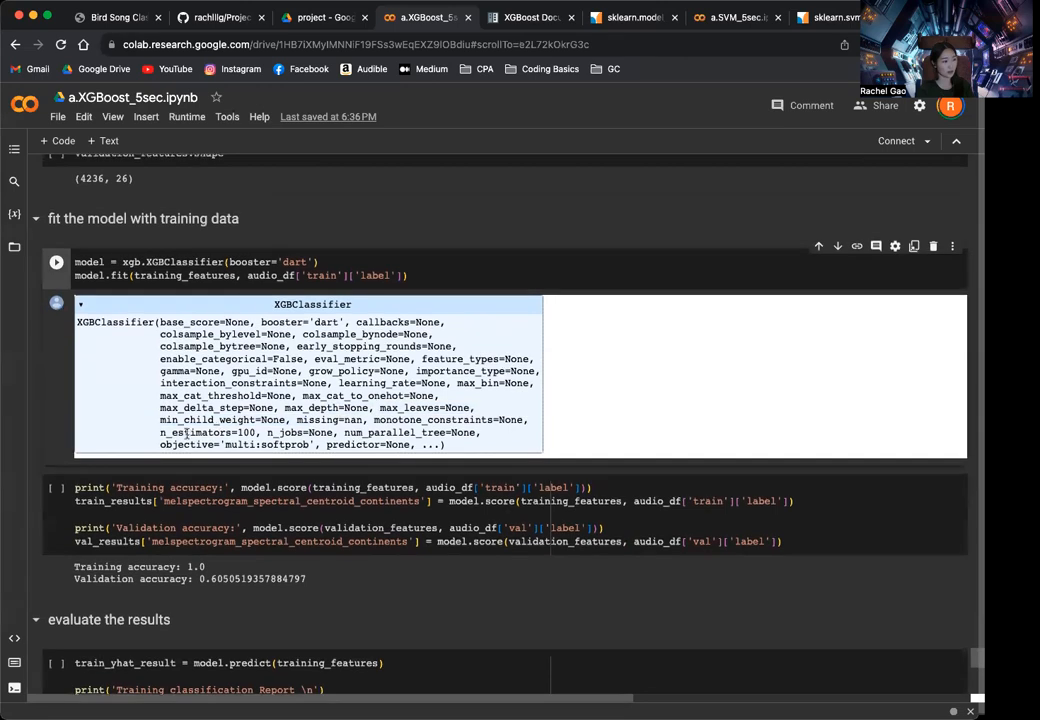
pyautogui.doubleClick(218, 432)
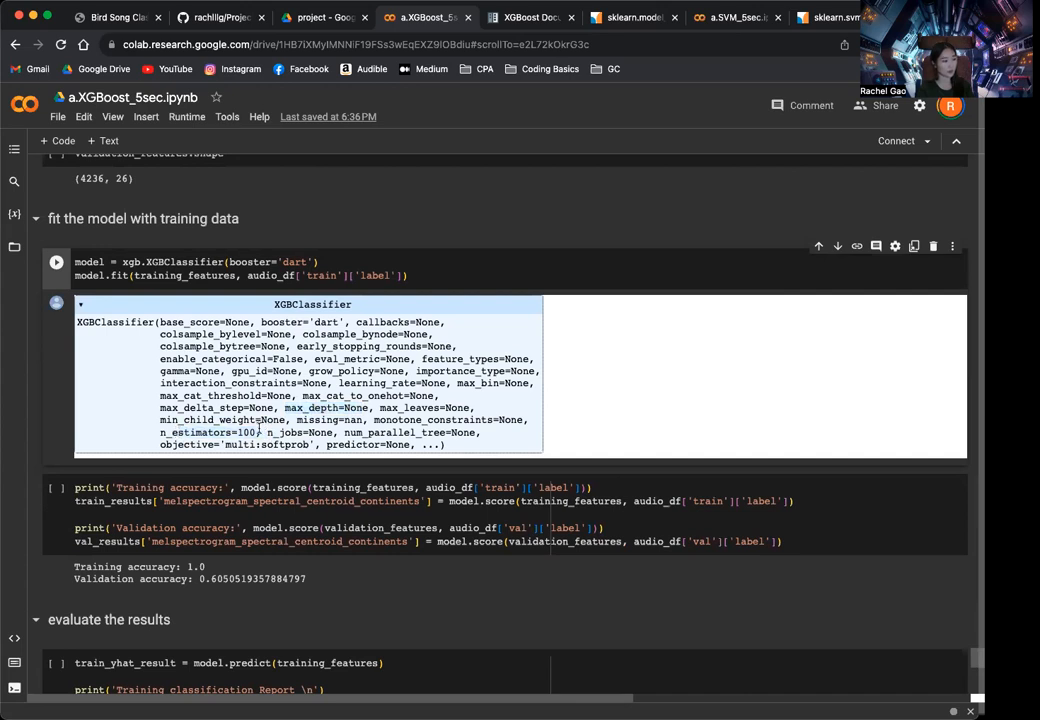
pyautogui.moveTo(422, 356)
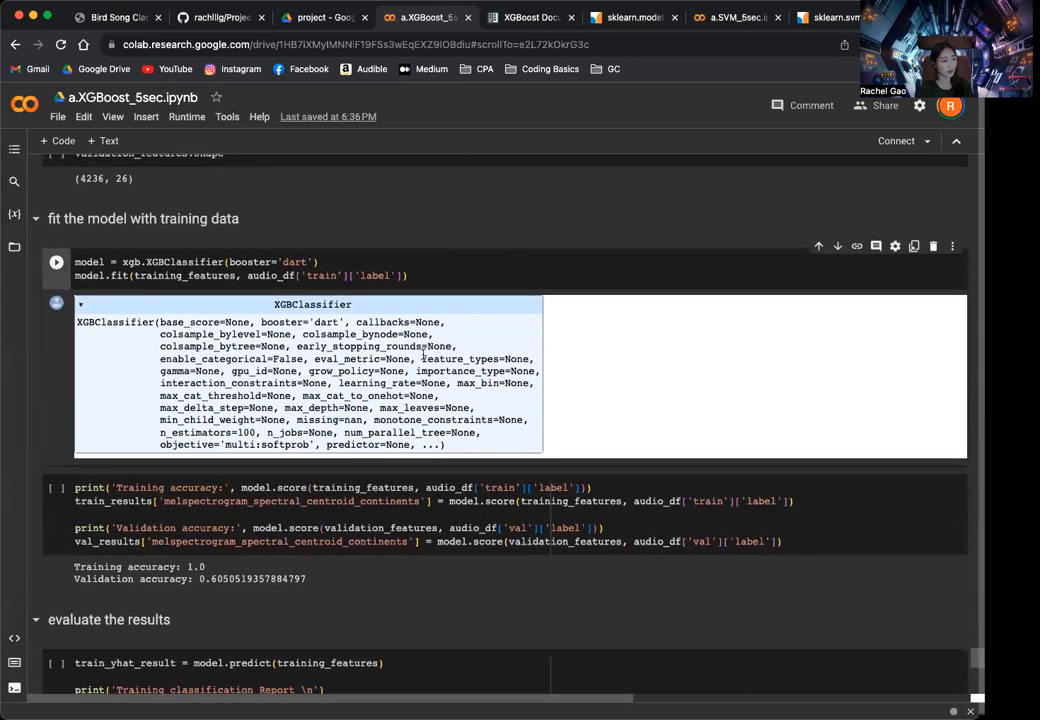
pyautogui.moveTo(452, 428)
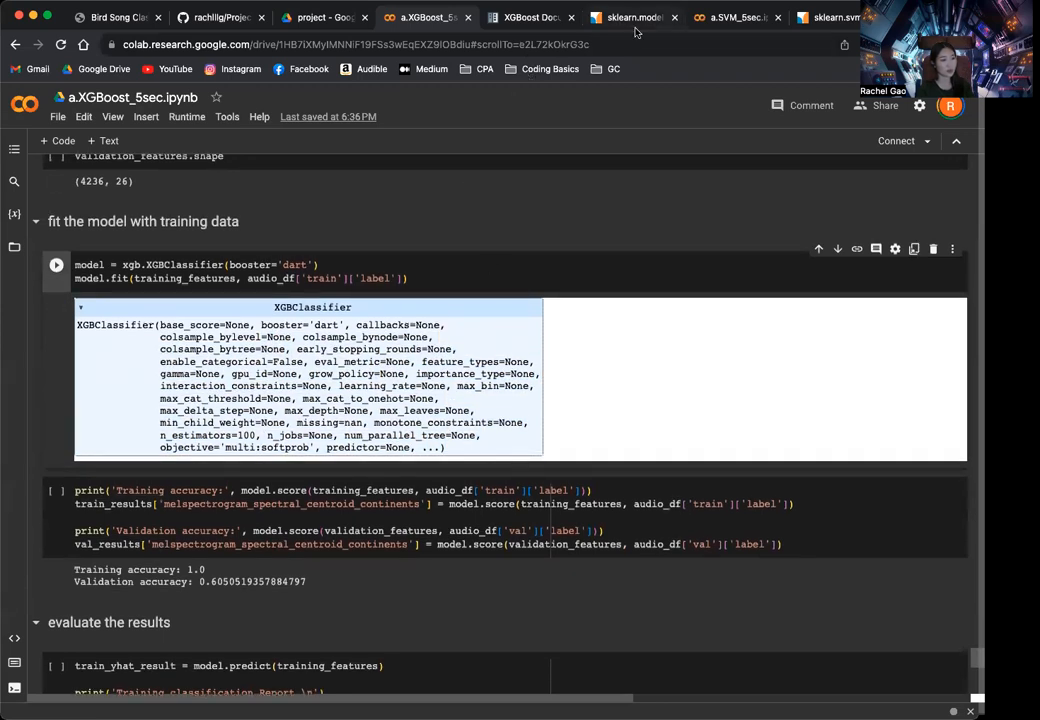
# Consult the scikit-learn GridSearchCV reference page, then return to the XGBoost notebook.
pyautogui.click(630, 16)
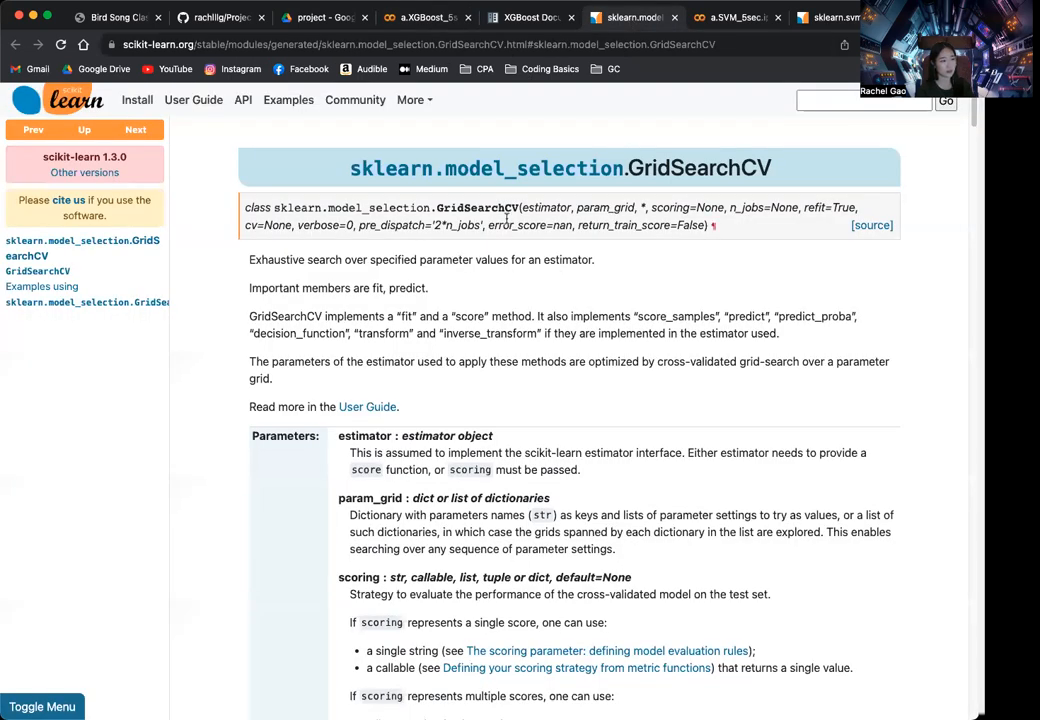
pyautogui.moveTo(614, 332)
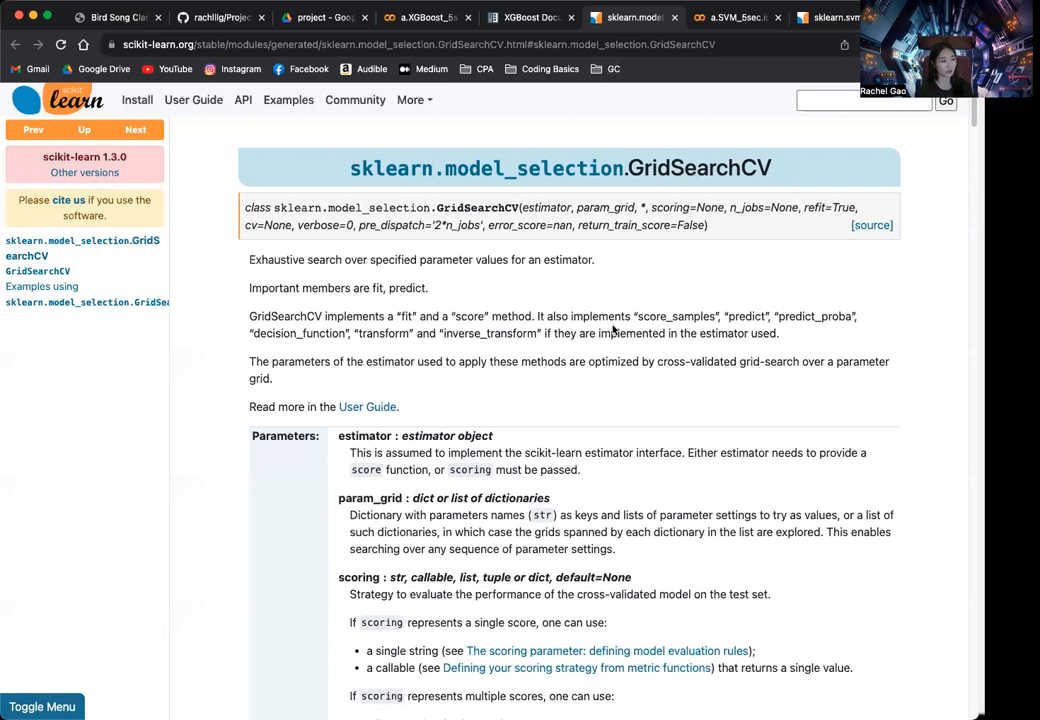
pyautogui.moveTo(600, 294)
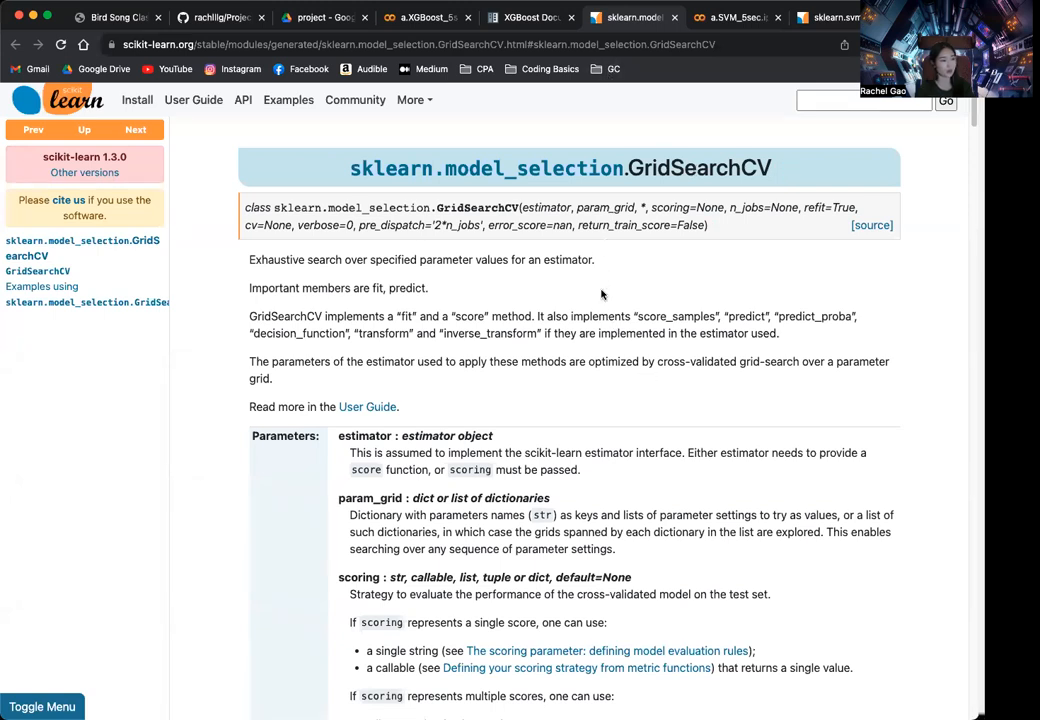
pyautogui.click(428, 16)
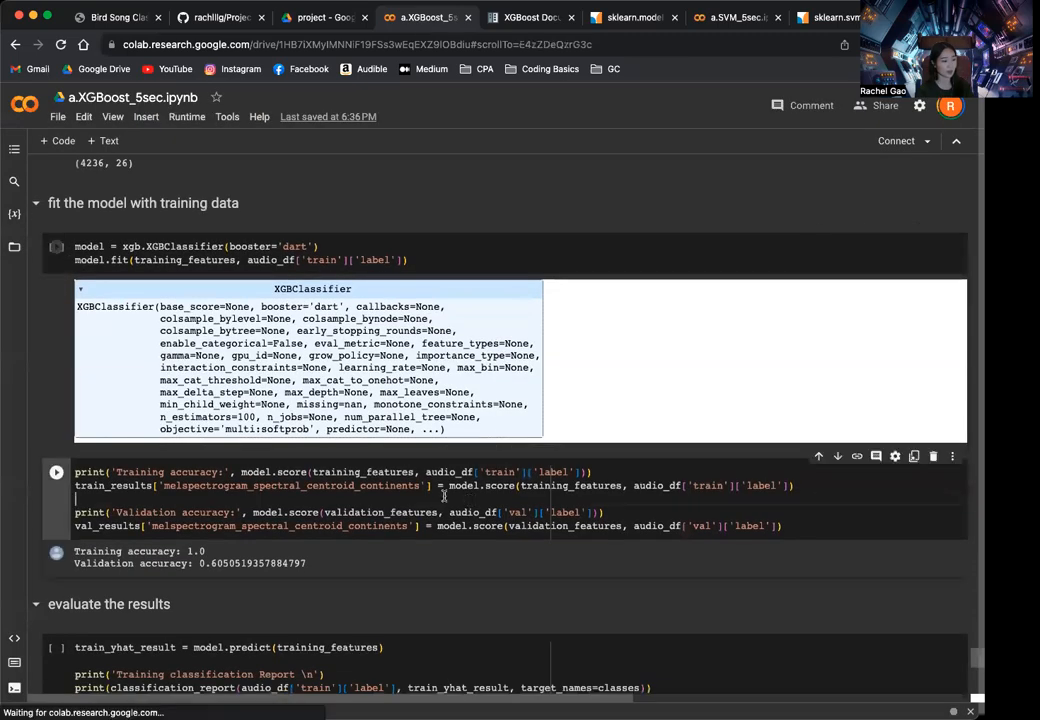
# Revisit the feature-set comparison table and place the cursor in the merge line of its code.
pyautogui.scroll(-3)
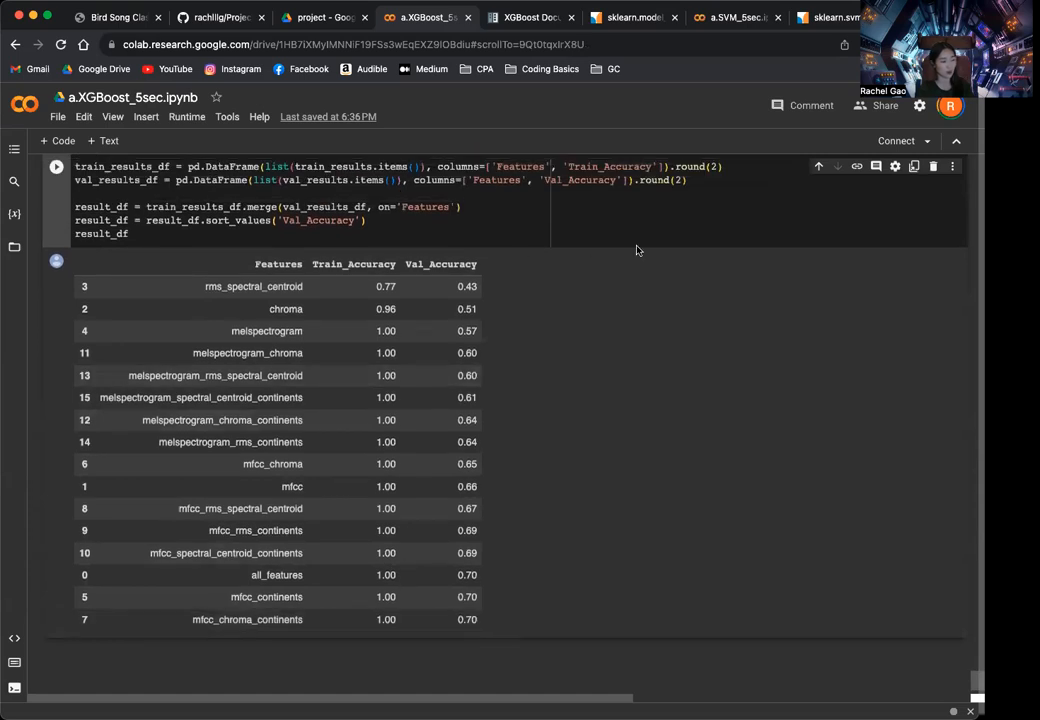
pyautogui.scroll(-3)
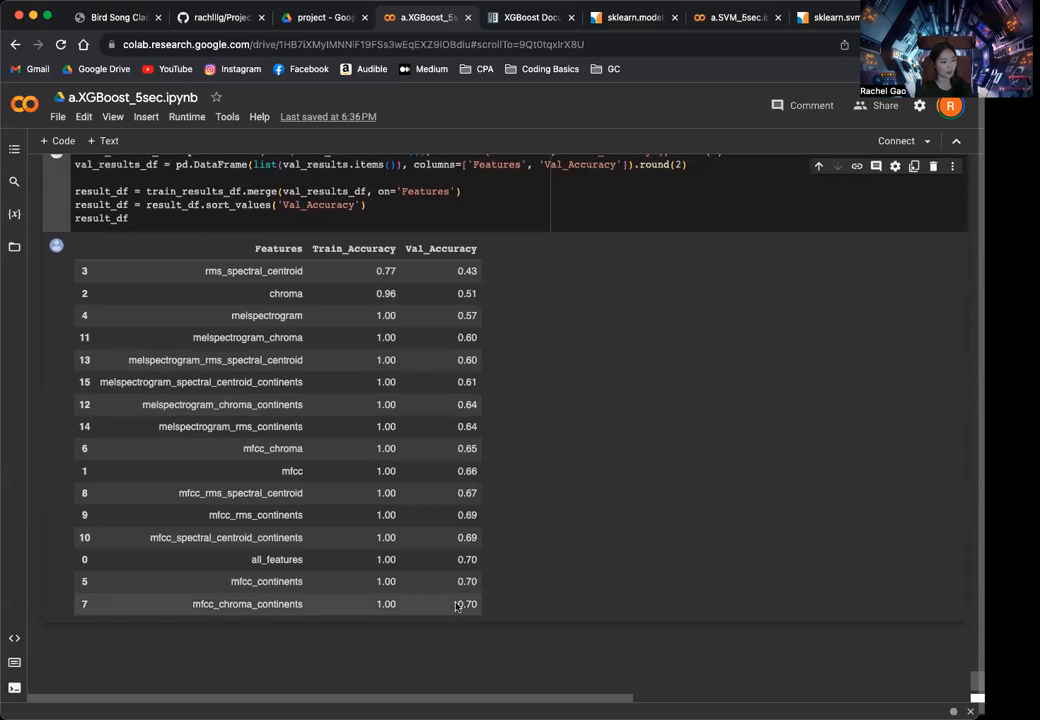
pyautogui.moveTo(392, 326)
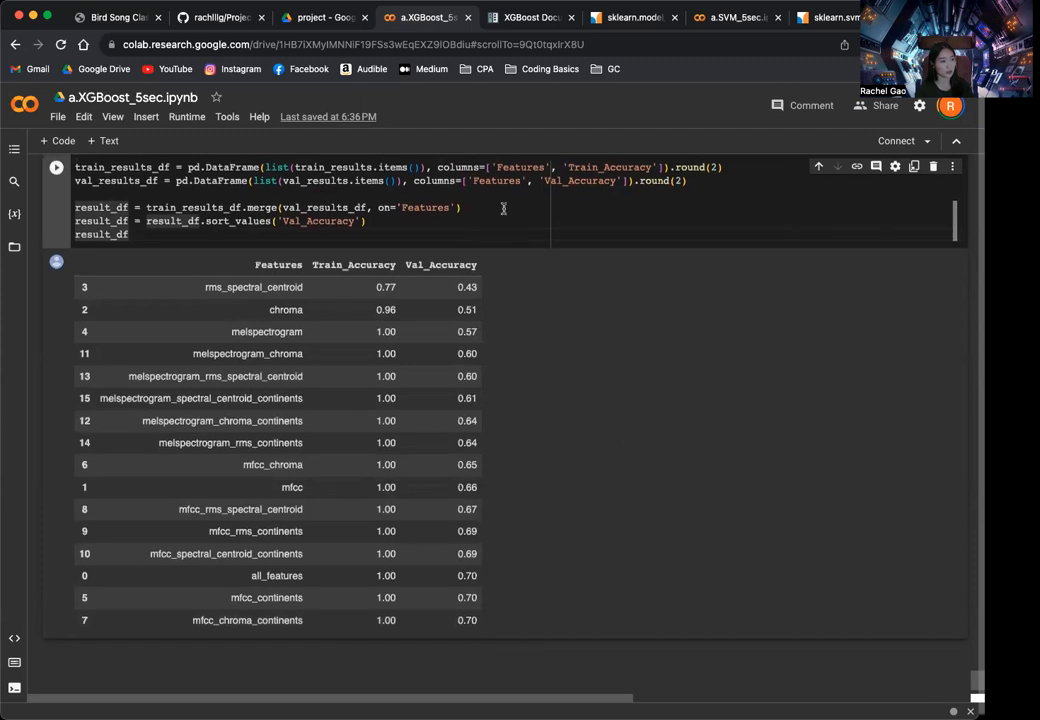
pyautogui.moveTo(520, 420)
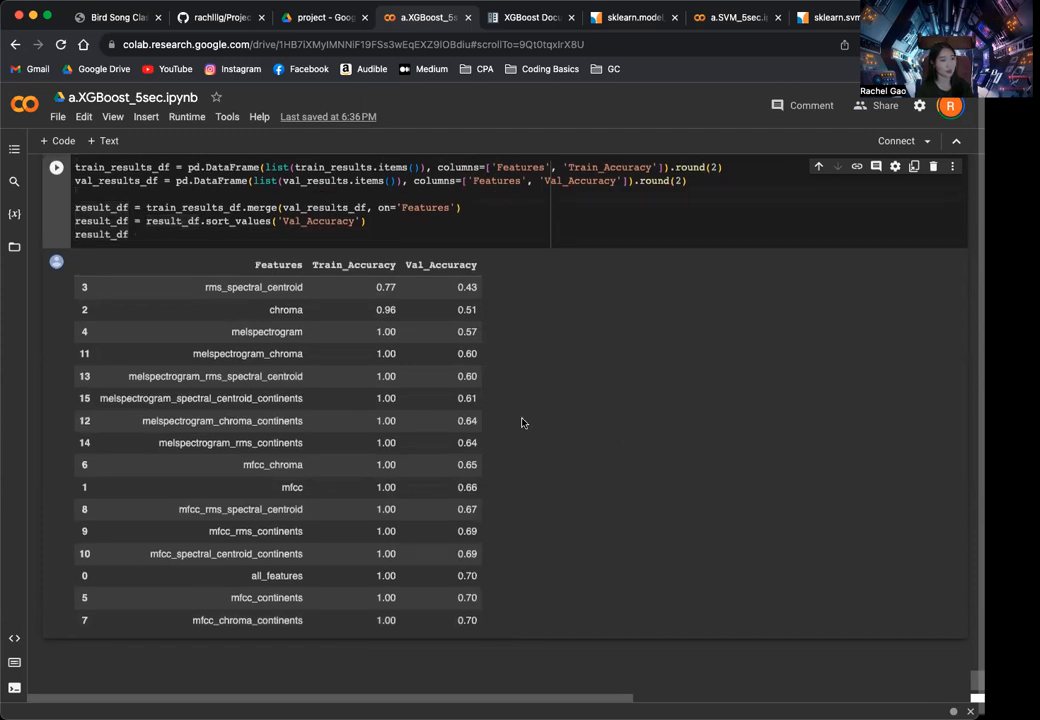
pyautogui.click(464, 206)
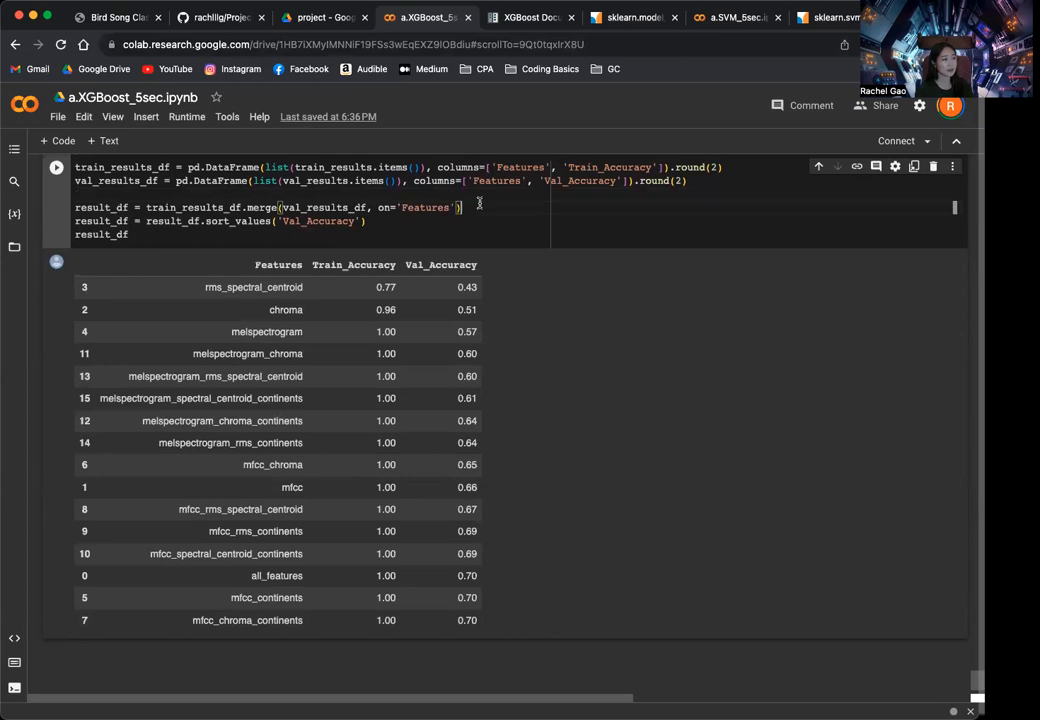
pyautogui.scroll(-3)
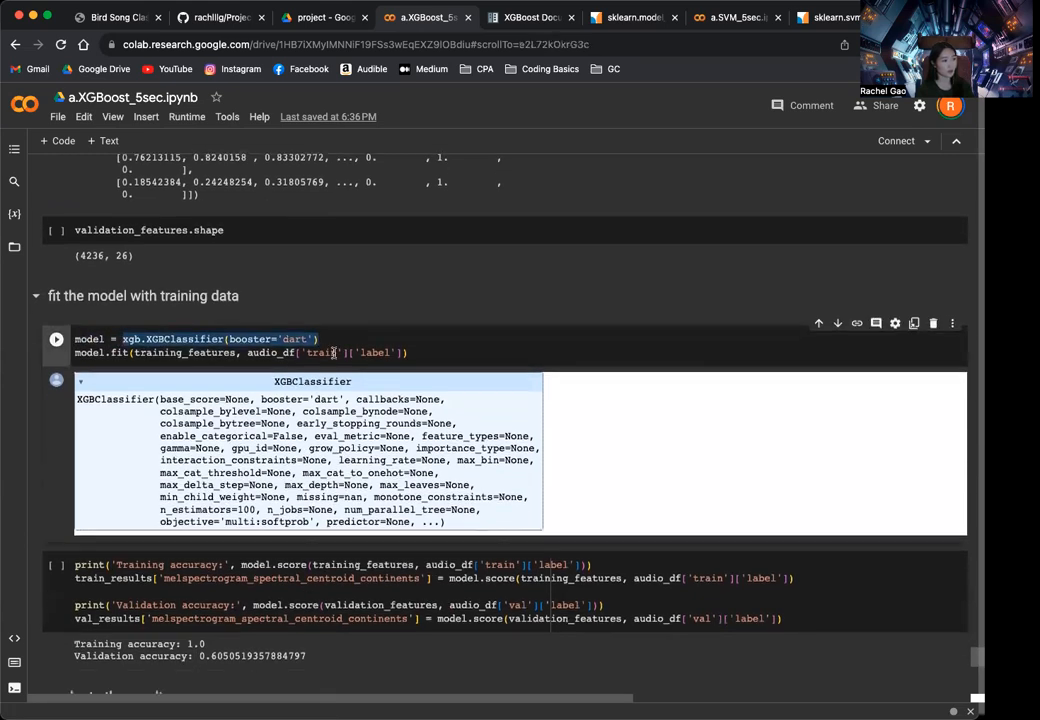
# Scroll through the SVM notebook's Import Libraries and feature-loading cells, then bring up the project website.
pyautogui.scroll(-3)
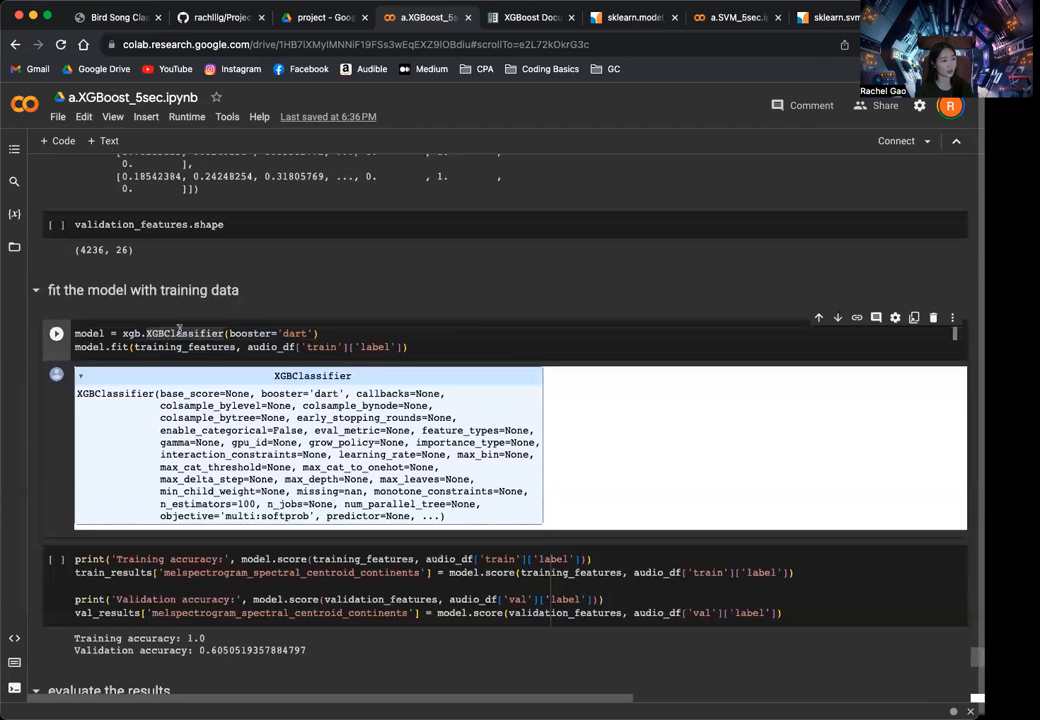
pyautogui.scroll(-3)
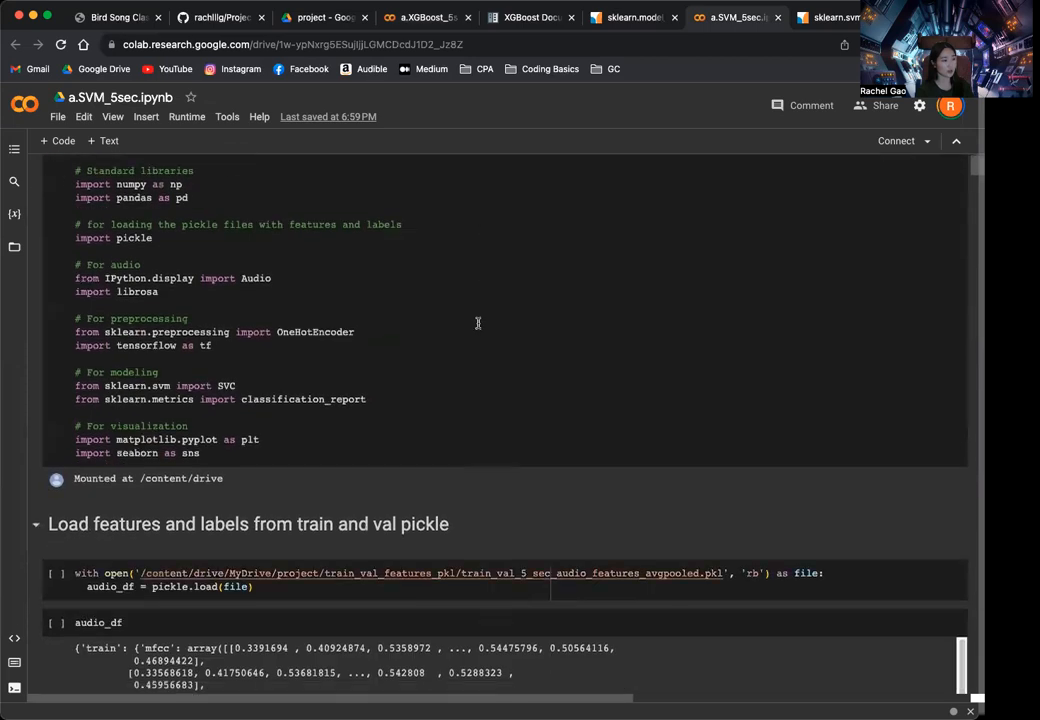
pyautogui.scroll(-3)
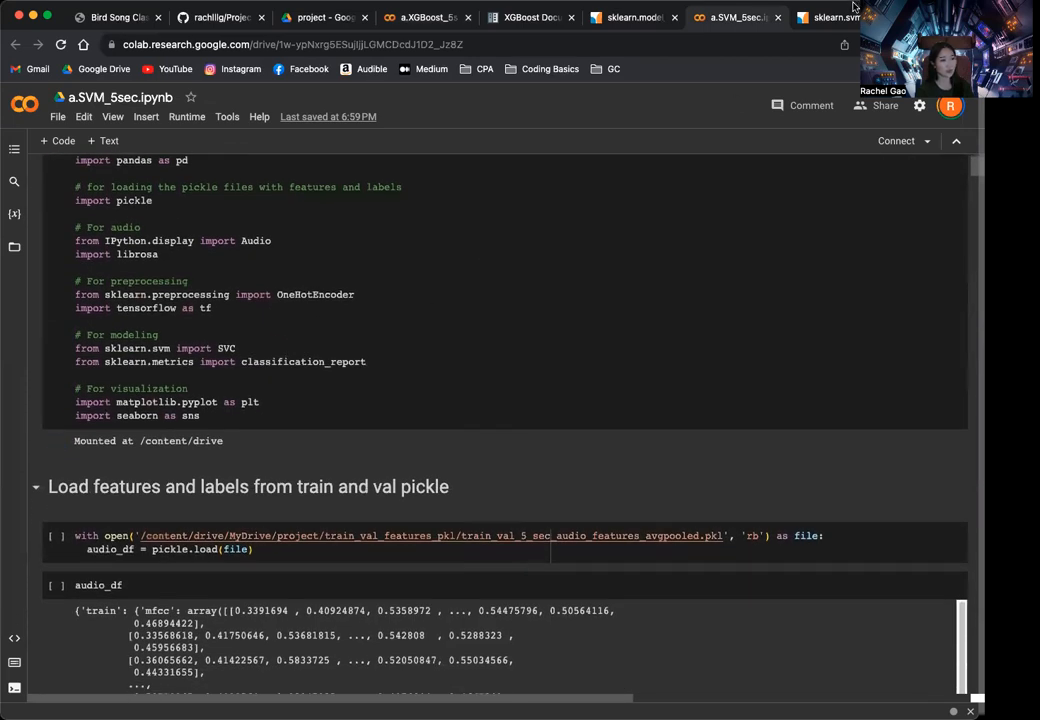
pyautogui.click(830, 16)
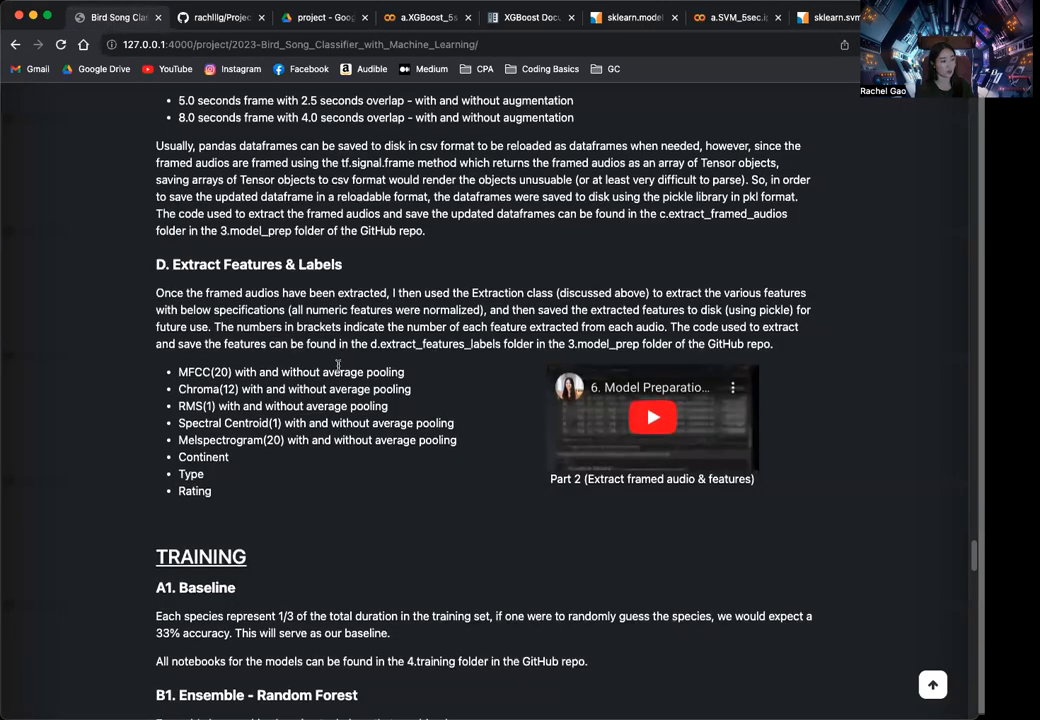
# Scroll to section C1 Support Vector Machine and its results table peaking at 74% validation accuracy.
pyautogui.scroll(-3)
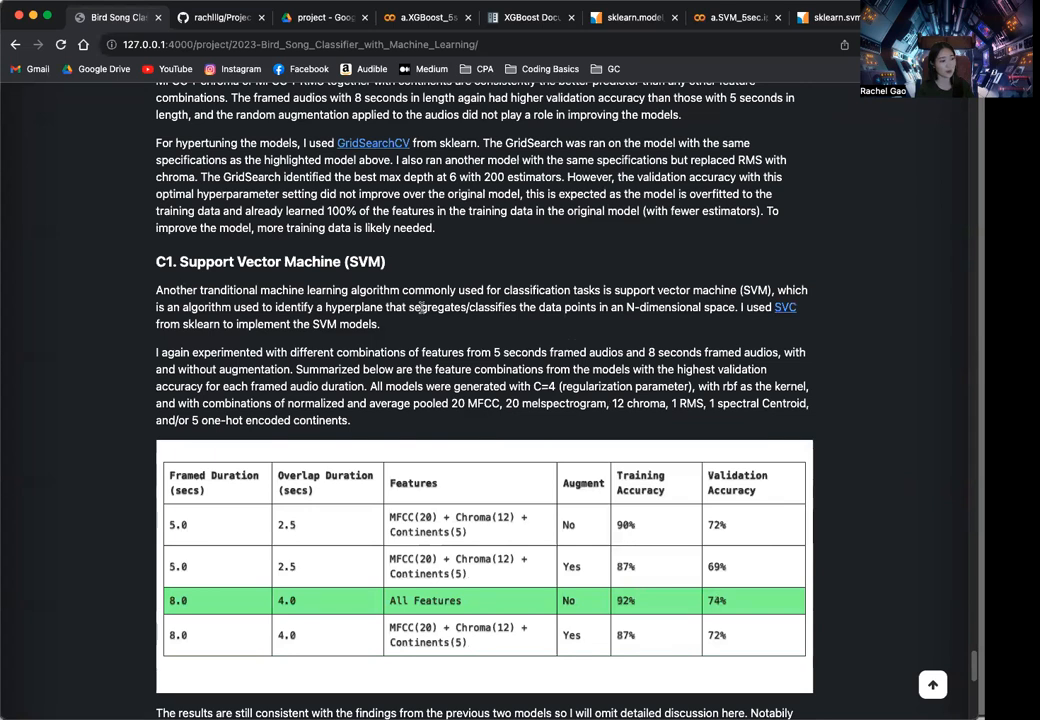
pyautogui.moveTo(658, 284)
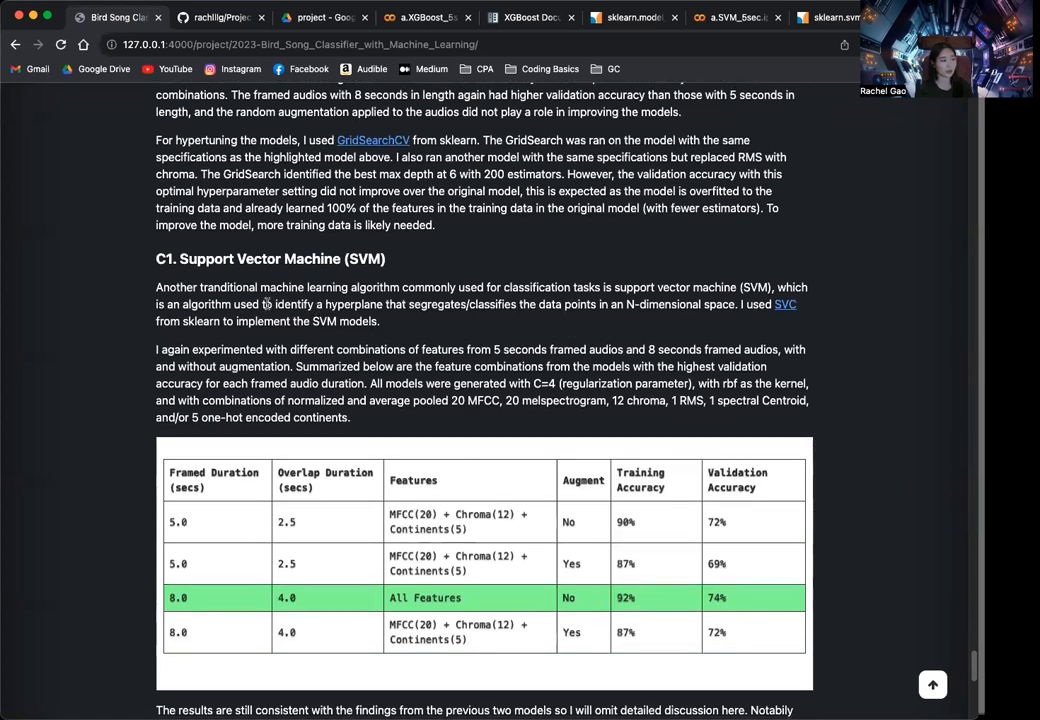
pyautogui.moveTo(324, 304); pyautogui.dragTo(466, 304)
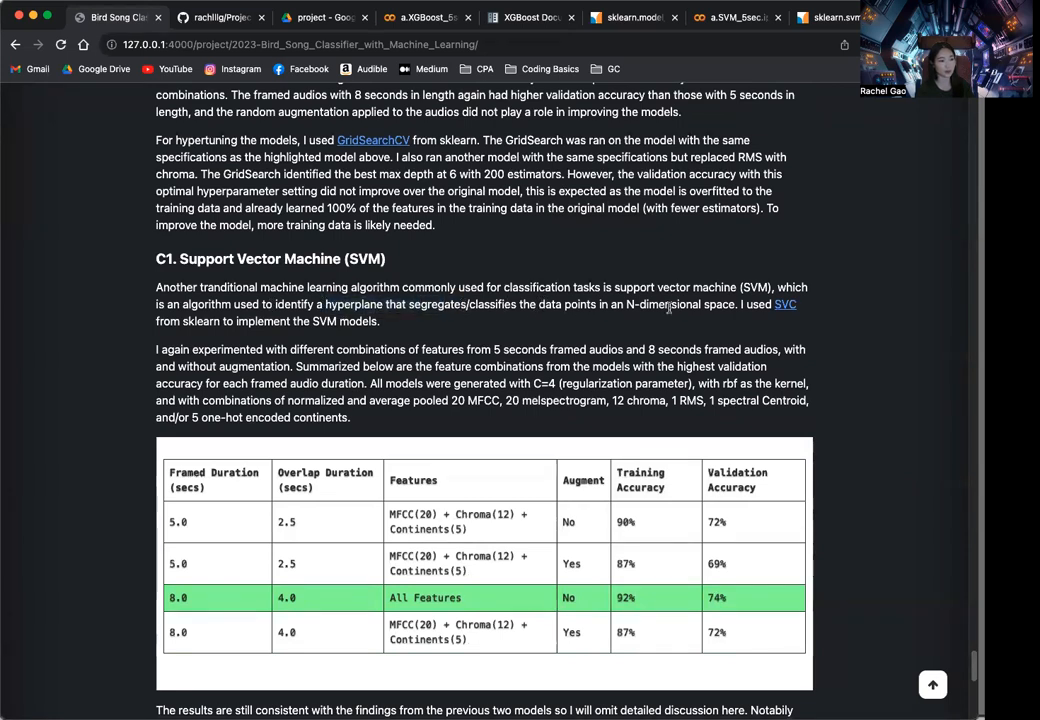
pyautogui.moveTo(624, 308)
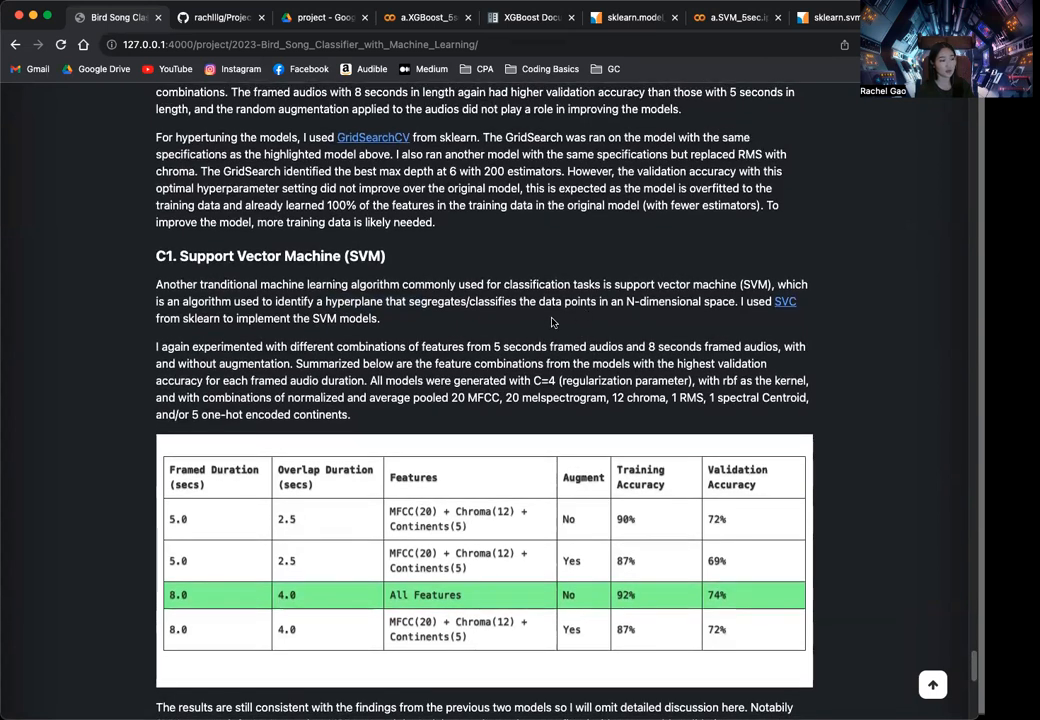
pyautogui.moveTo(430, 312)
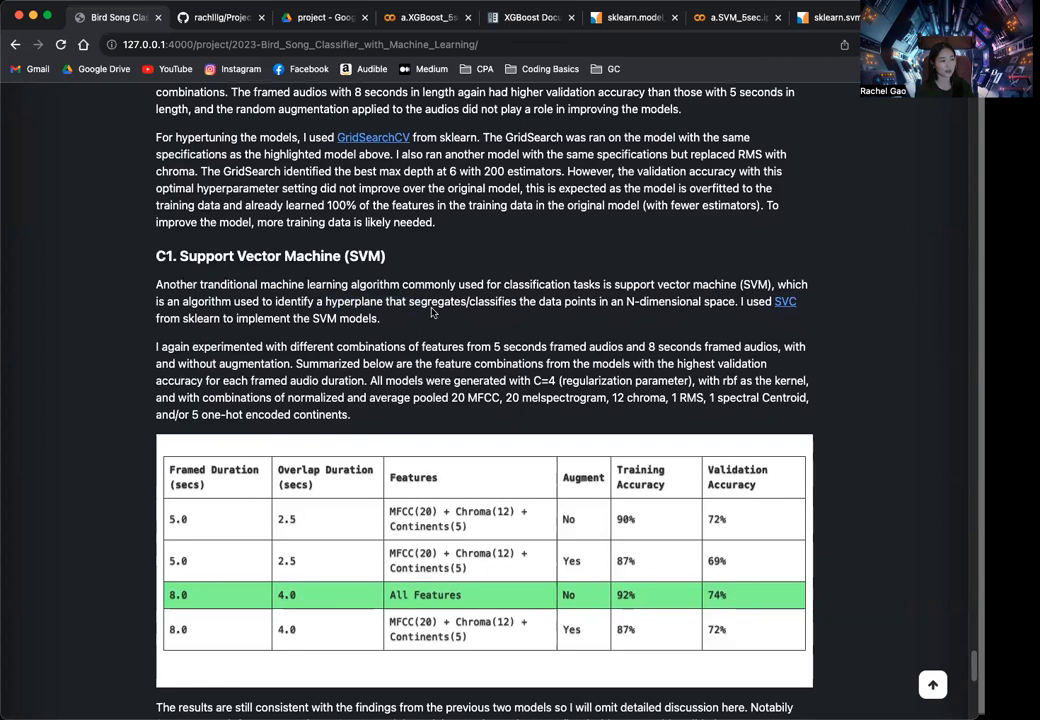
pyautogui.moveTo(424, 308)
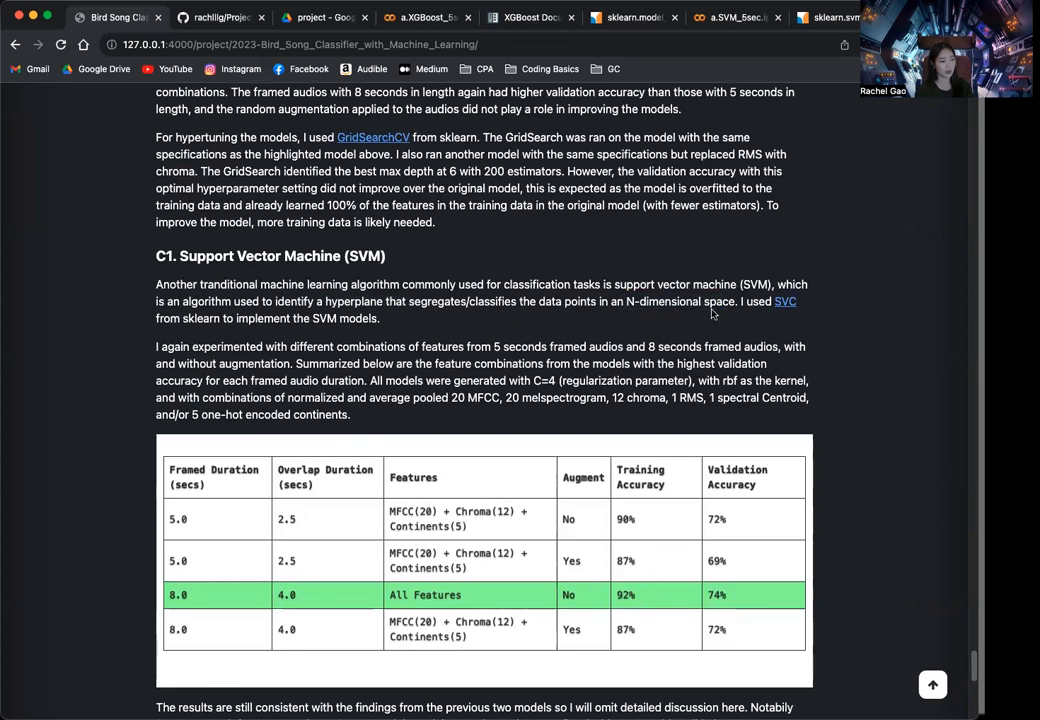
pyautogui.scroll(-3)
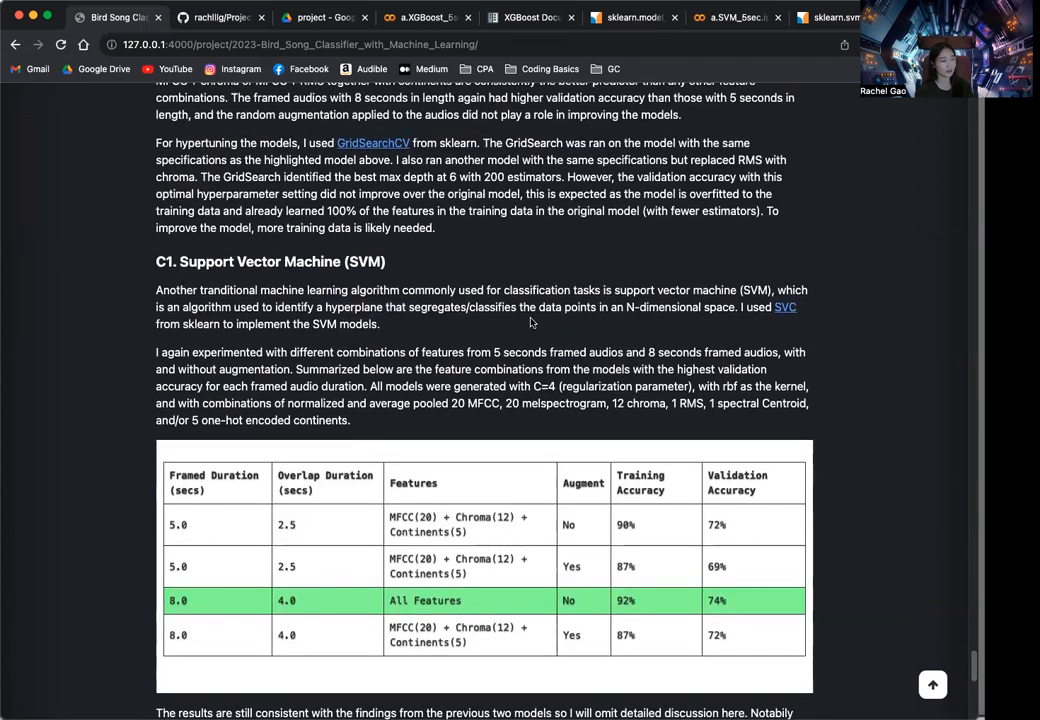
pyautogui.moveTo(290, 312)
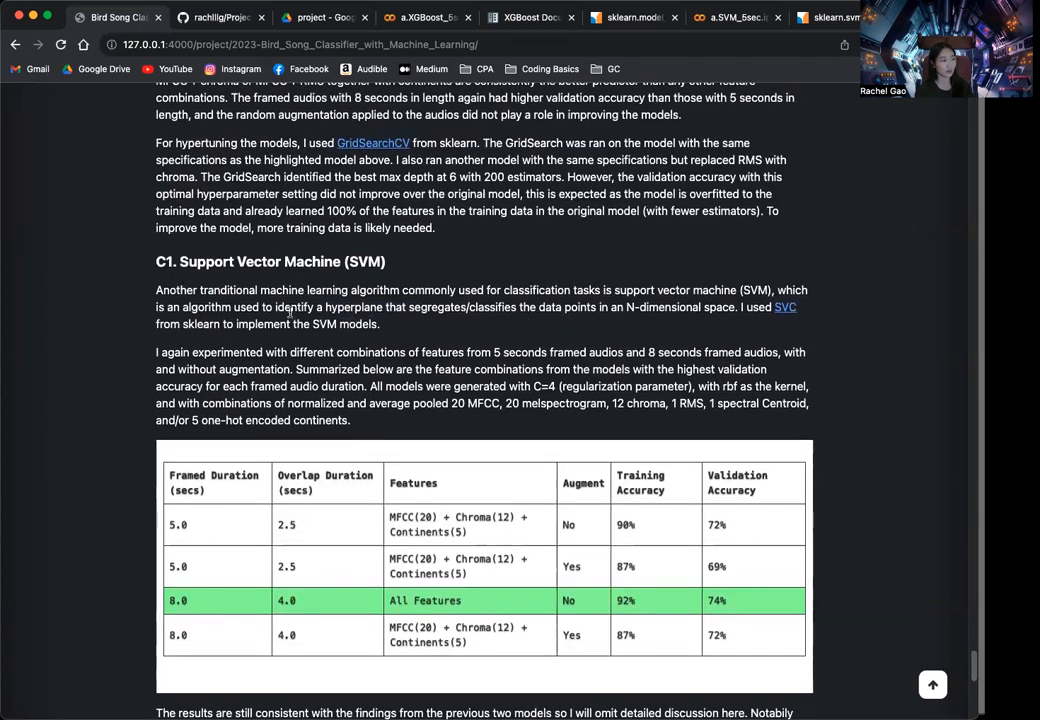
pyautogui.moveTo(424, 318)
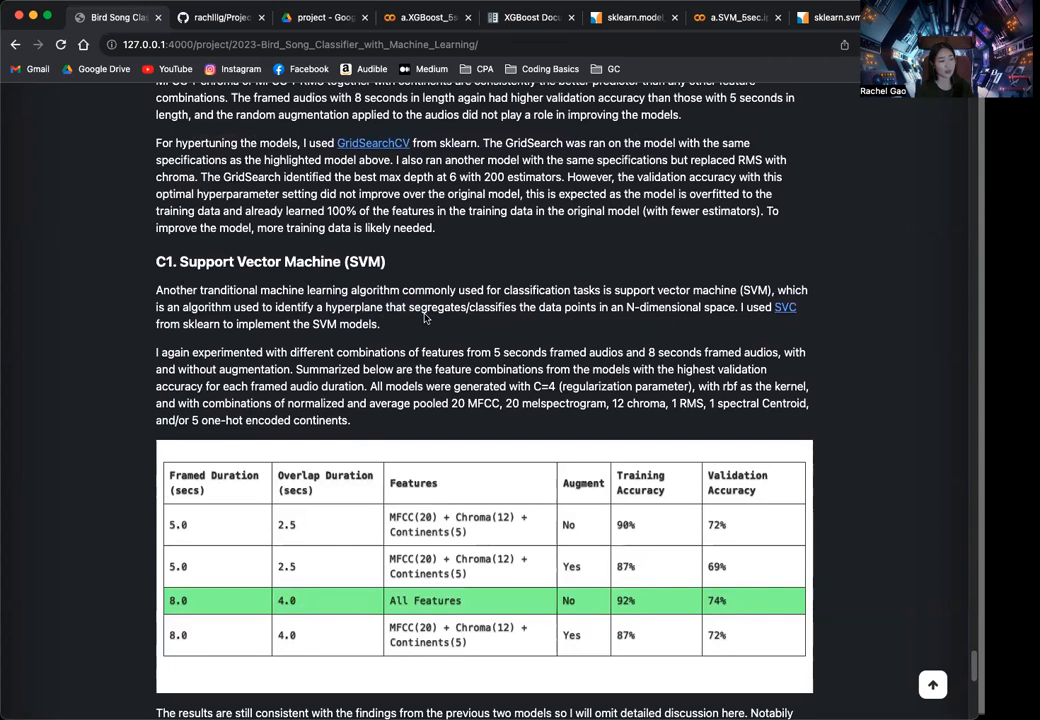
pyautogui.moveTo(440, 322)
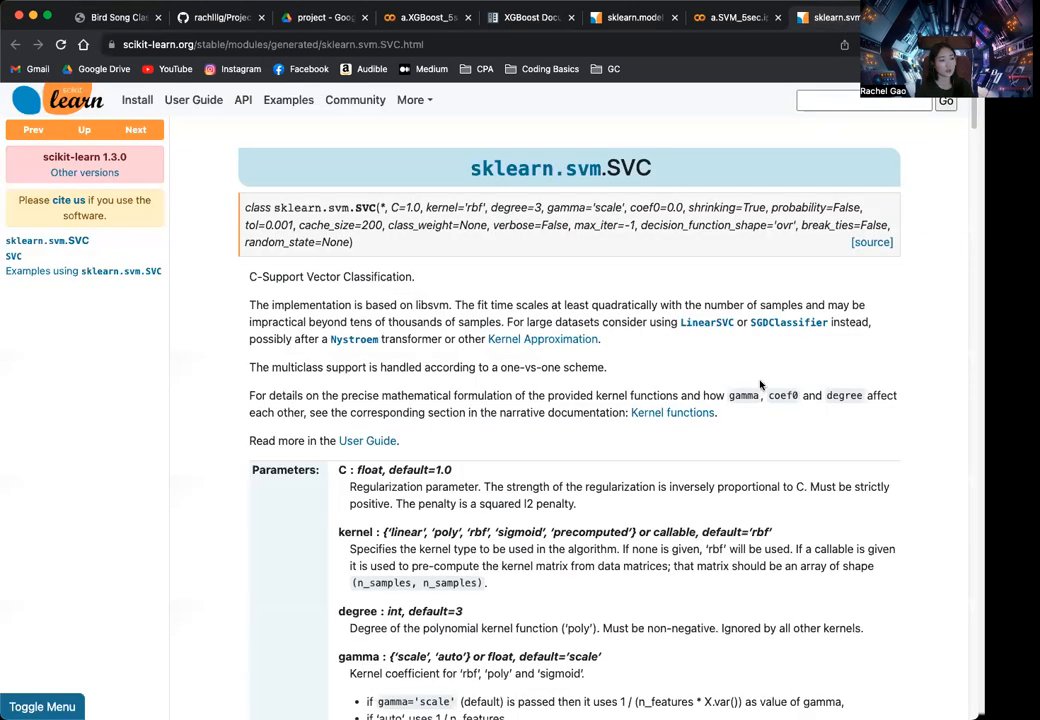
pyautogui.moveTo(560, 250)
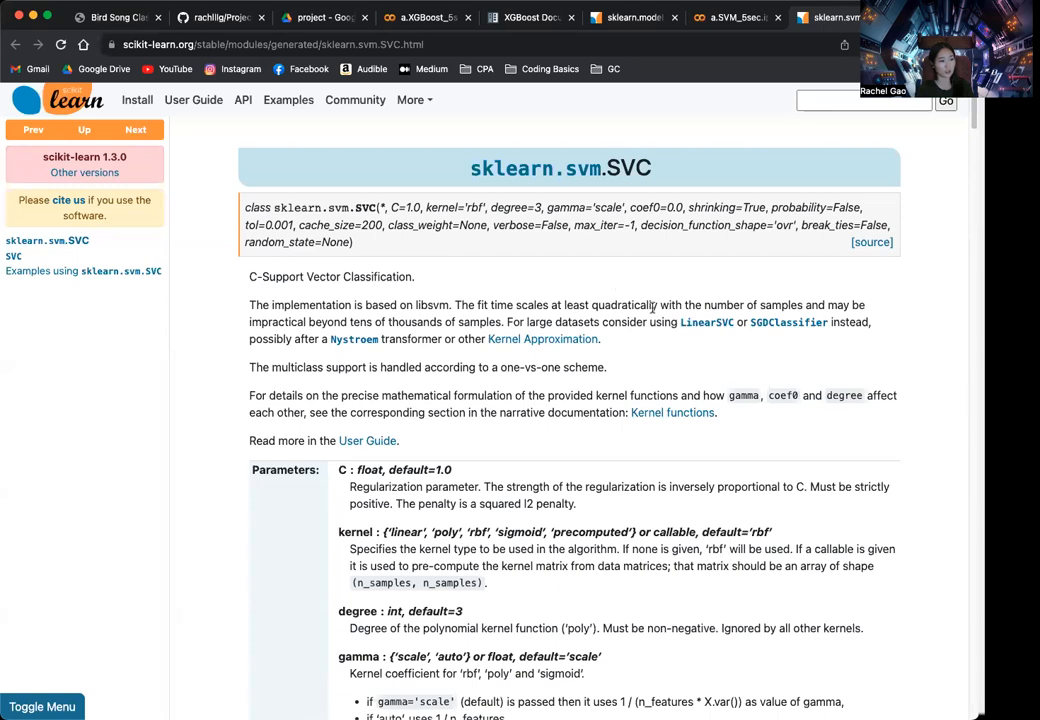
# Review the SVC Parameters section (C, kernel, gamma), then return to the SVM notebook.
pyautogui.scroll(-3)
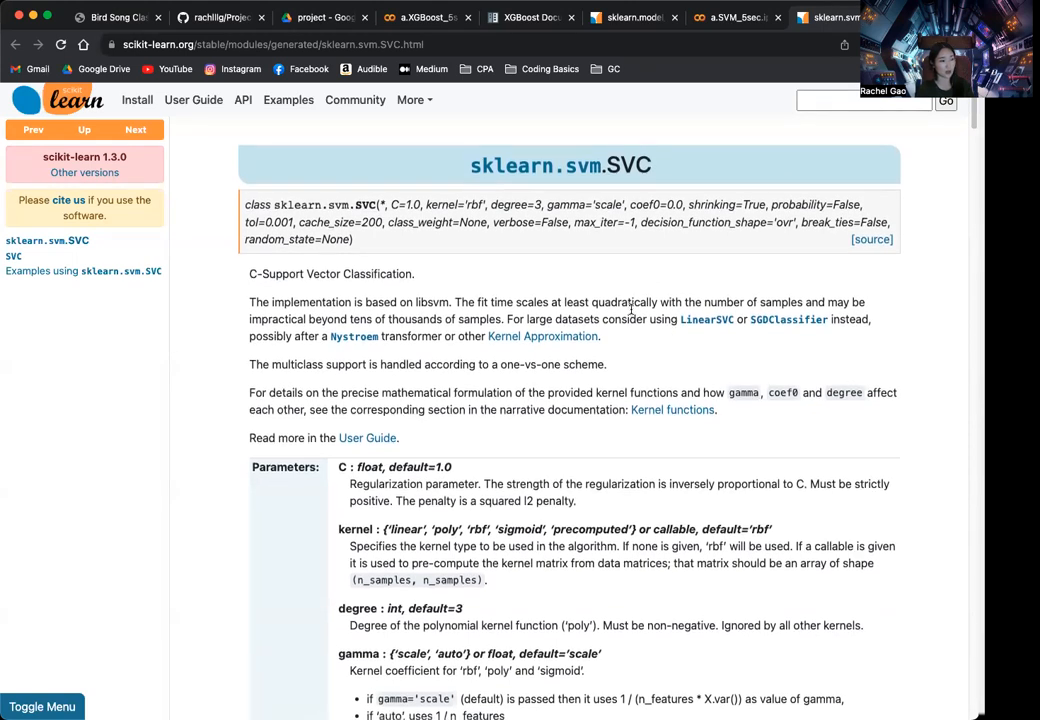
pyautogui.scroll(-3)
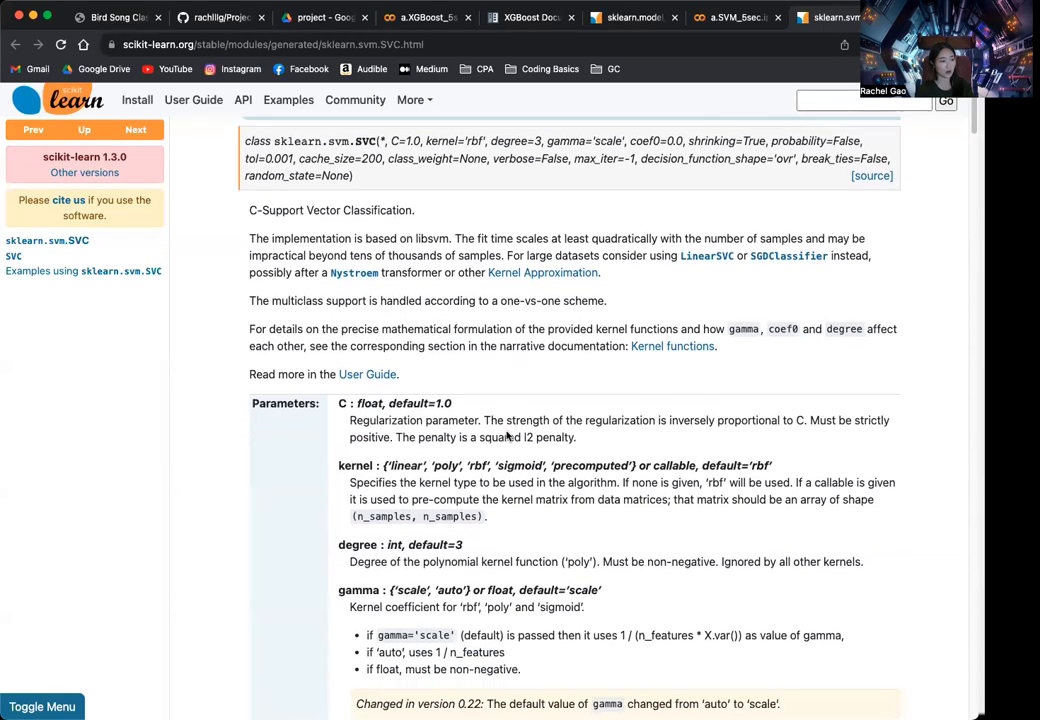
pyautogui.scroll(-3)
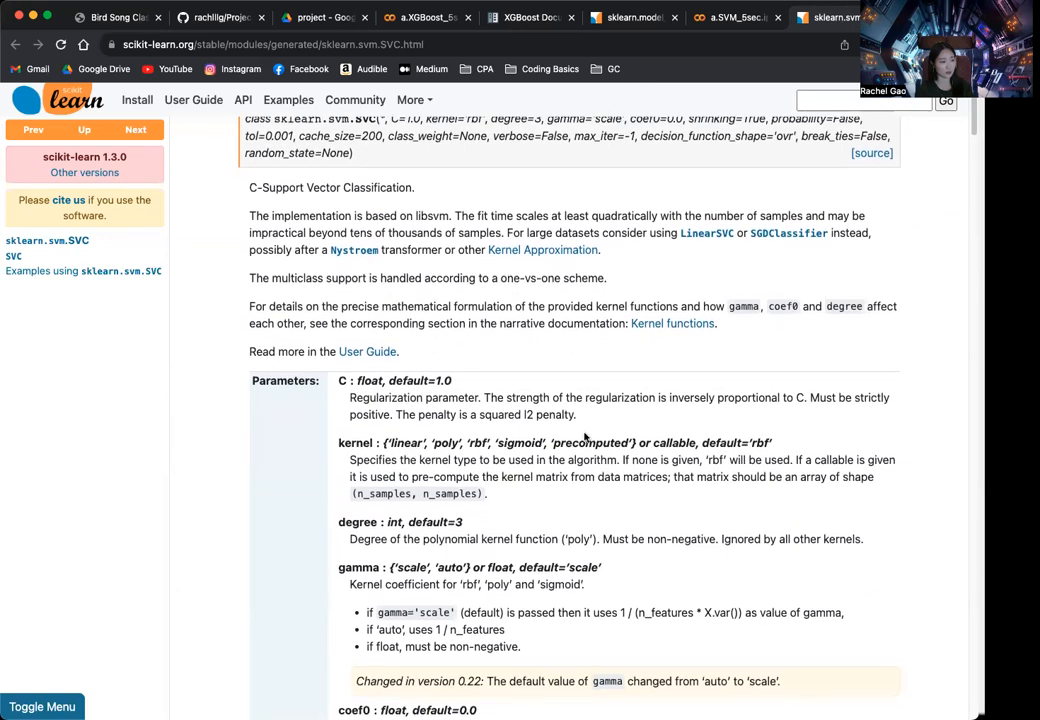
pyautogui.click(738, 16)
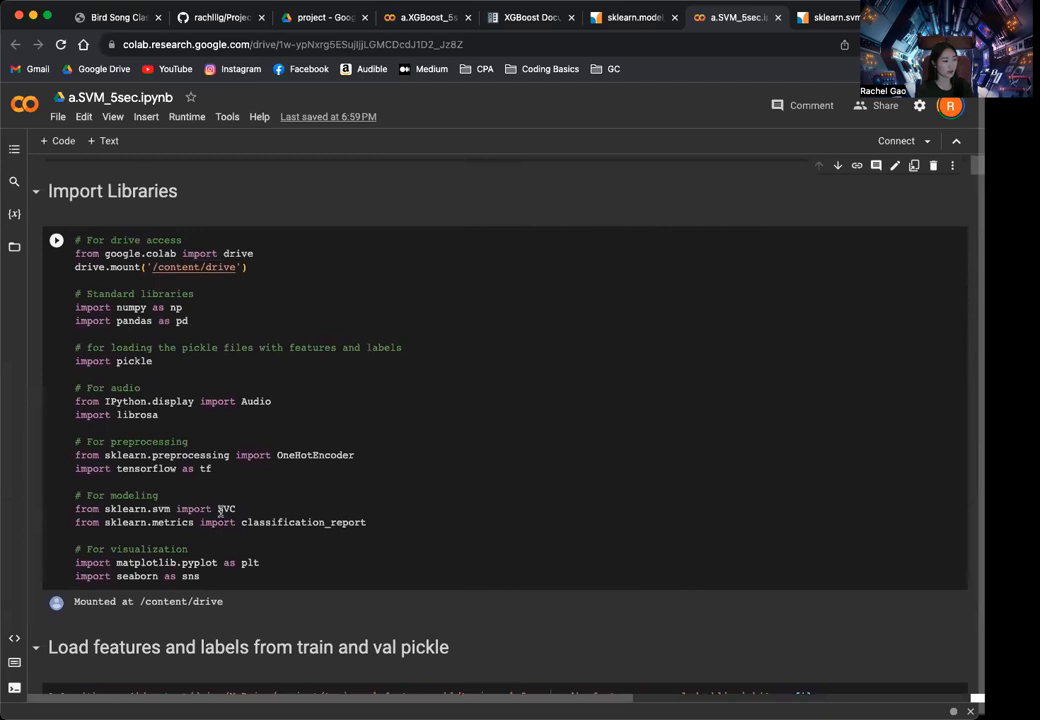
# Glance back at the SVC reference page and return to the SVM notebook.
pyautogui.scroll(-3)
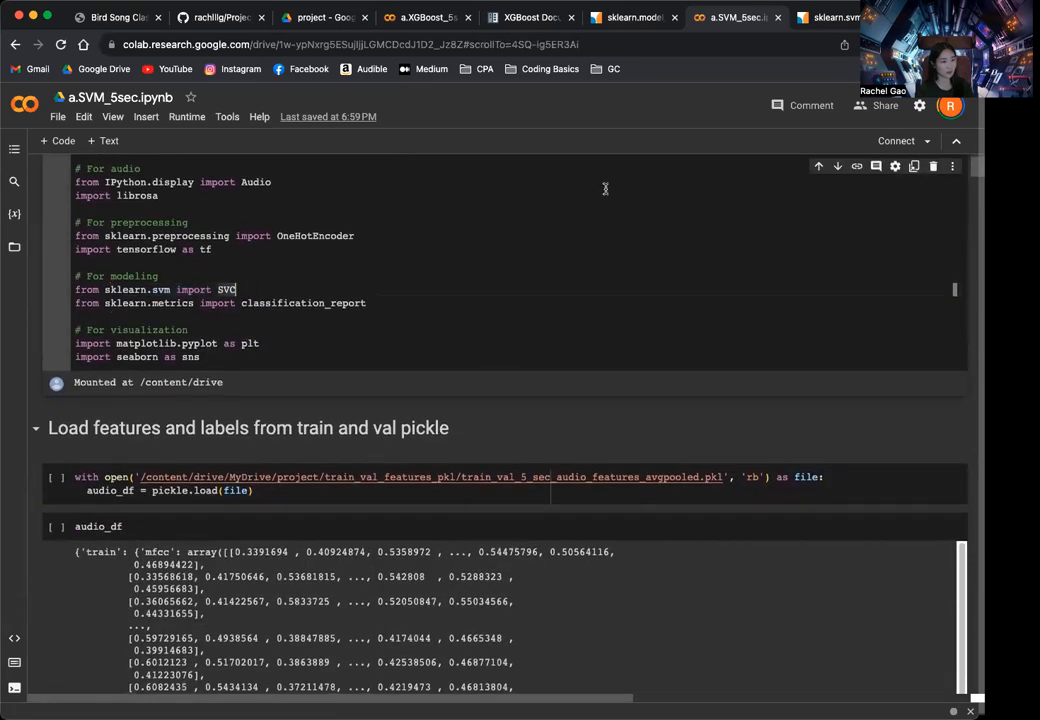
pyautogui.click(836, 16)
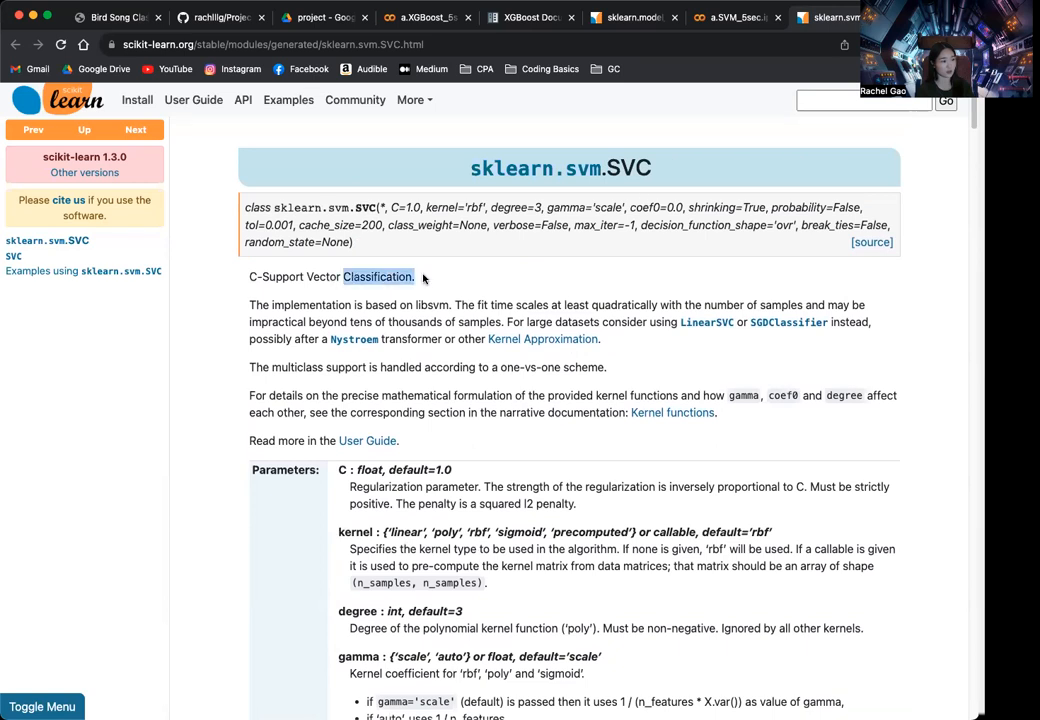
pyautogui.click(732, 16)
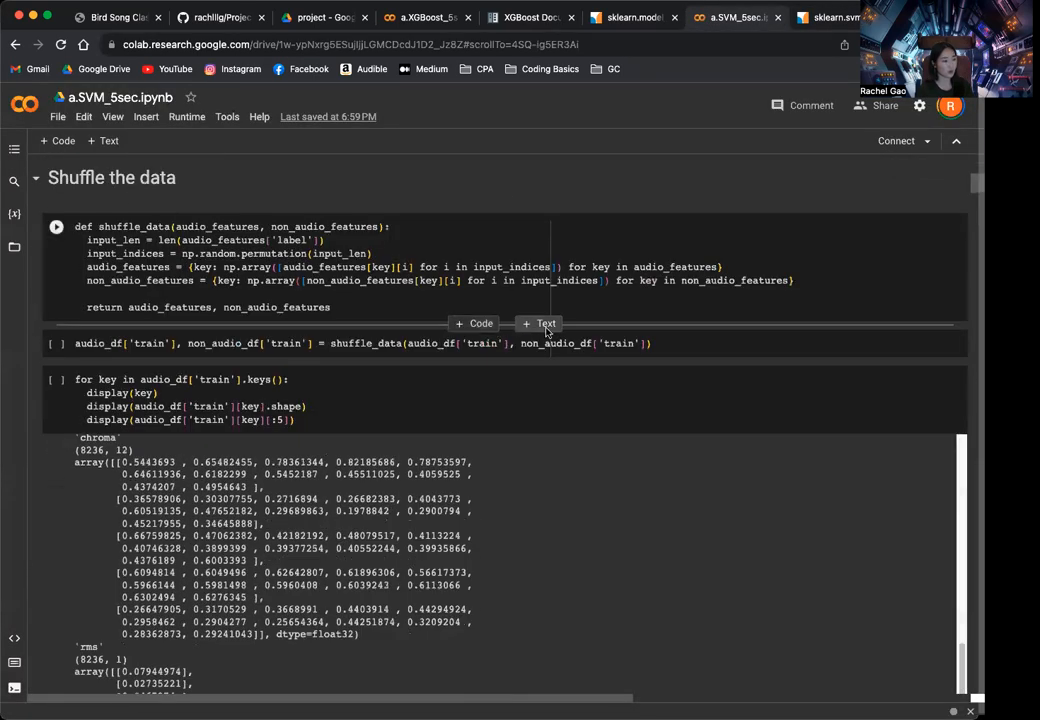
# Reach and select the cell fitting SVC(kernel='rbf', C=4) with 0.92 training and 0.72 validation accuracy.
pyautogui.scroll(-3)
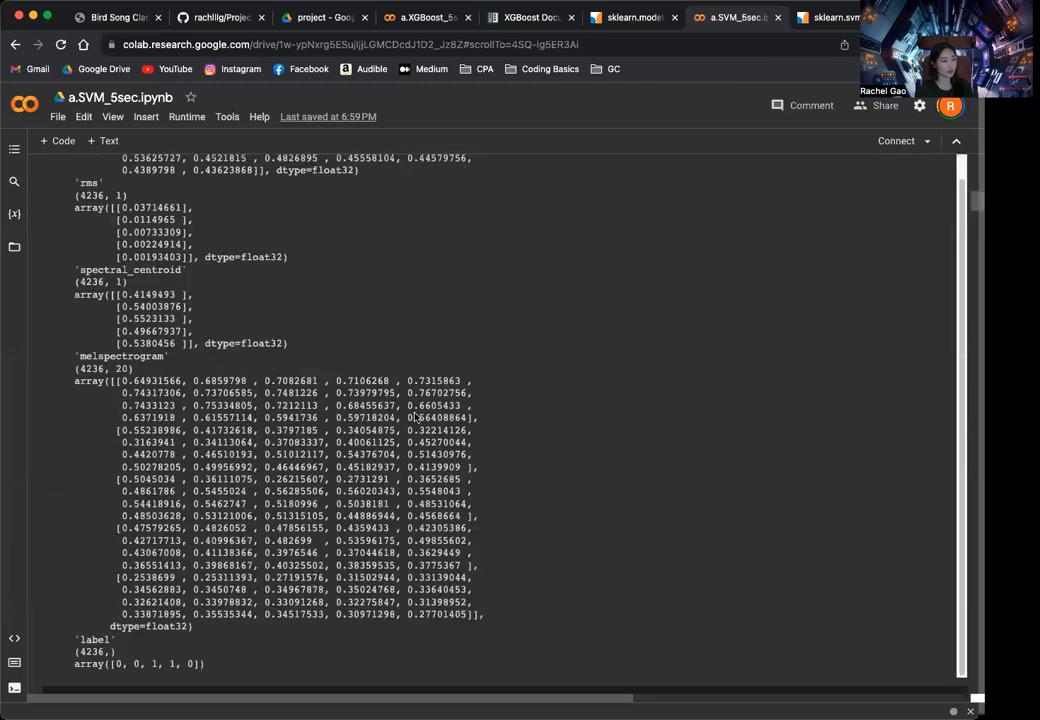
pyautogui.scroll(-3)
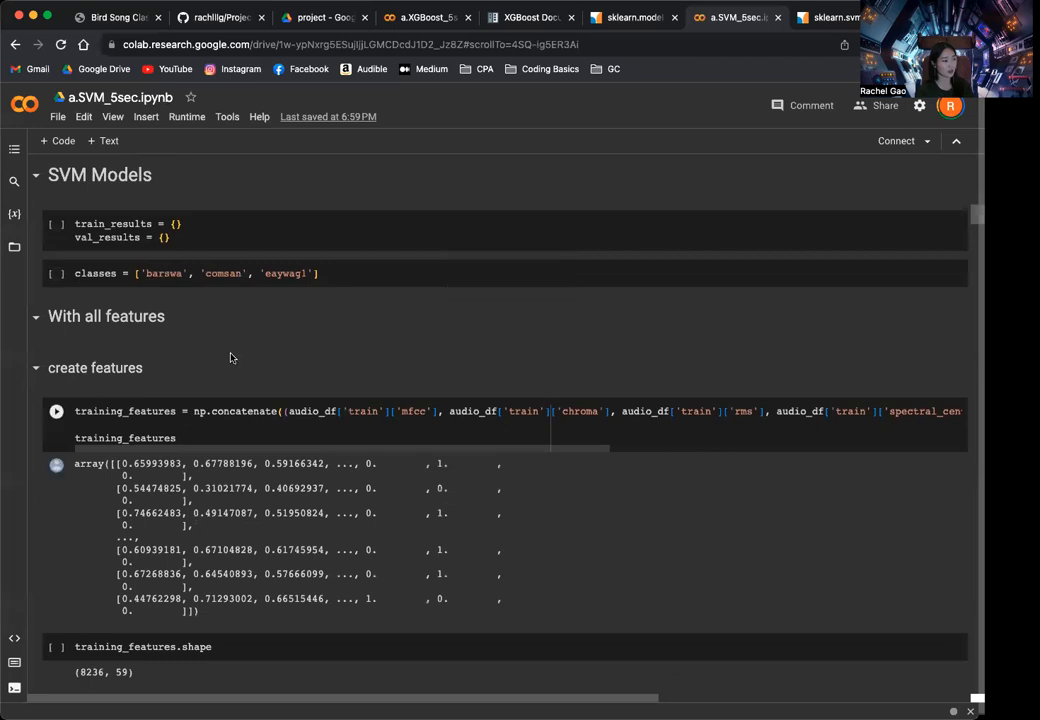
pyautogui.scroll(-3)
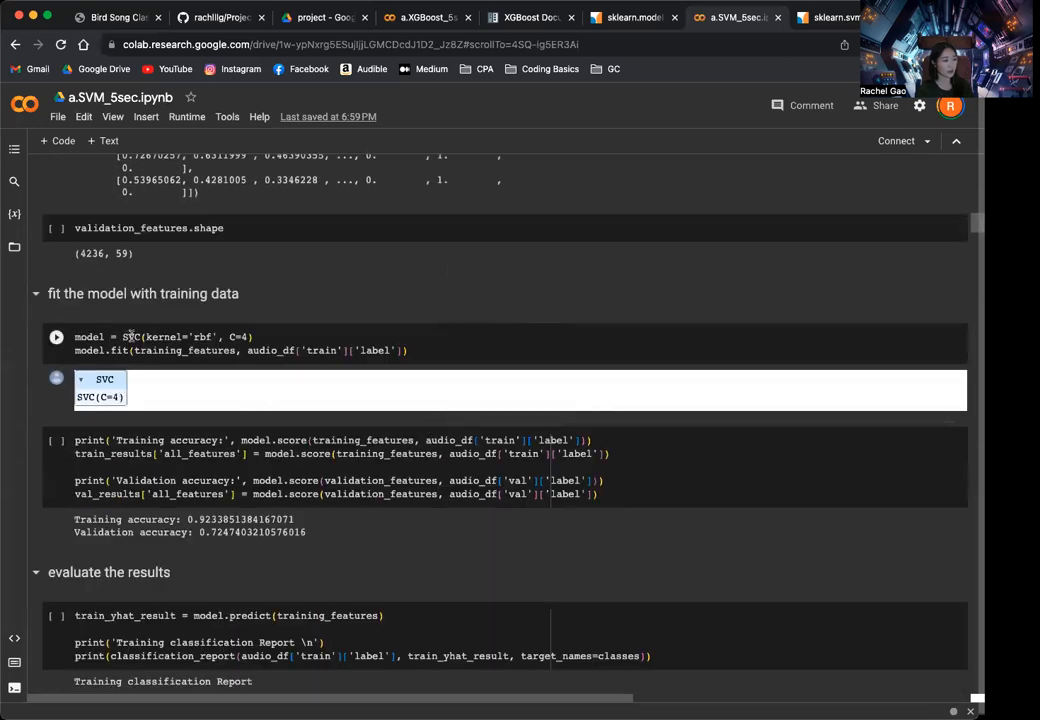
pyautogui.click(132, 336)
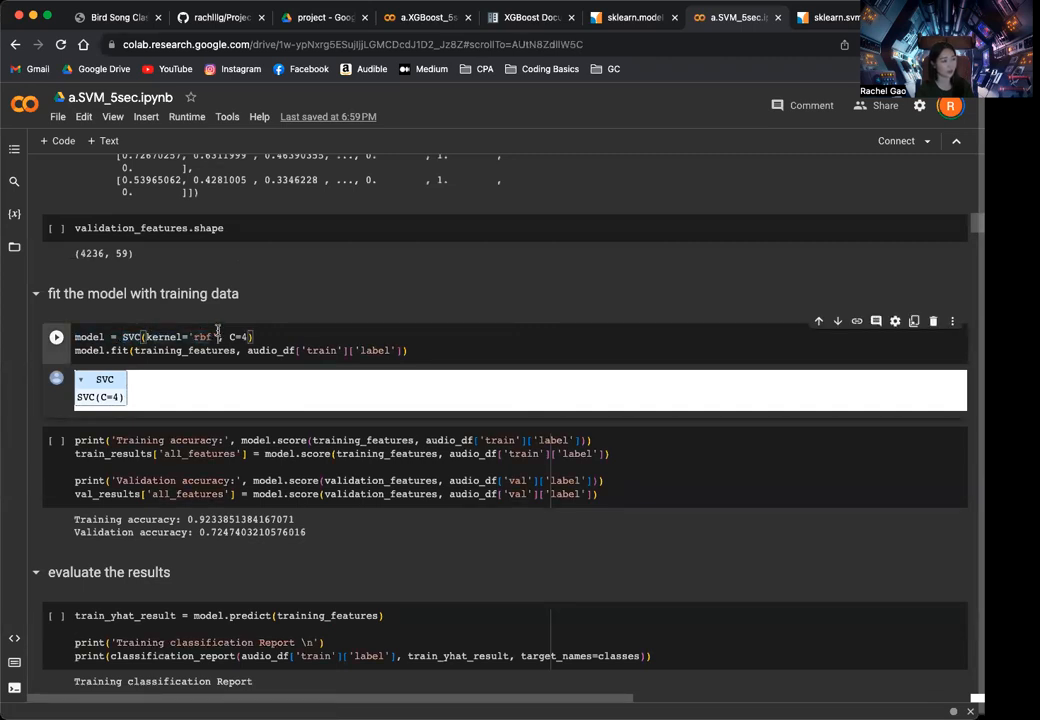
# Bring the SVC reference's C and kernel parameter descriptions into view.
pyautogui.click(828, 16)
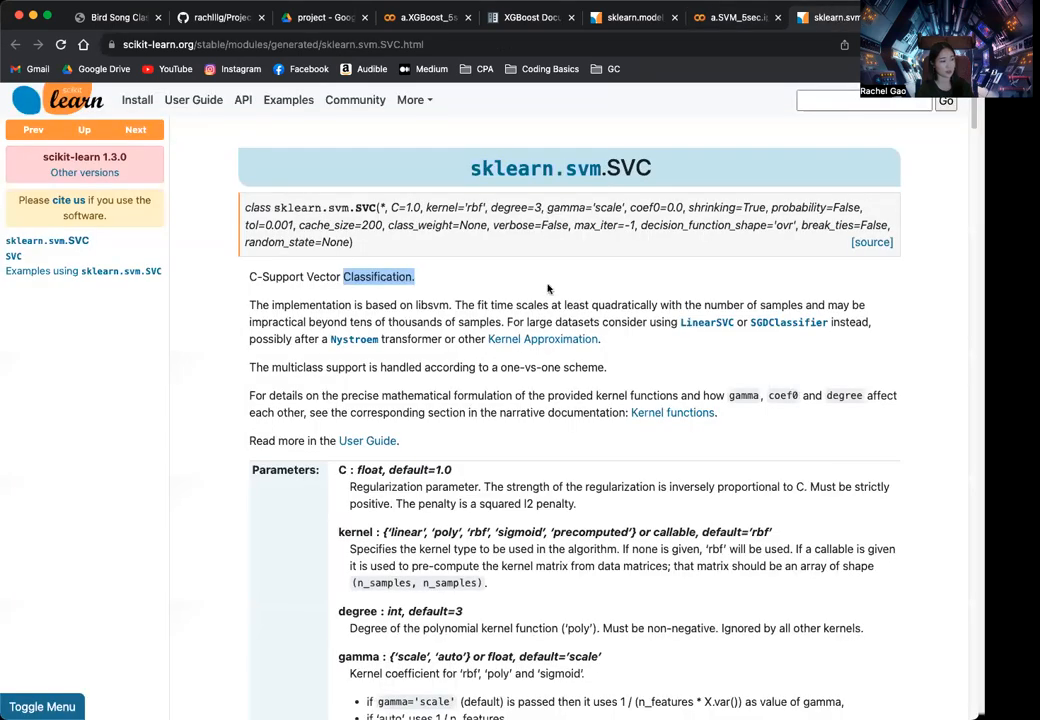
pyautogui.scroll(-3)
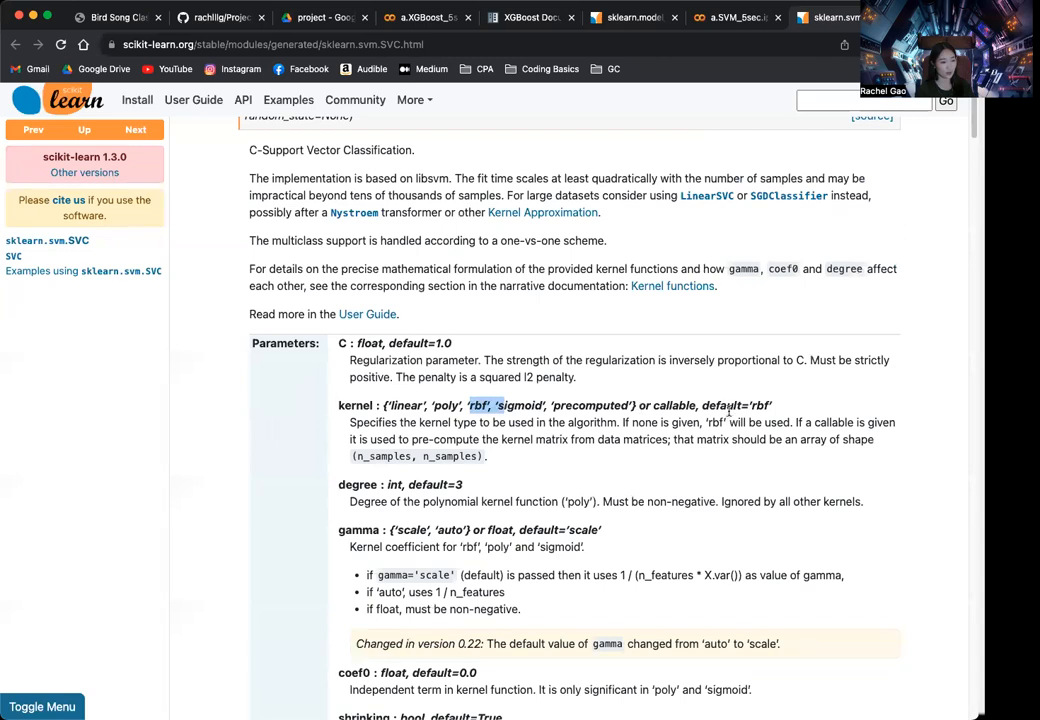
pyautogui.scroll(-3)
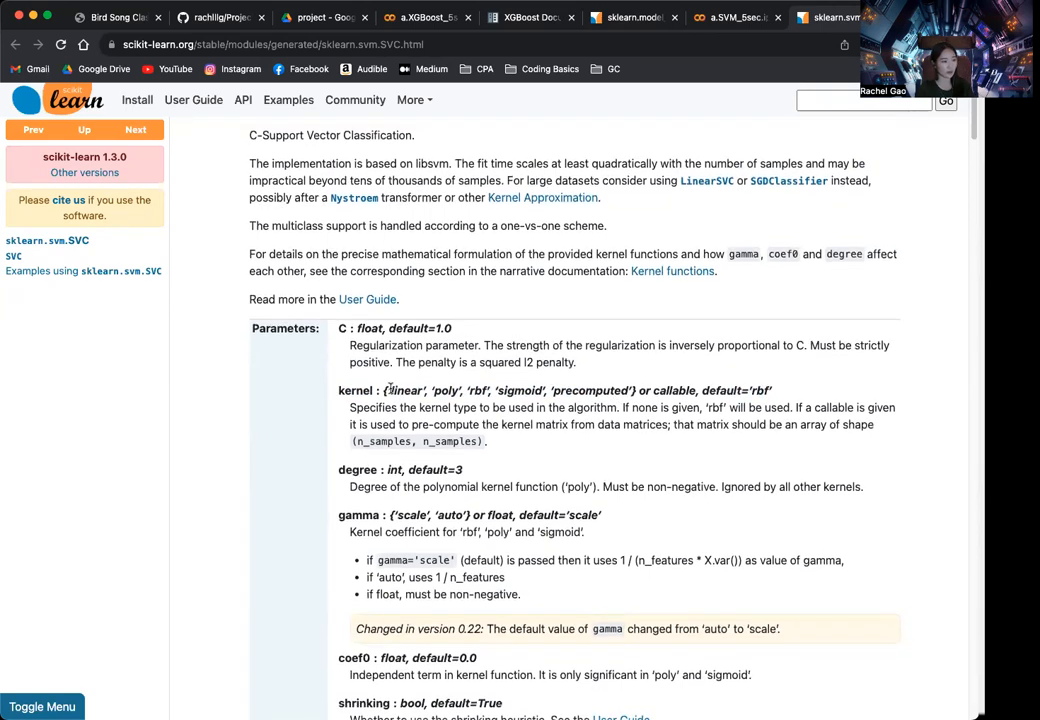
# Highlight the 'linear' kernel option in the description, then return to the SVM notebook.
pyautogui.doubleClick(404, 390)
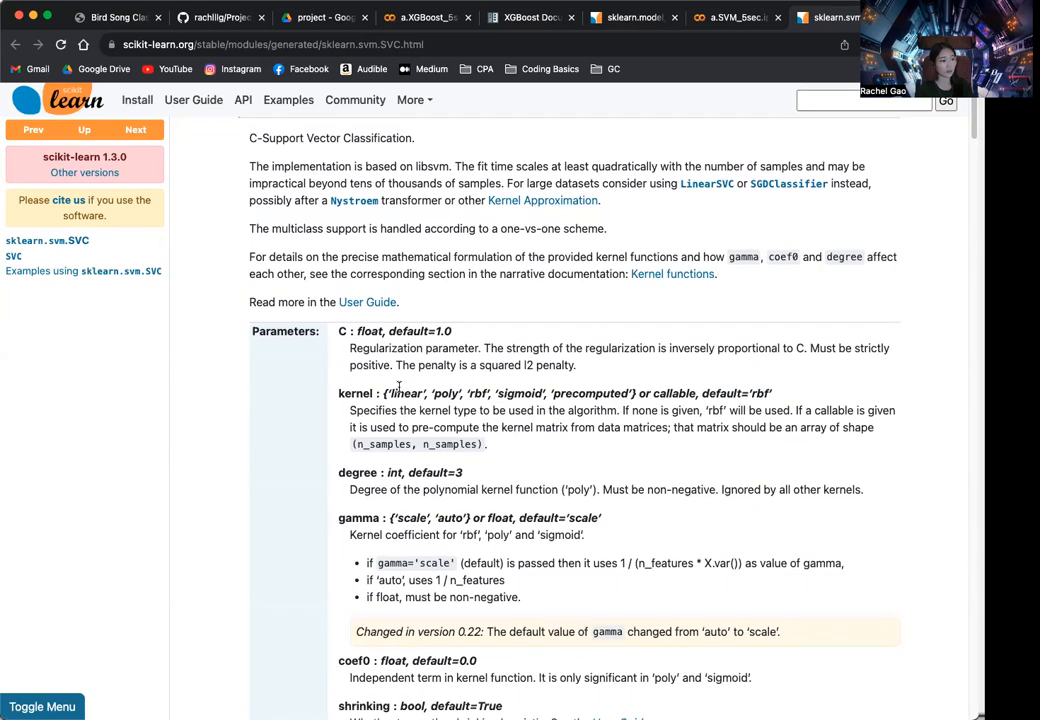
pyautogui.doubleClick(404, 392)
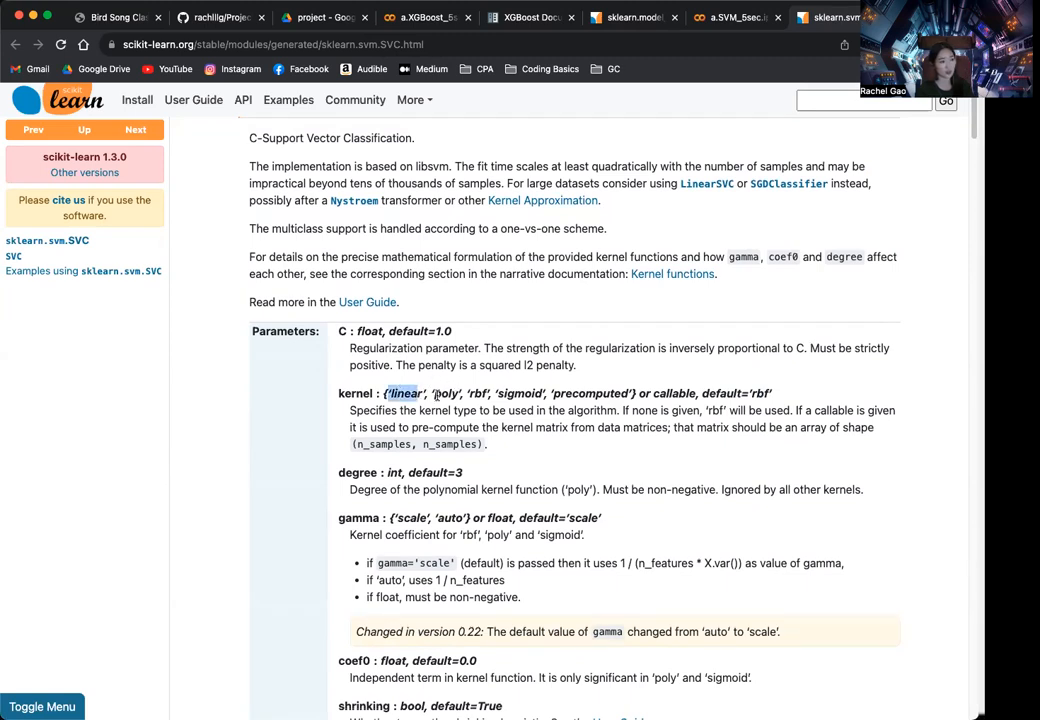
pyautogui.doubleClick(444, 392)
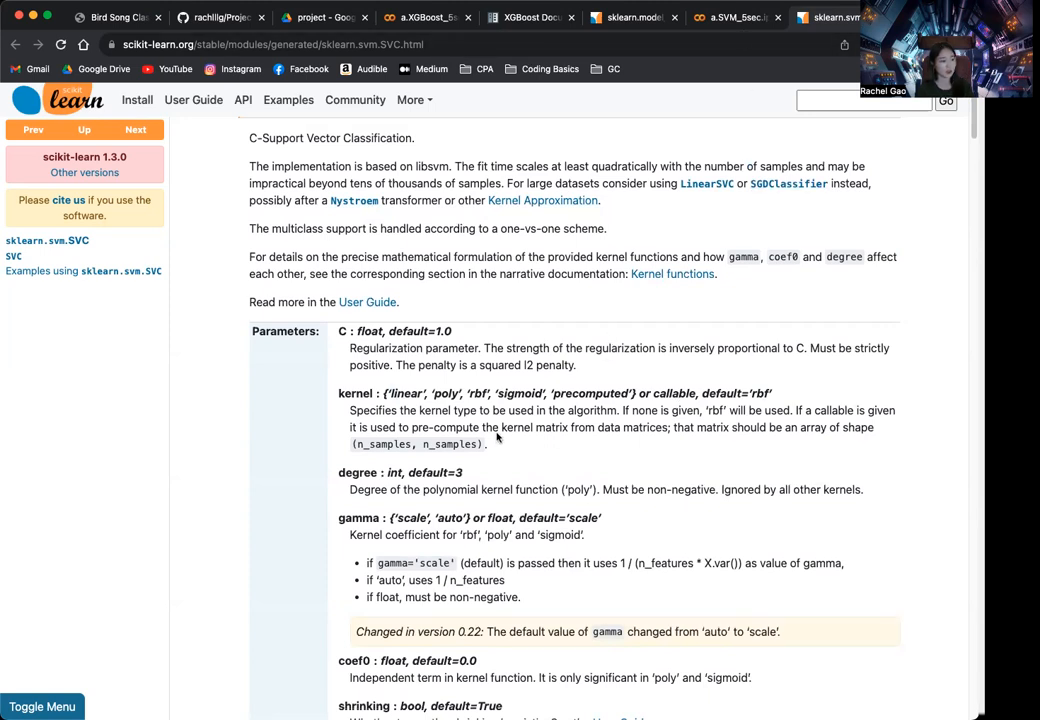
pyautogui.click(726, 16)
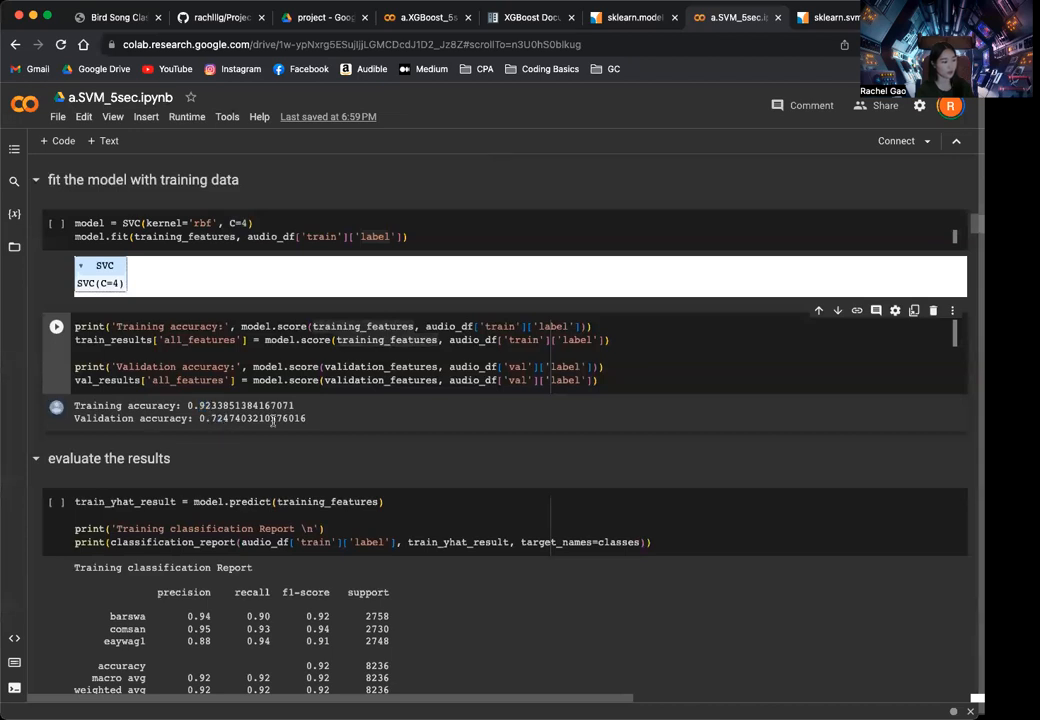
# Jump via the Table of contents to the 'Review results from all models' section.
pyautogui.click(14, 148)
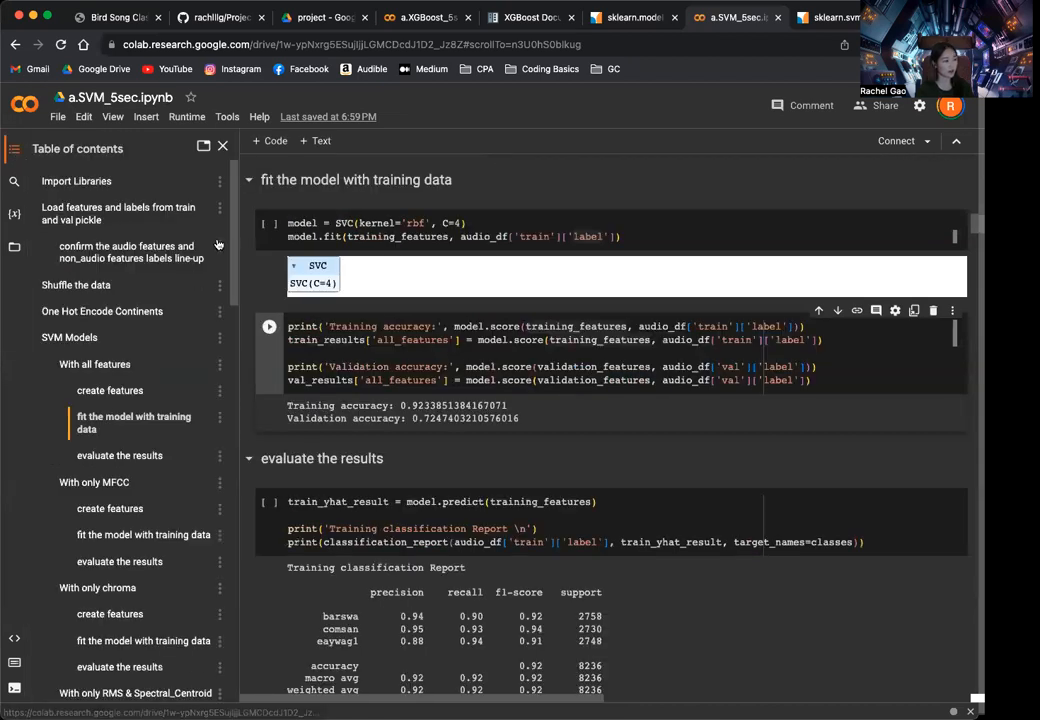
pyautogui.scroll(-3)
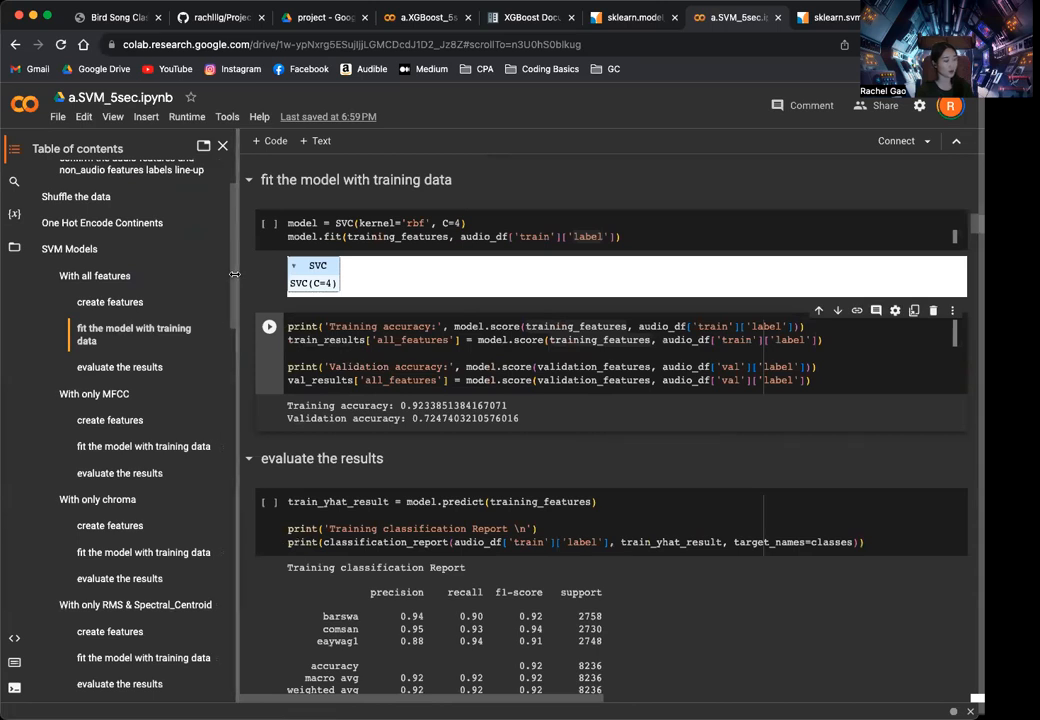
pyautogui.scroll(-3)
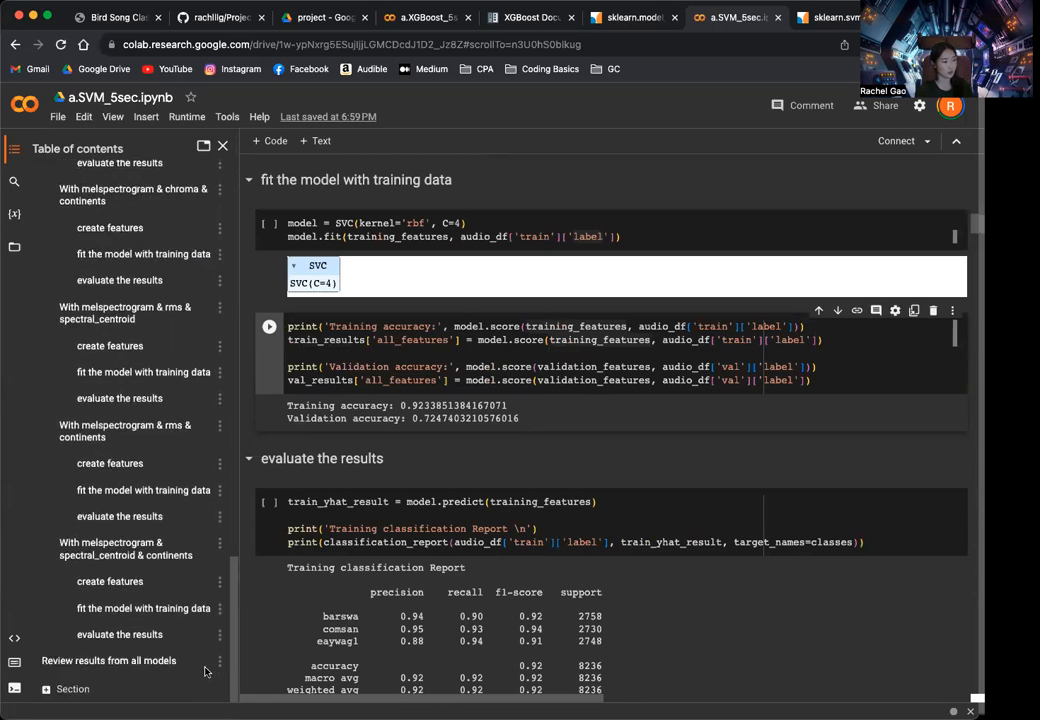
pyautogui.click(120, 96)
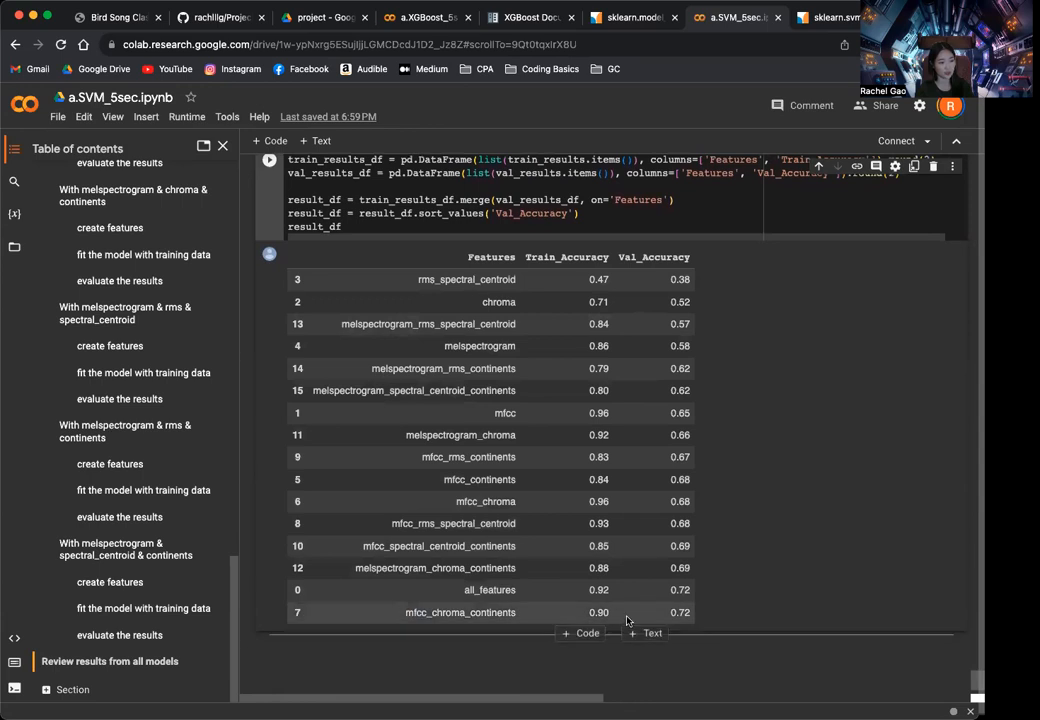
# Highlight the last row's 0.90 and 0.72 accuracies and check them against the XGBoost notebook's table.
pyautogui.doubleClick(600, 612)
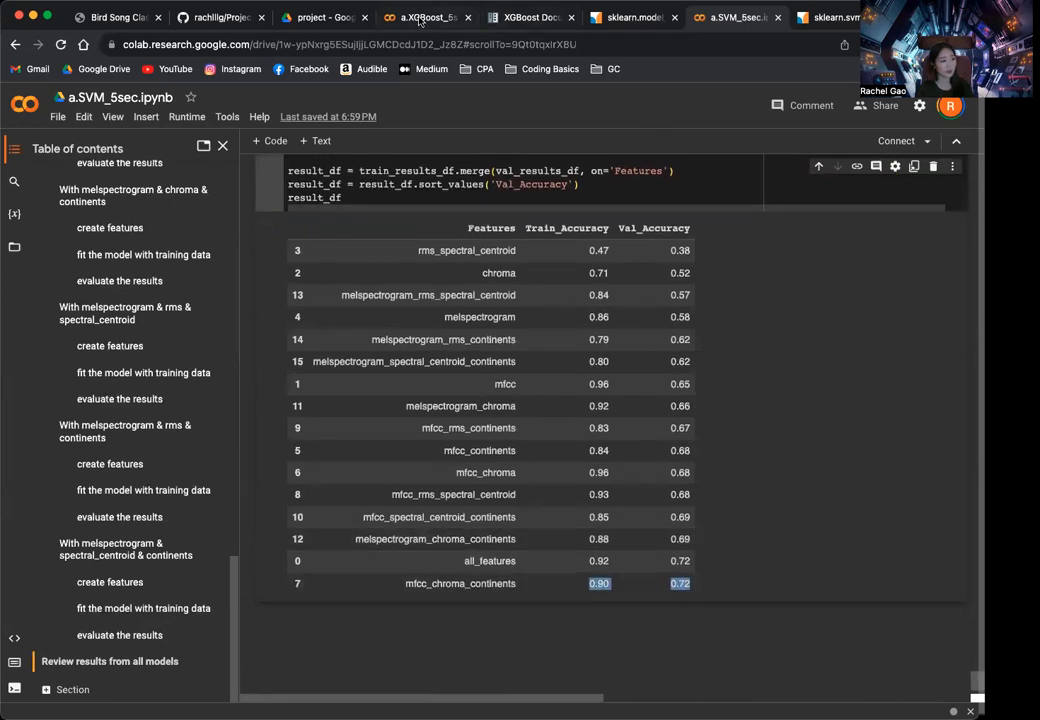
pyautogui.click(420, 16)
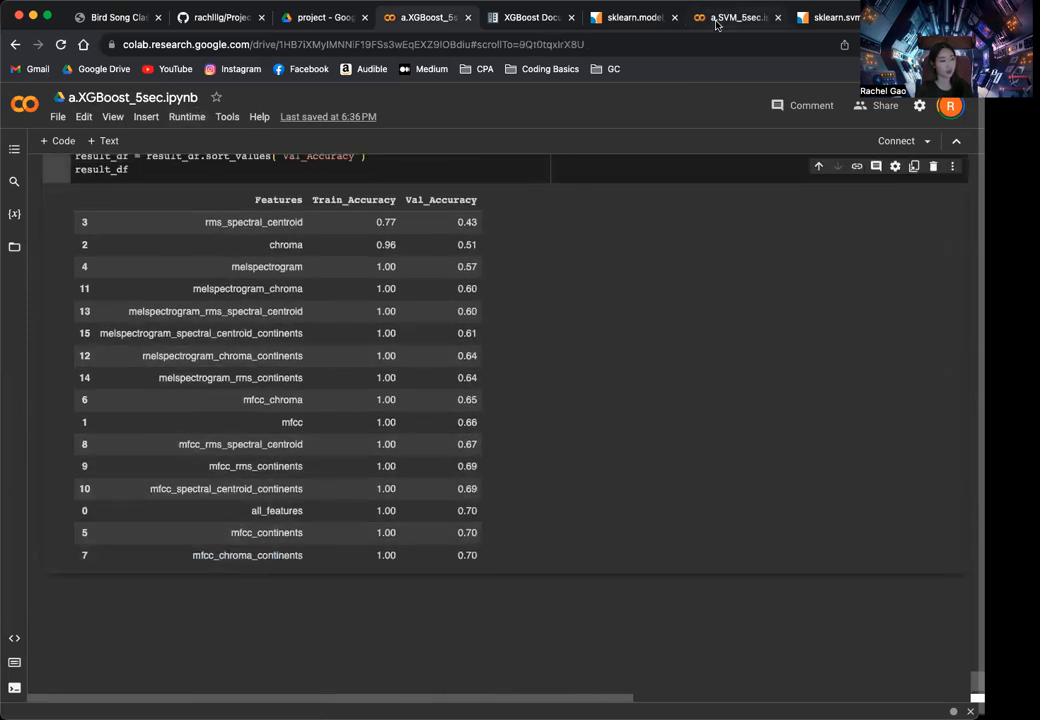
pyautogui.click(736, 16)
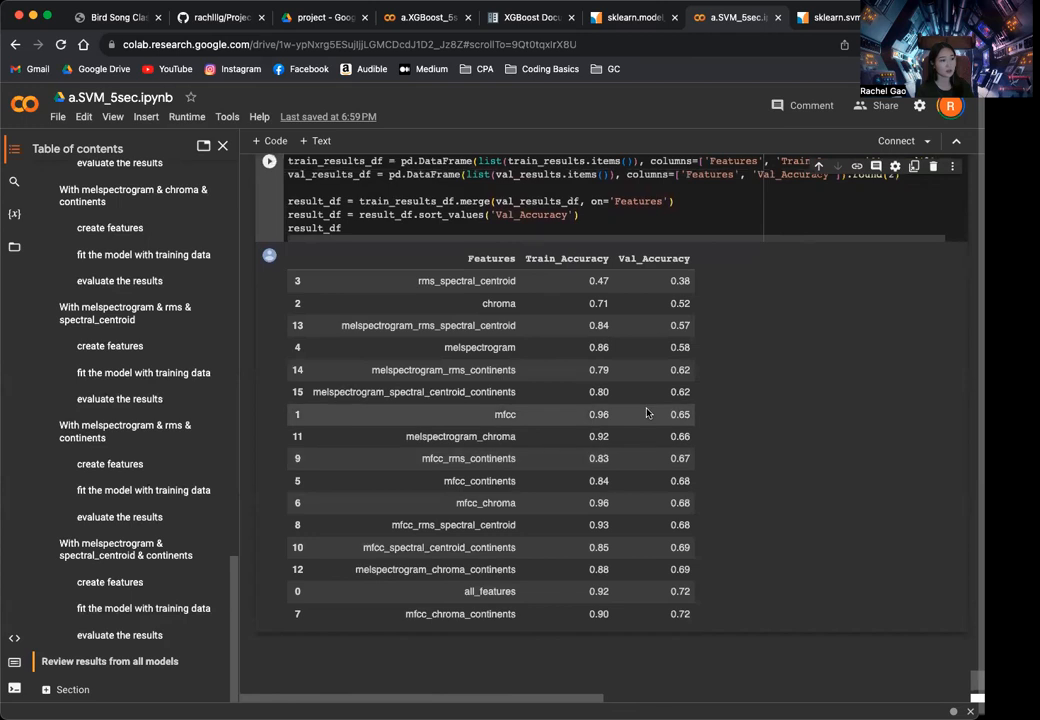
# Hide the Table of contents, view the table-building code, and switch to the XGBoost notebook tab.
pyautogui.click(222, 146)
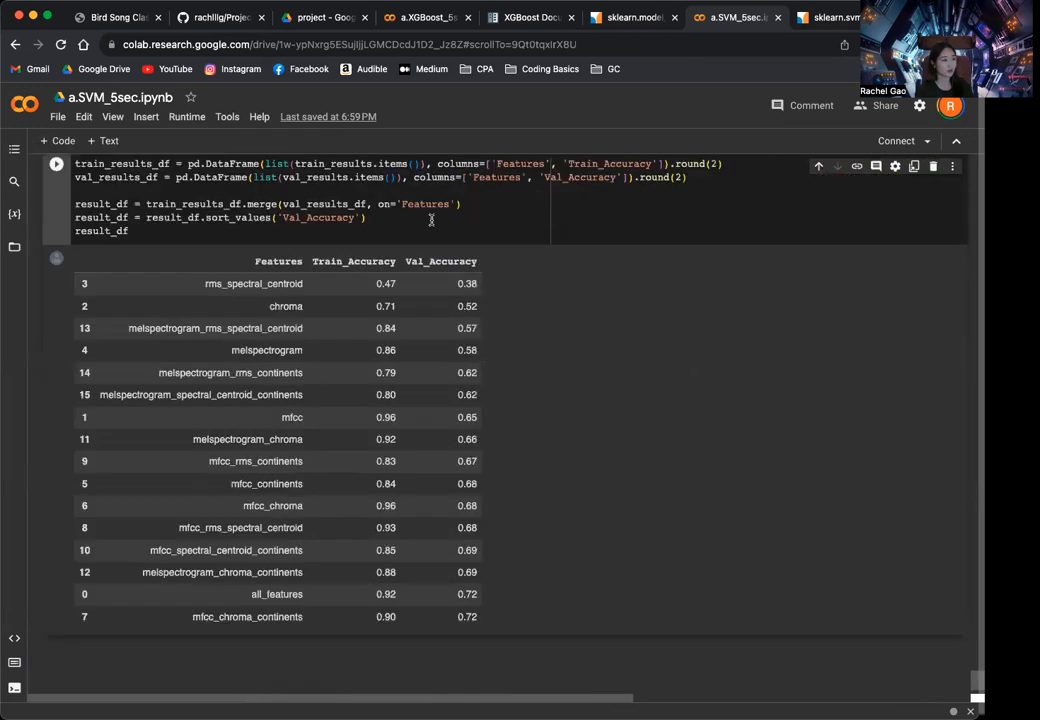
pyautogui.scroll(-3)
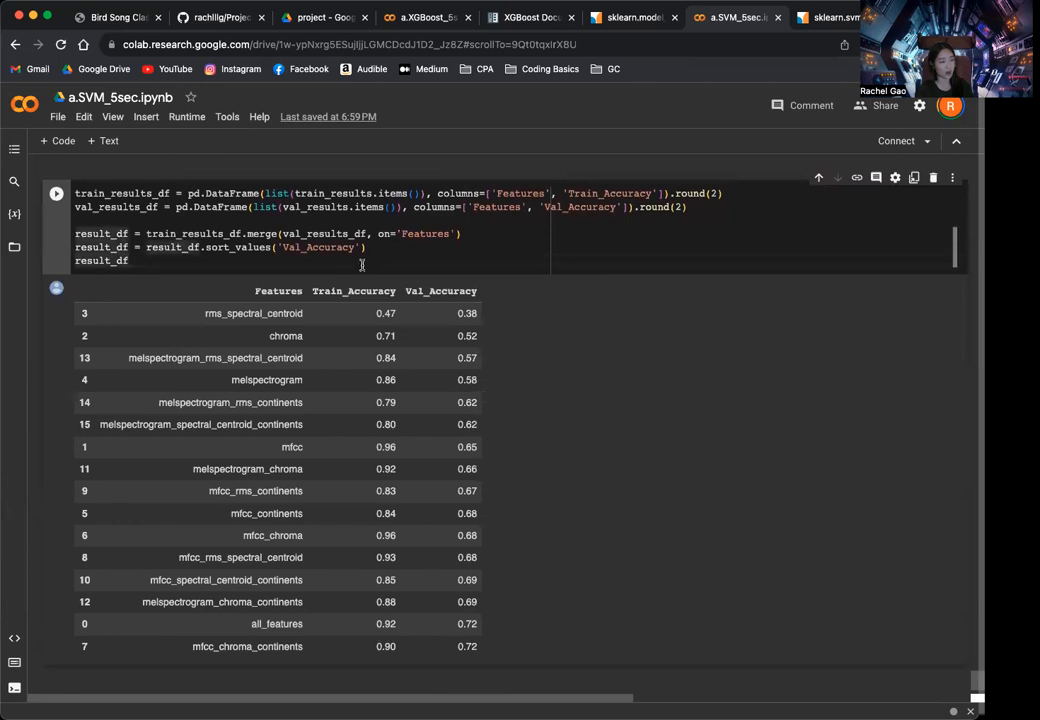
pyautogui.moveTo(428, 16)
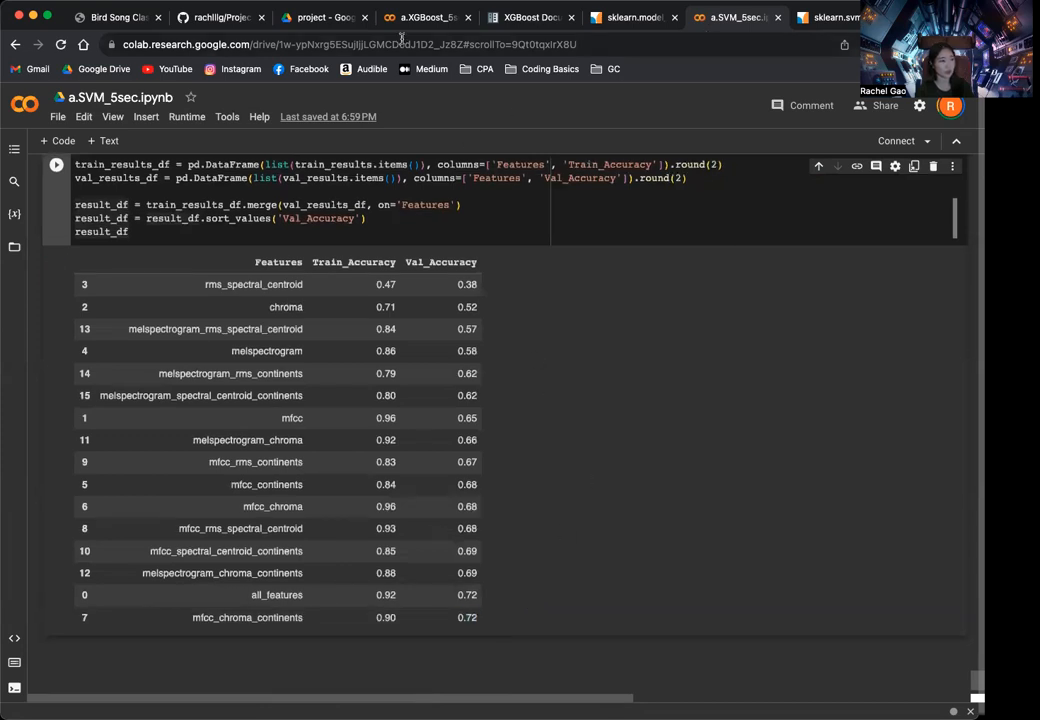
pyautogui.click(424, 16)
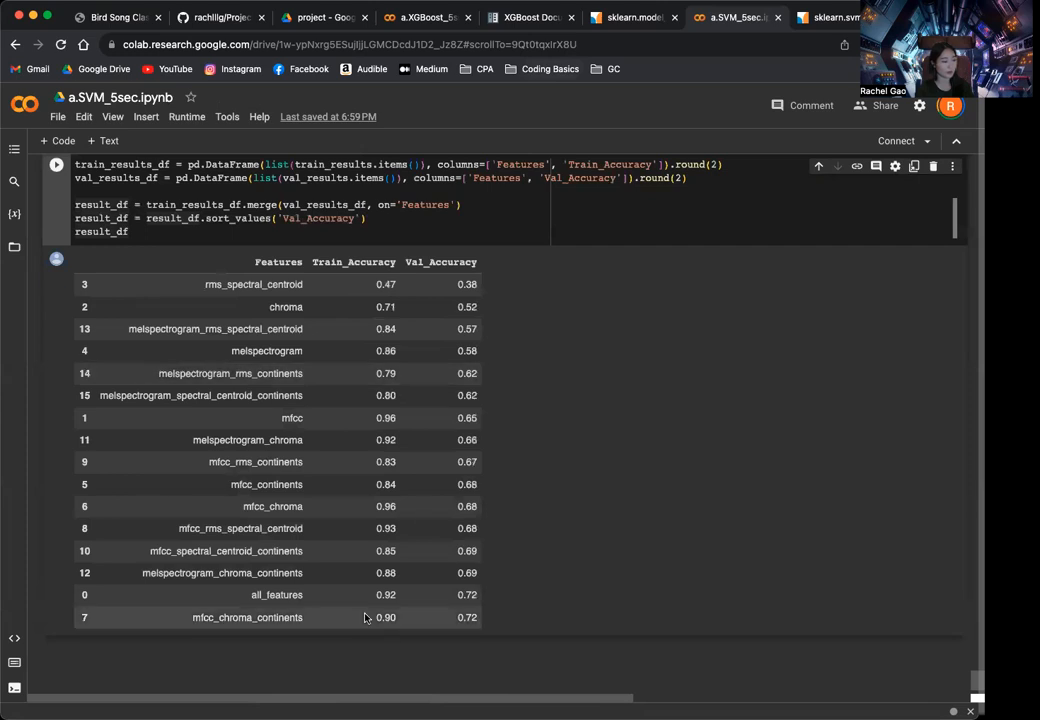
pyautogui.moveTo(510, 576)
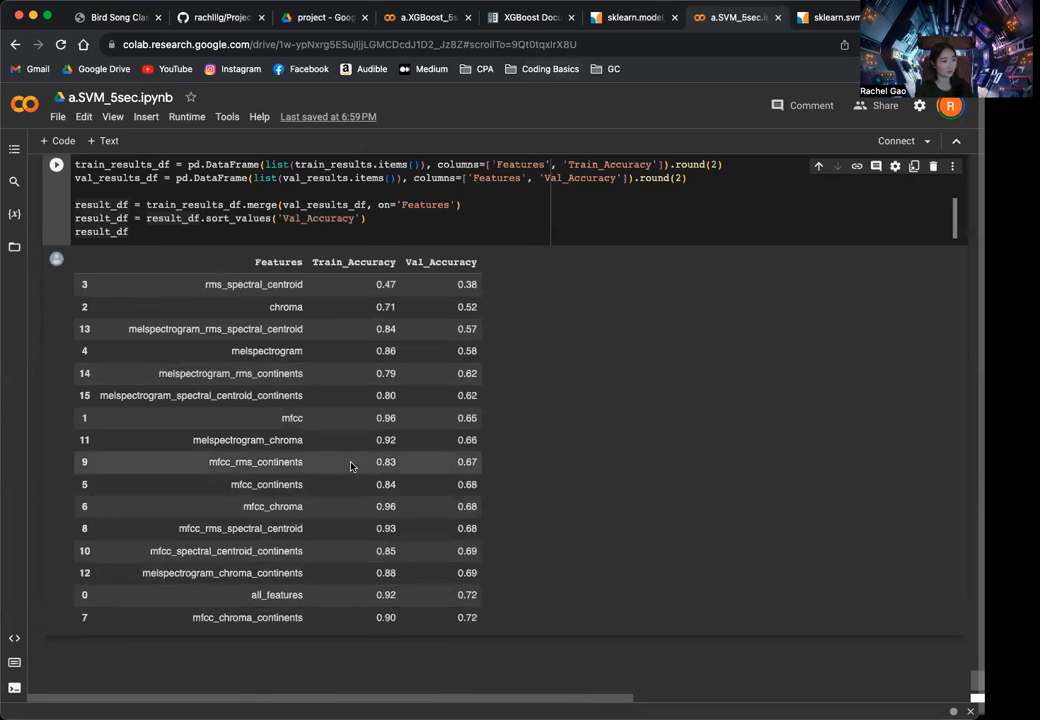
pyautogui.moveTo(332, 572)
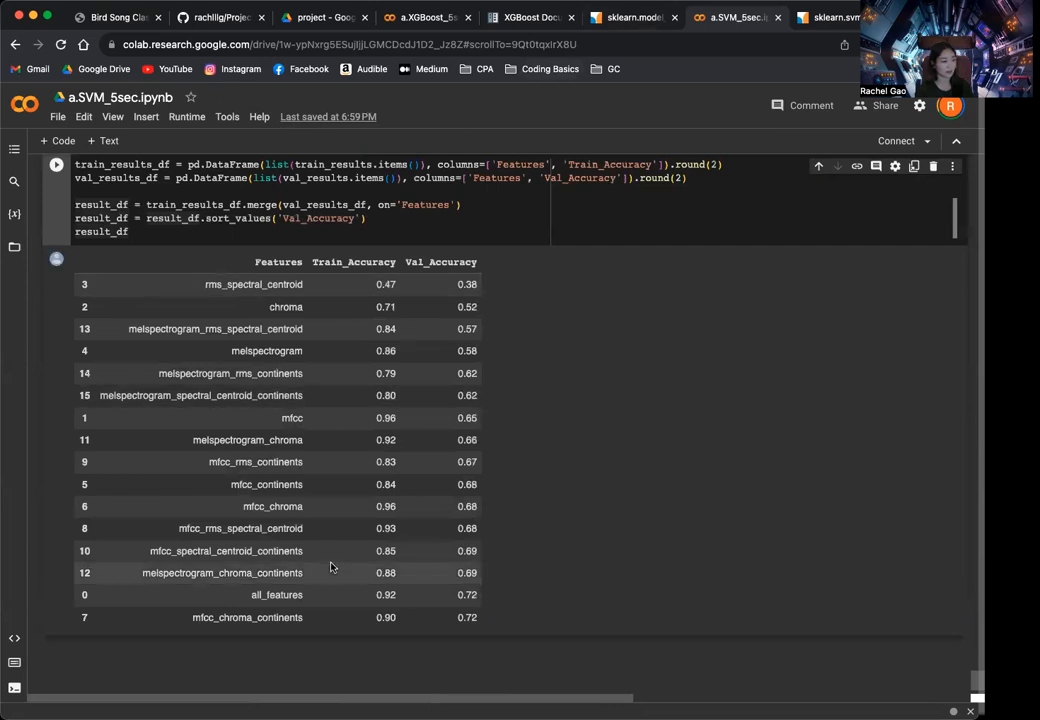
pyautogui.moveTo(444, 418)
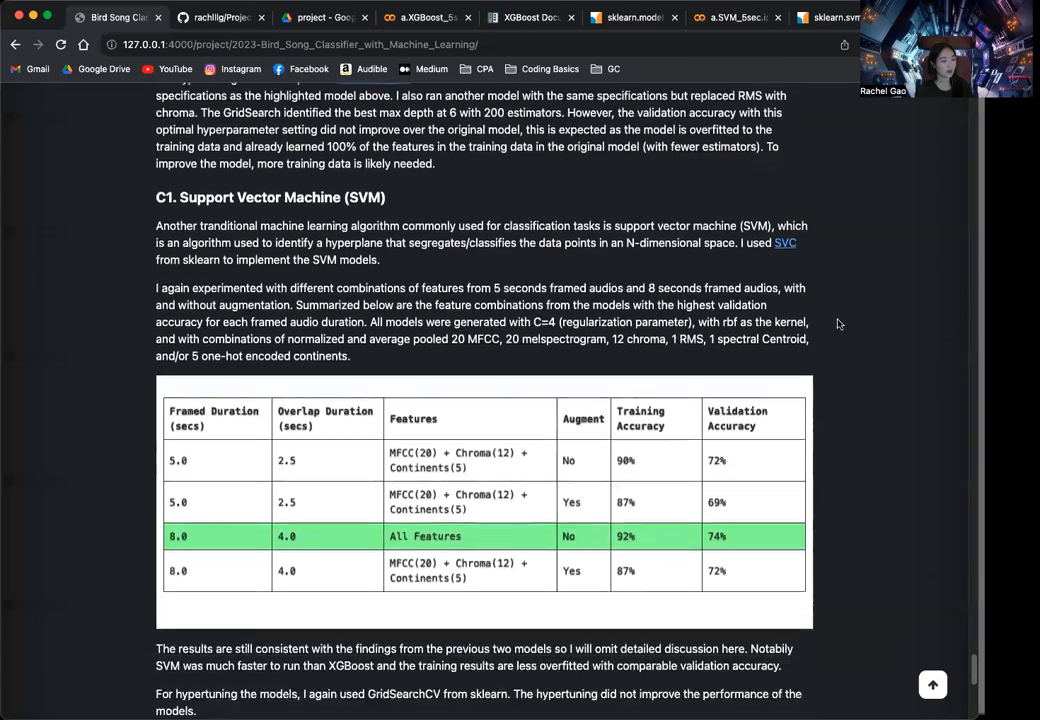
# Compare the project page's XGBoost and SVM result tables, then return to the SVM notebook.
pyautogui.scroll(-3)
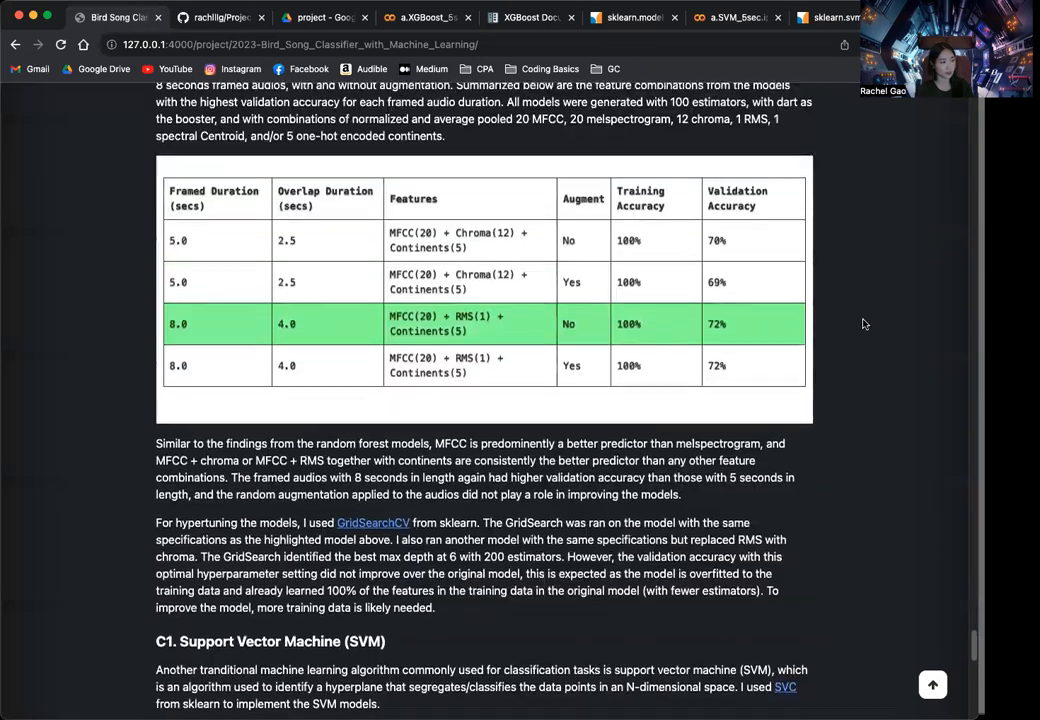
pyautogui.scroll(3)
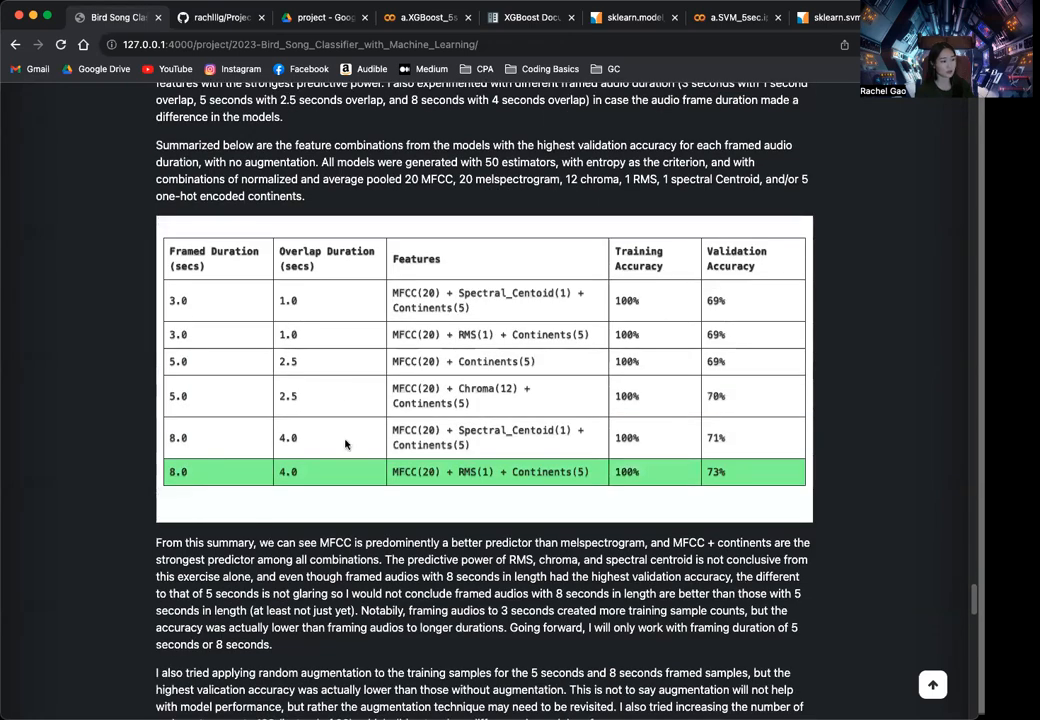
pyautogui.scroll(-3)
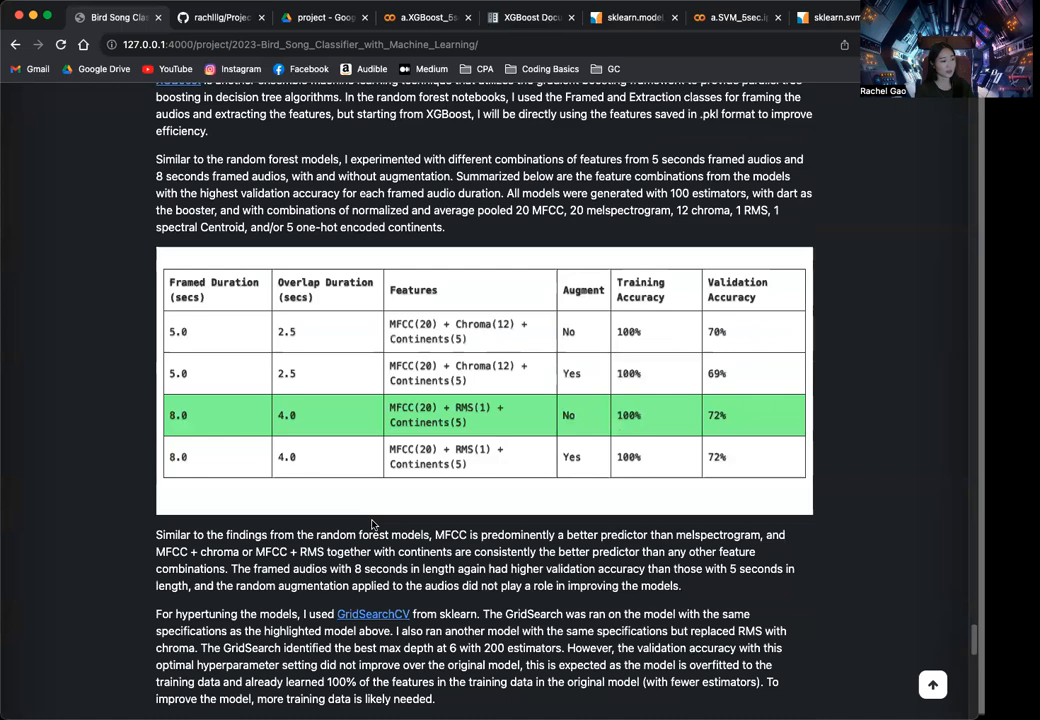
pyautogui.scroll(-3)
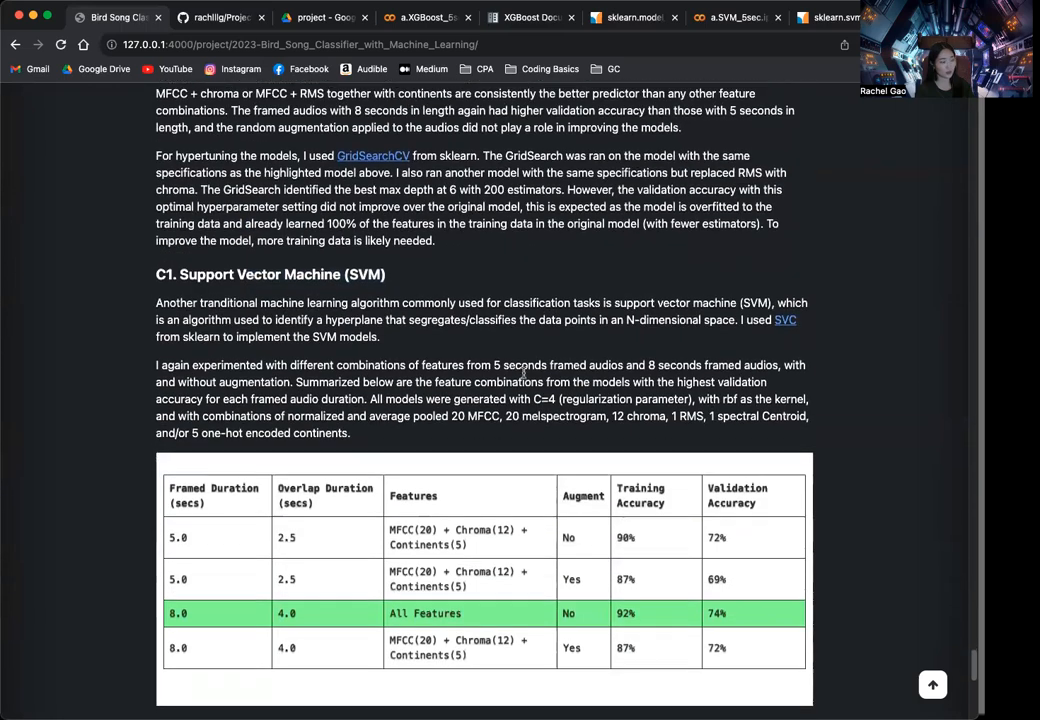
pyautogui.scroll(-3)
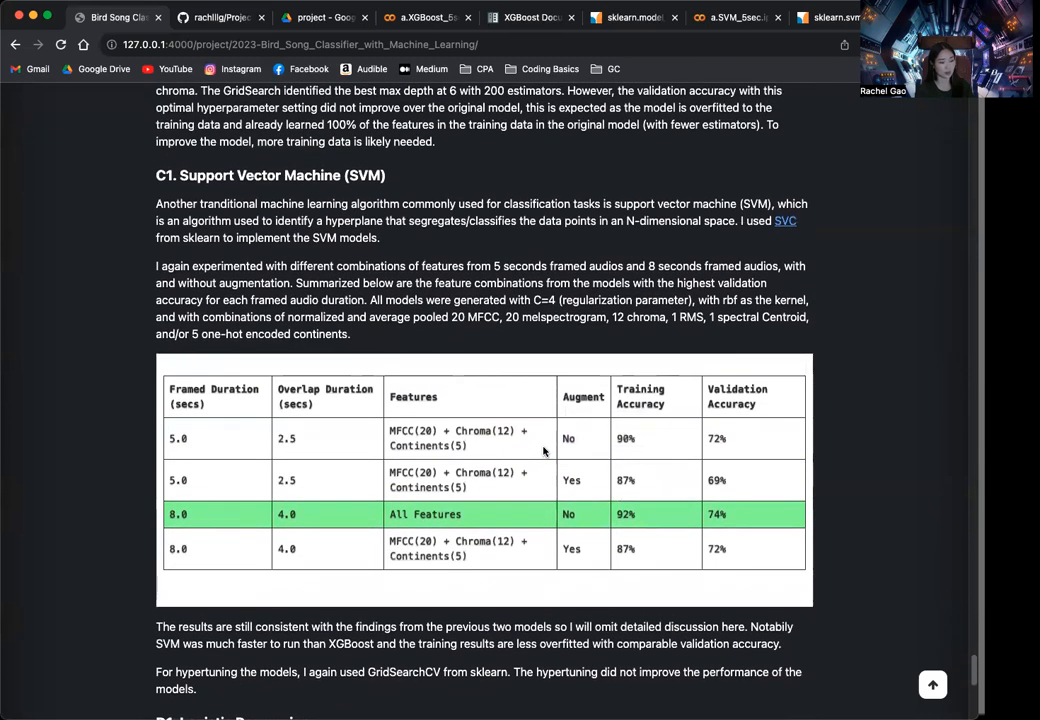
pyautogui.moveTo(480, 620)
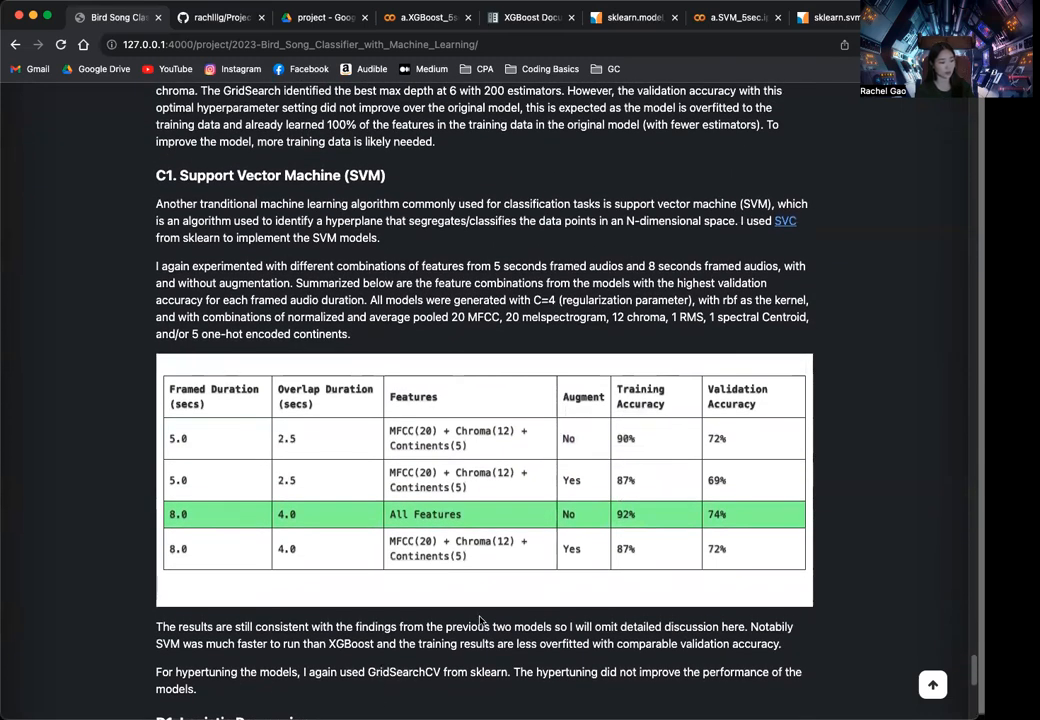
pyautogui.scroll(-3)
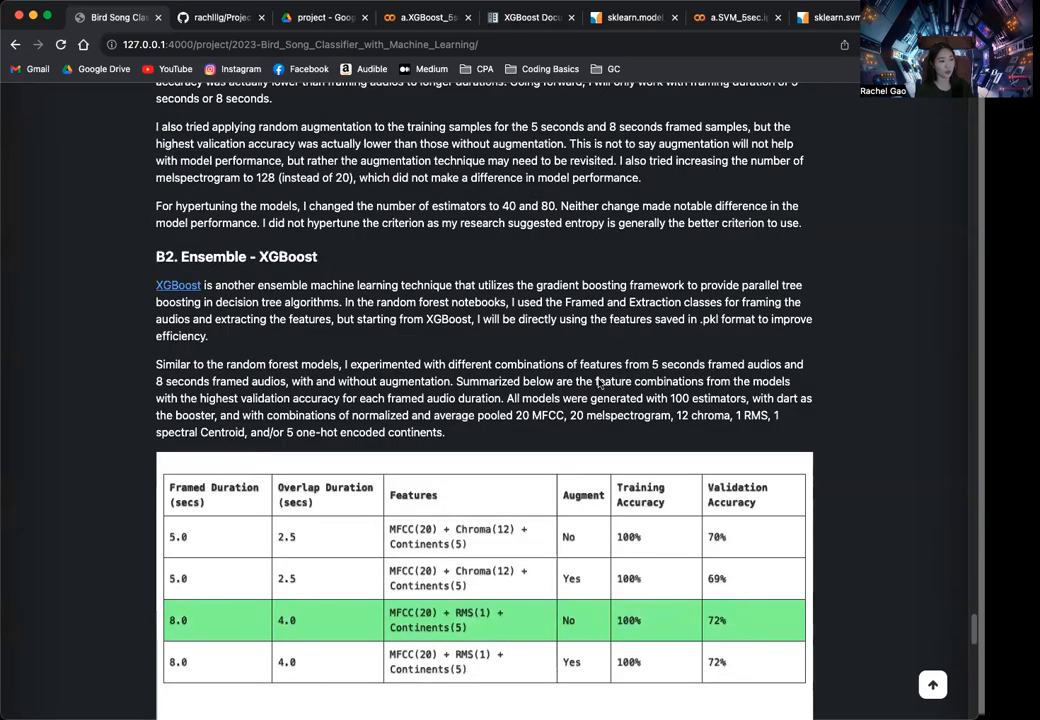
pyautogui.click(736, 16)
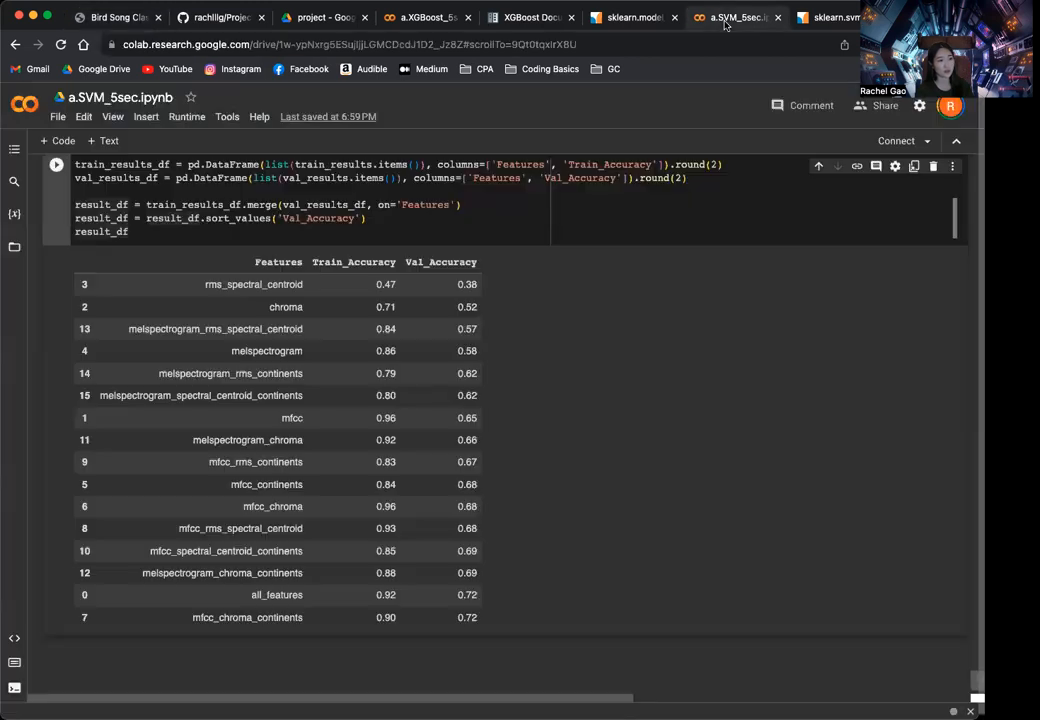